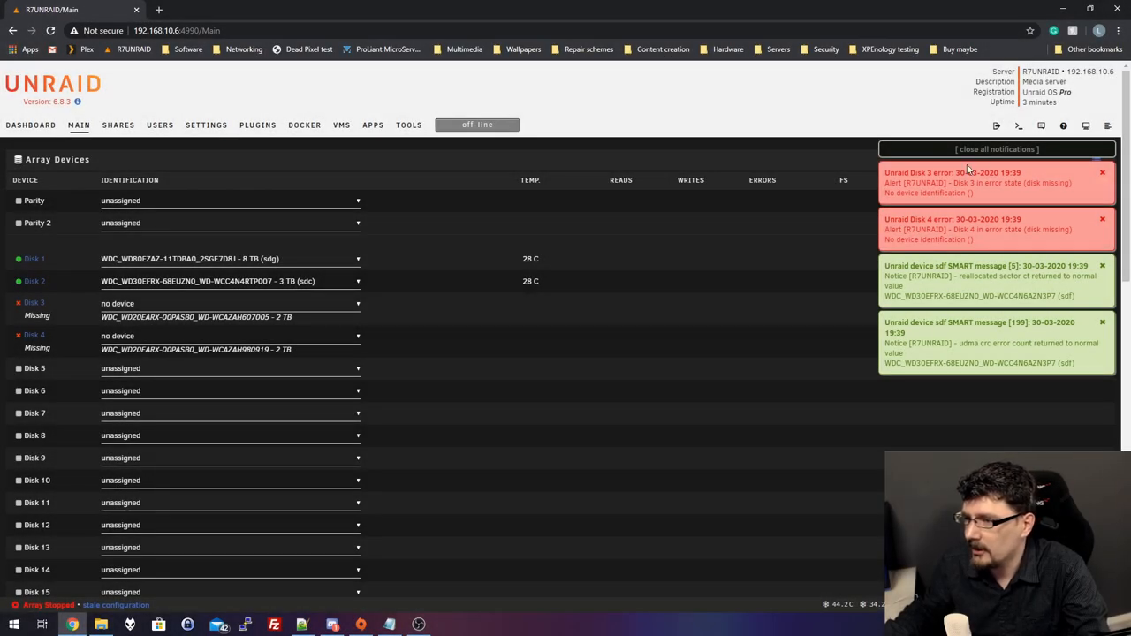
Dismiss the disk error and SMART alert notifications on the Unraid Main tab
click(996, 149)
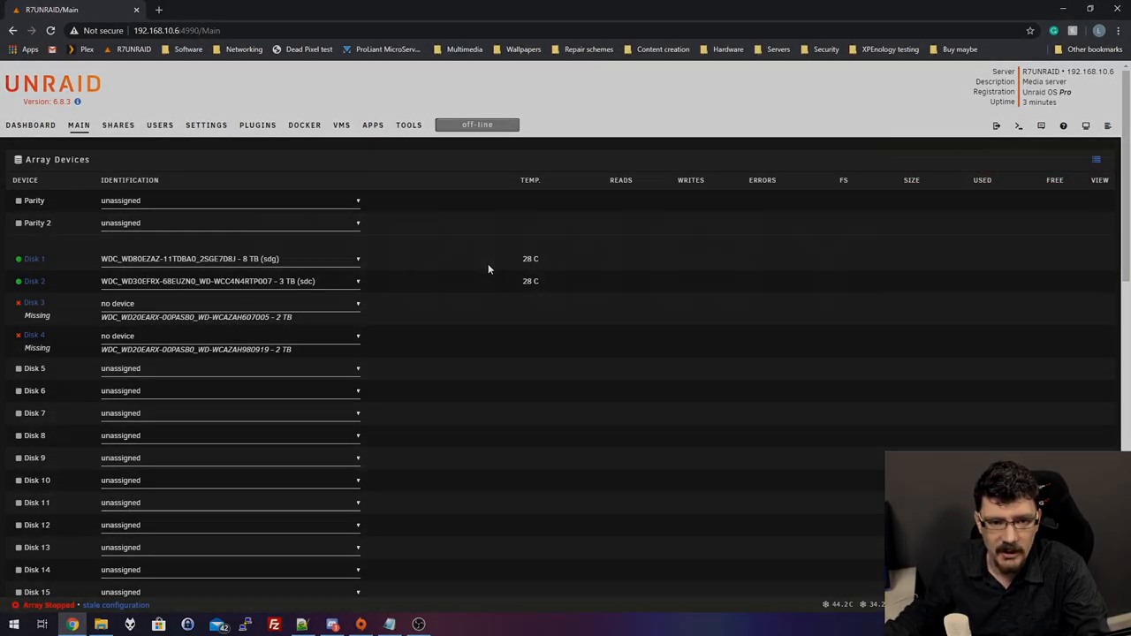
click(30, 123)
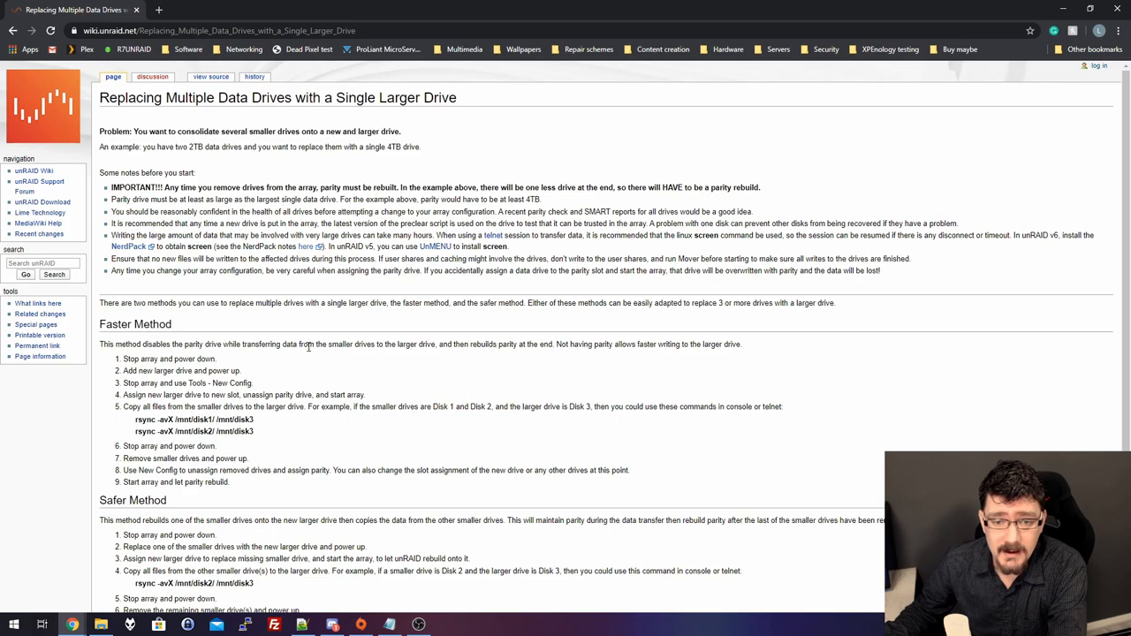
mouse_move(291, 309)
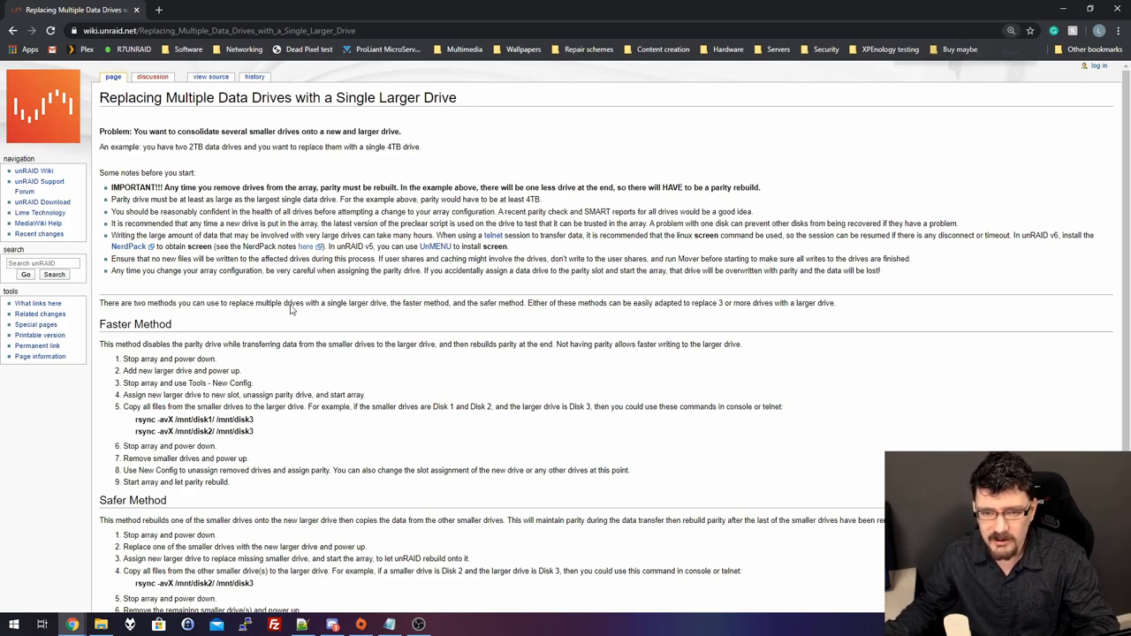
Enlarge the wiki text and highlight the first Faster Method steps, including New Config and assigning the new drive
key(ctrl+plus)
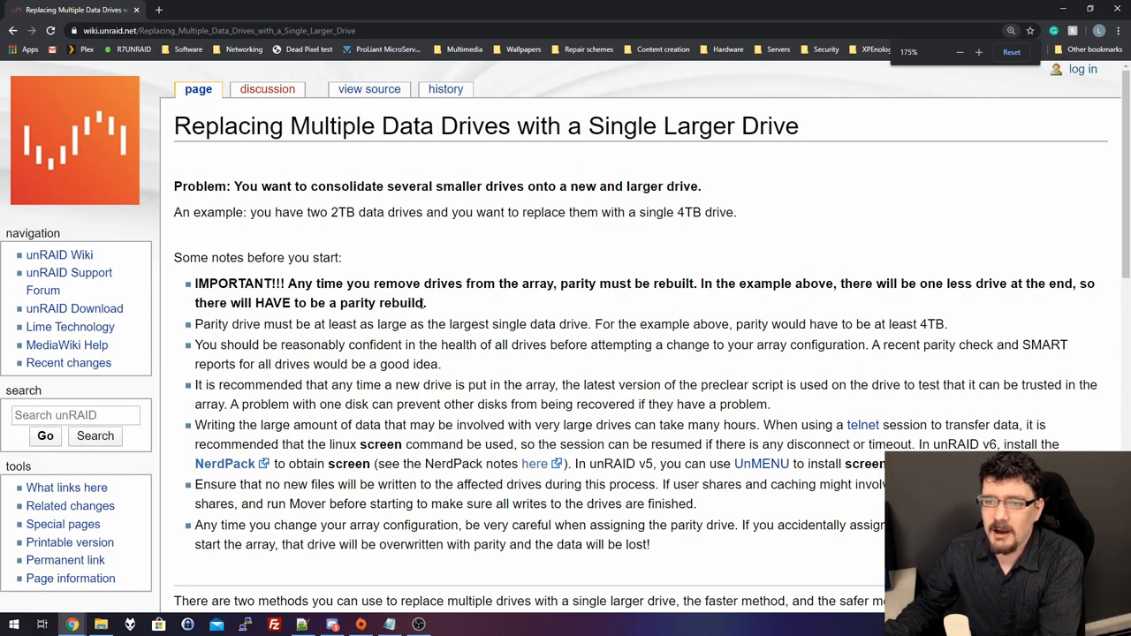
scroll(down, 3)
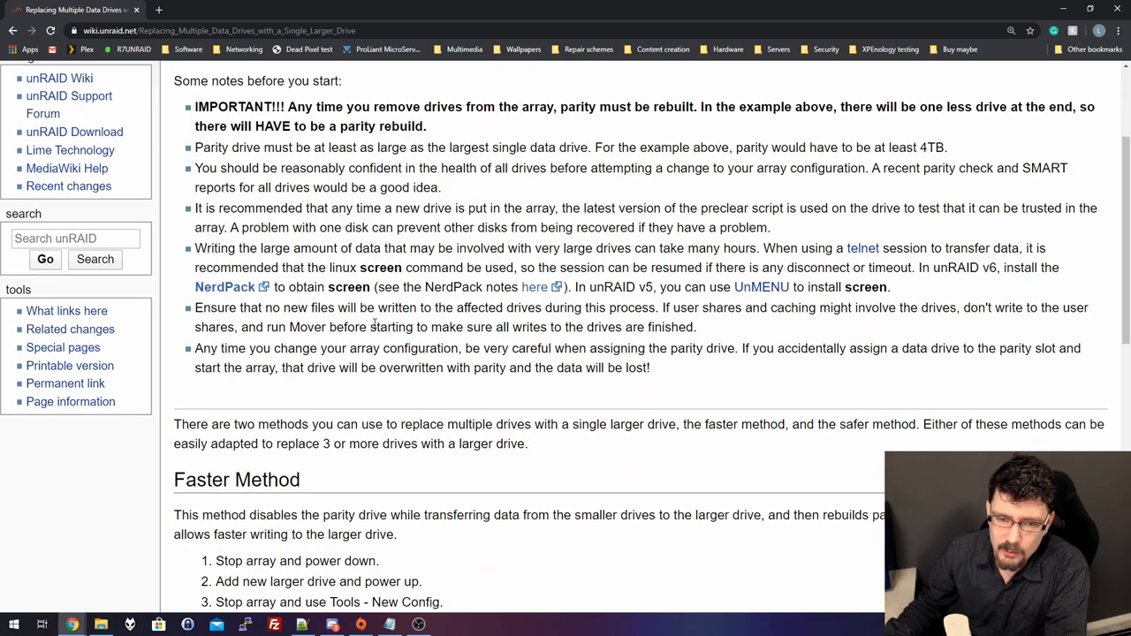
scroll(down, 3)
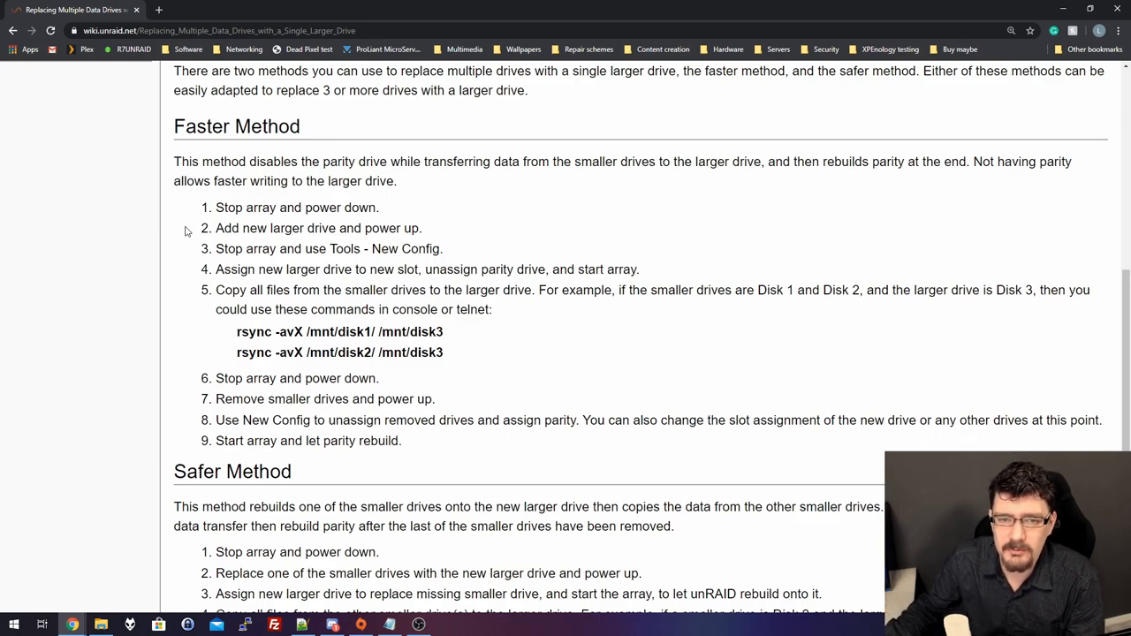
drag(216, 209, 341, 209)
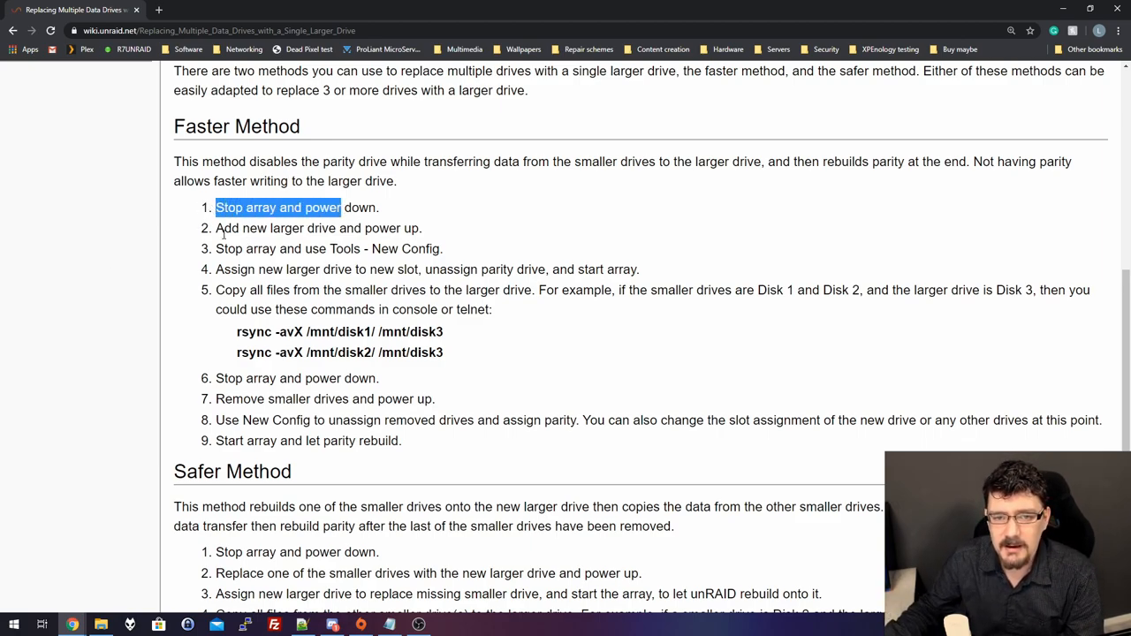
drag(215, 228, 396, 228)
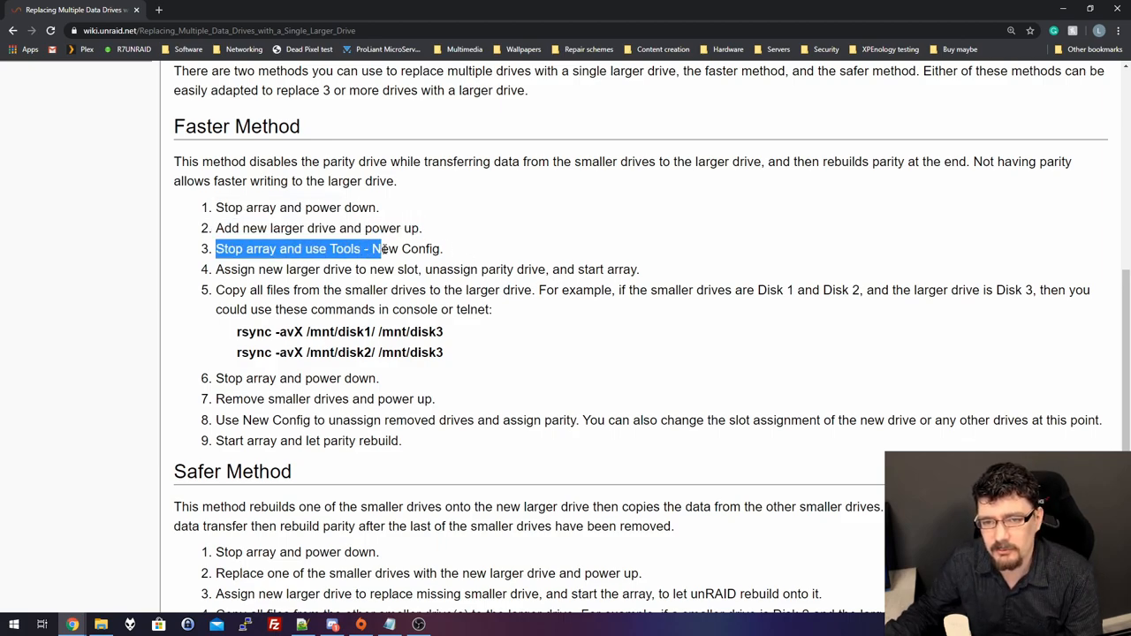
drag(378, 247, 442, 247)
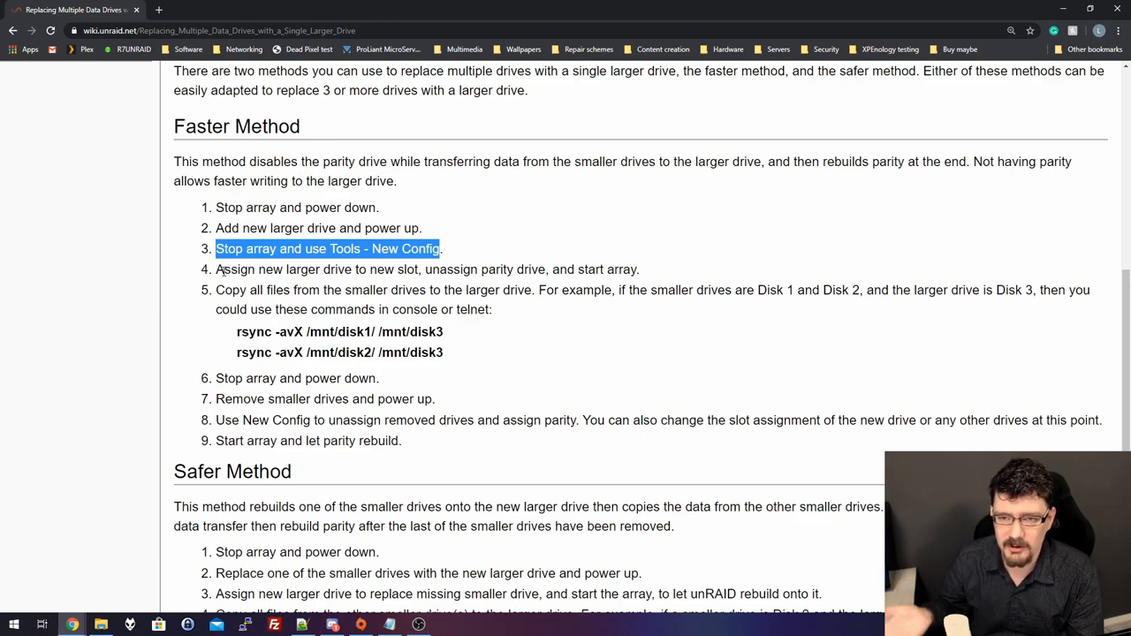
drag(424, 268, 640, 269)
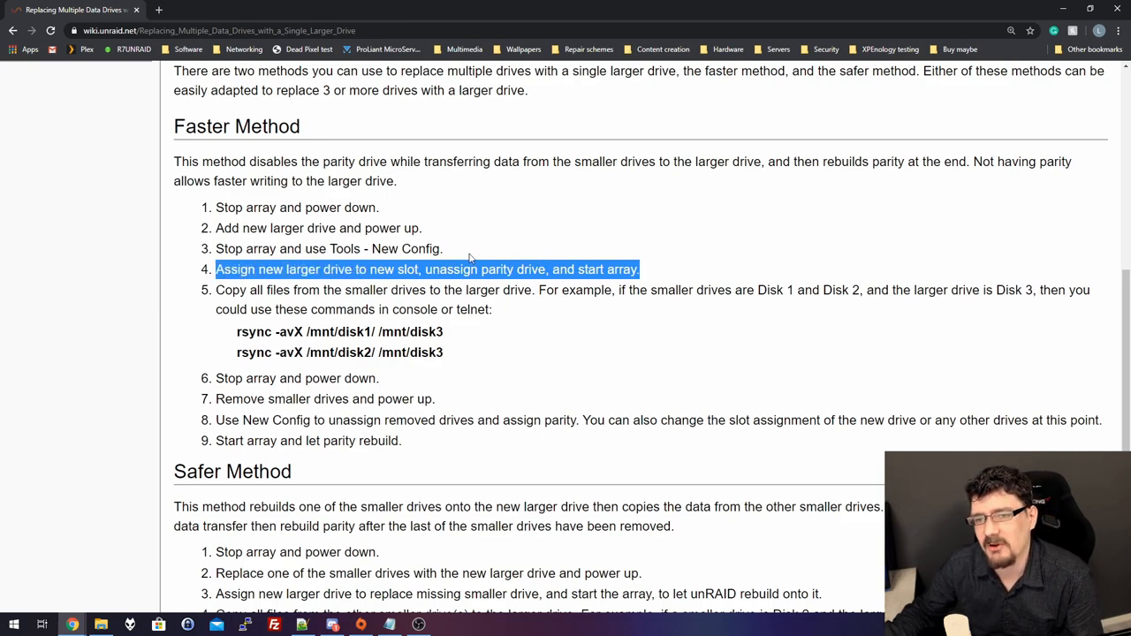
mouse_move(540, 202)
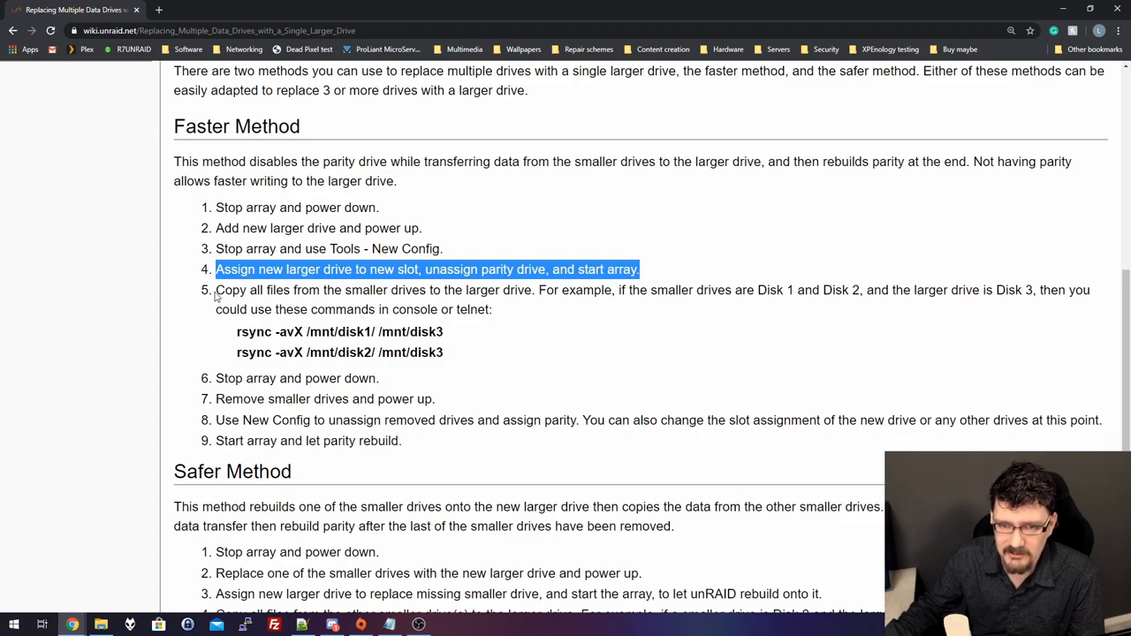
Highlight the rsync copy command and the step about unassigning the removed drives
double_click(238, 290)
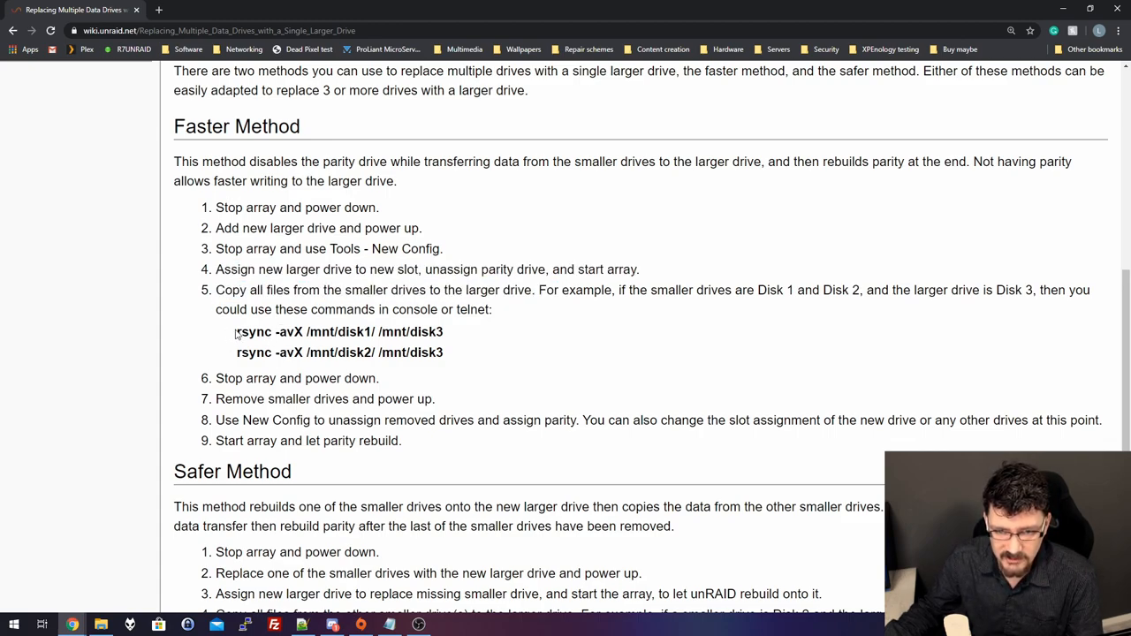
drag(237, 332, 410, 333)
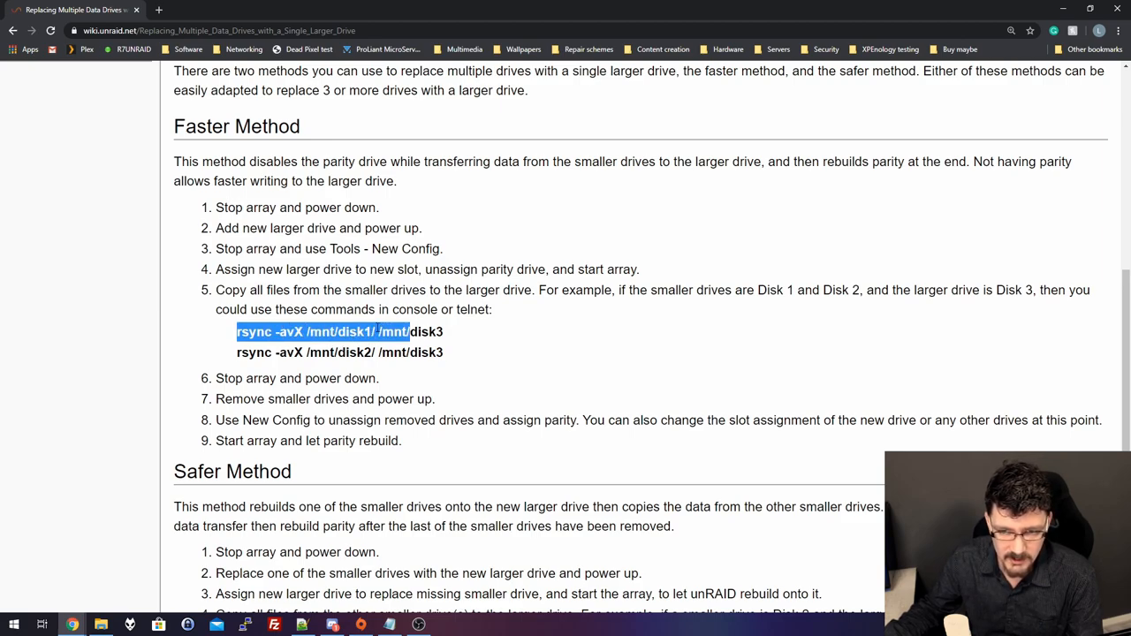
click(309, 351)
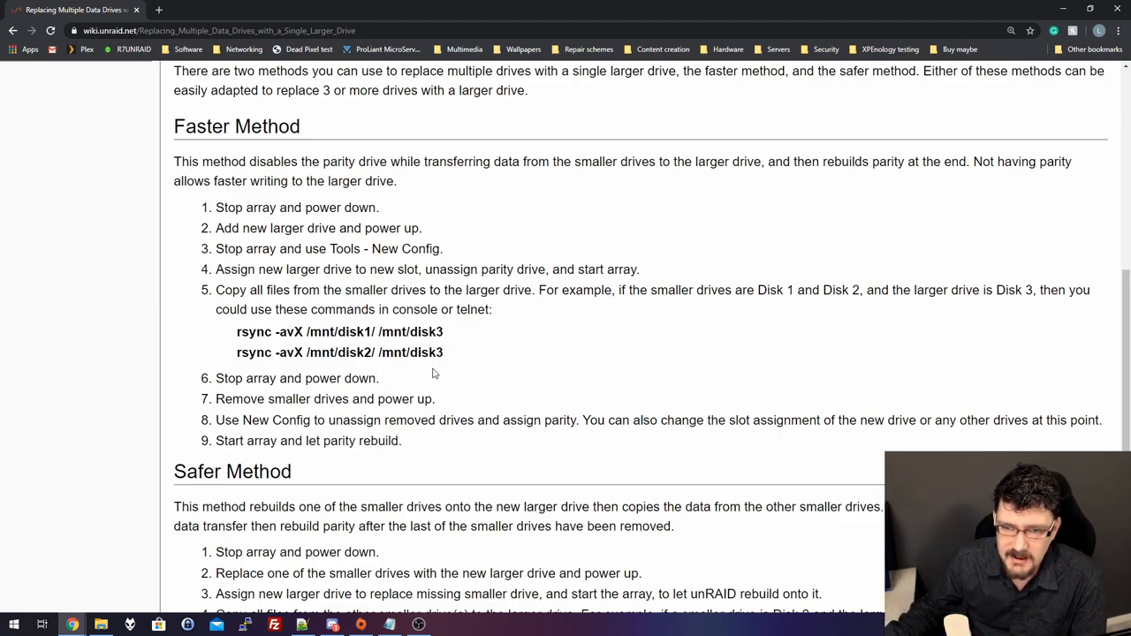
mouse_move(446, 364)
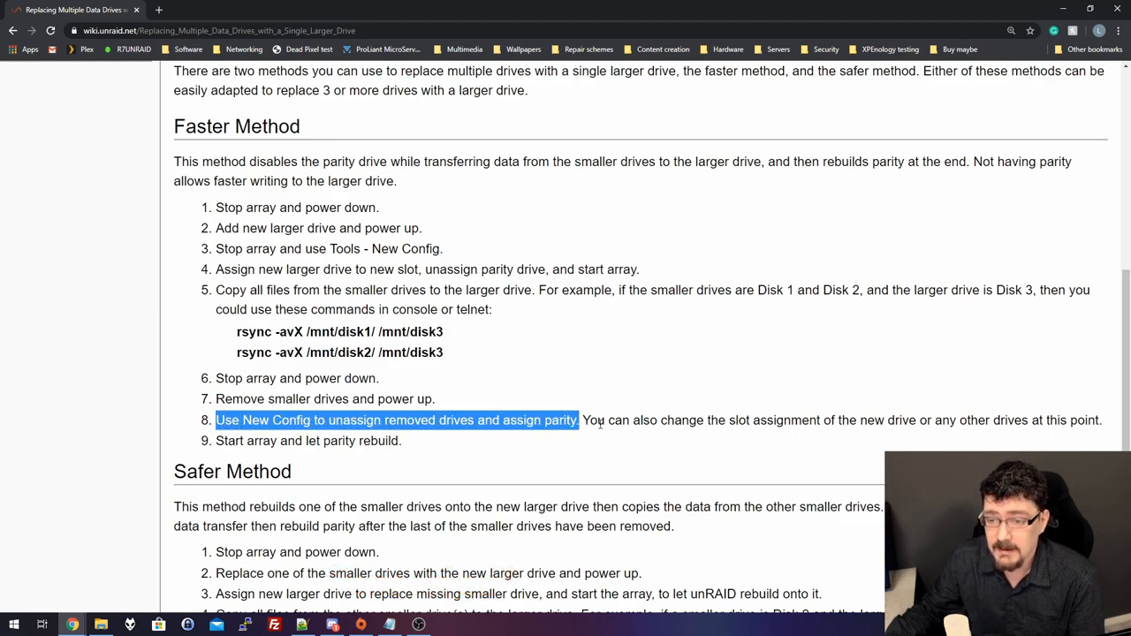
drag(583, 421, 817, 421)
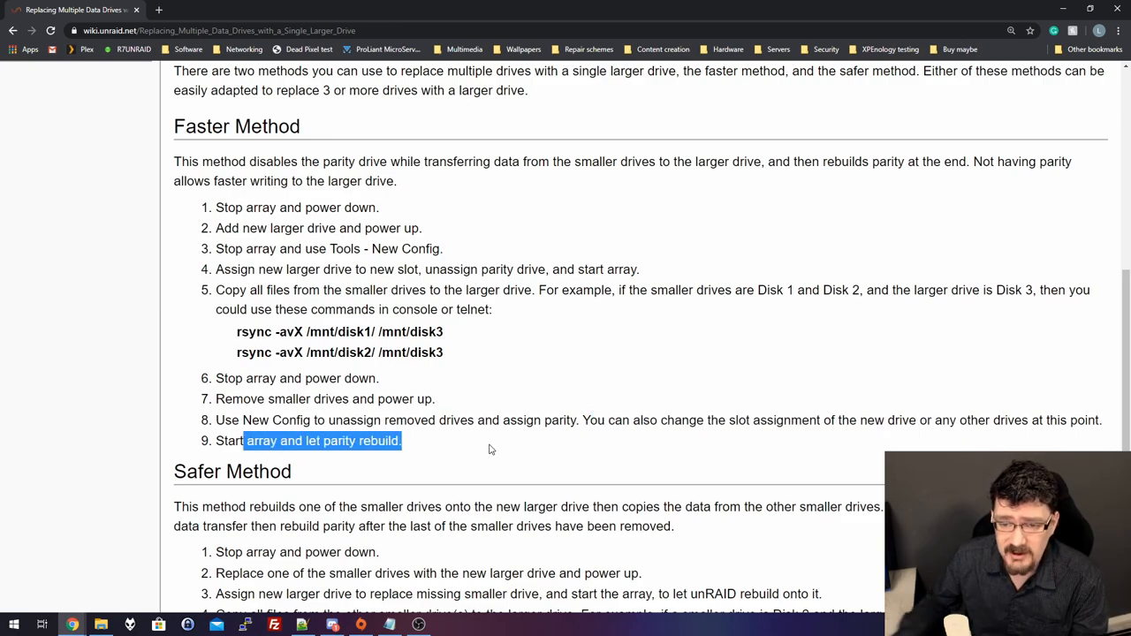
Highlight the Safer Method description and its steps about rebuilding onto the new drive
scroll(down, 3)
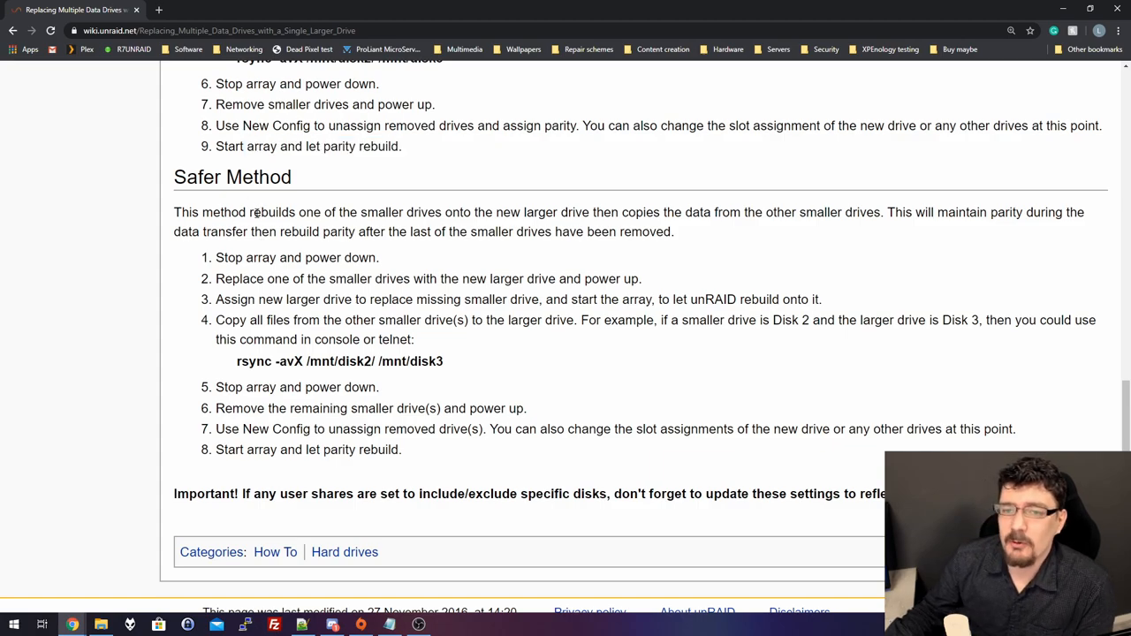
drag(254, 212, 573, 213)
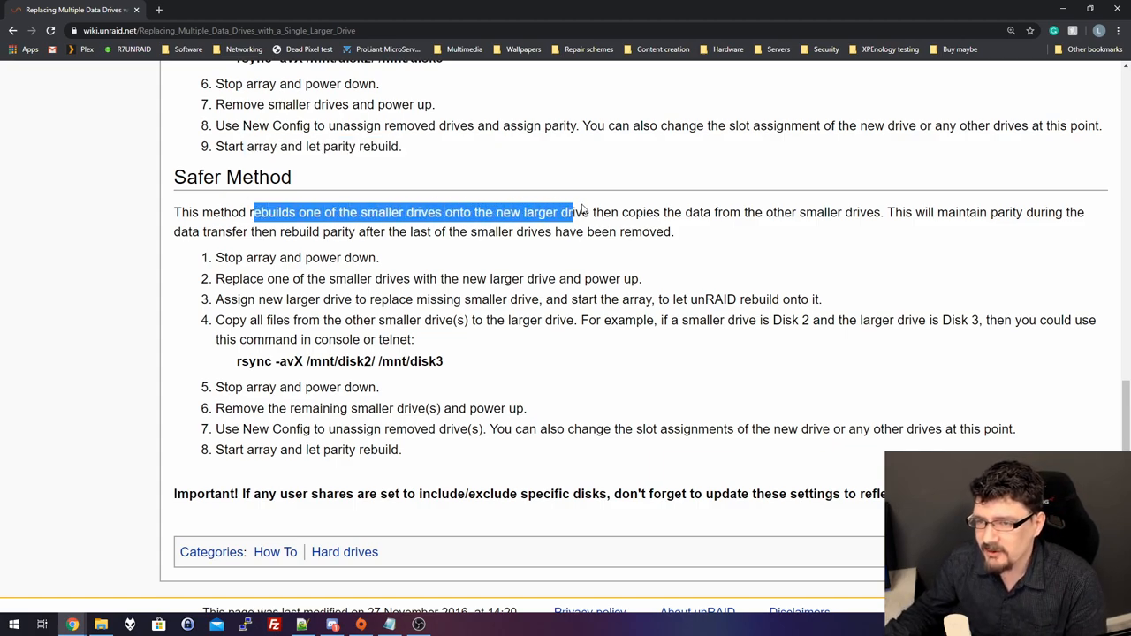
mouse_move(778, 228)
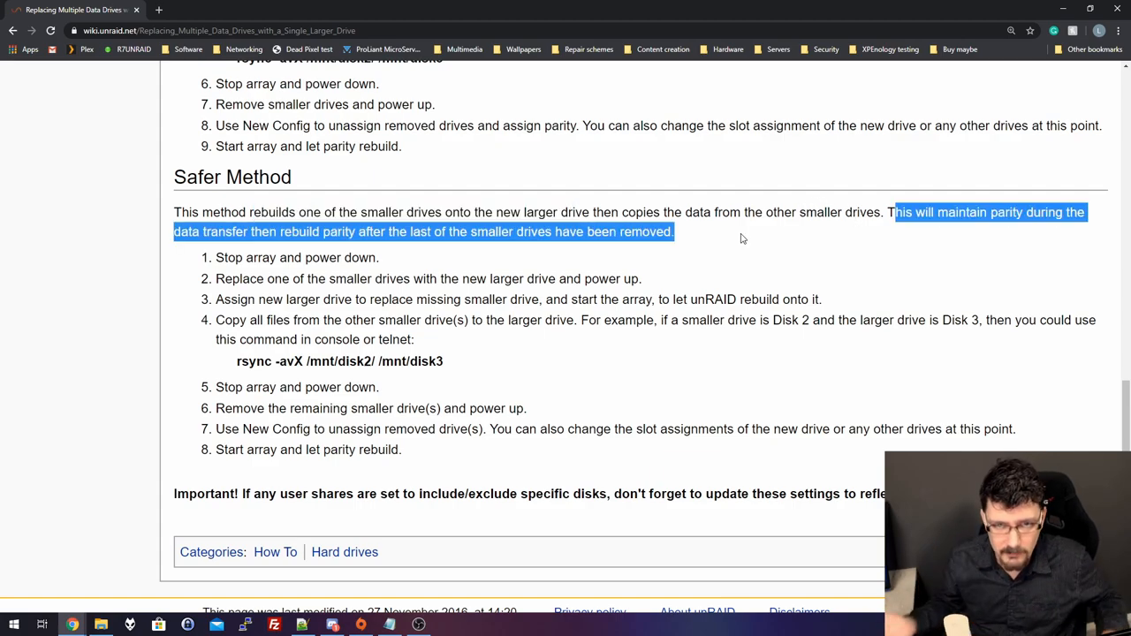
mouse_move(894, 226)
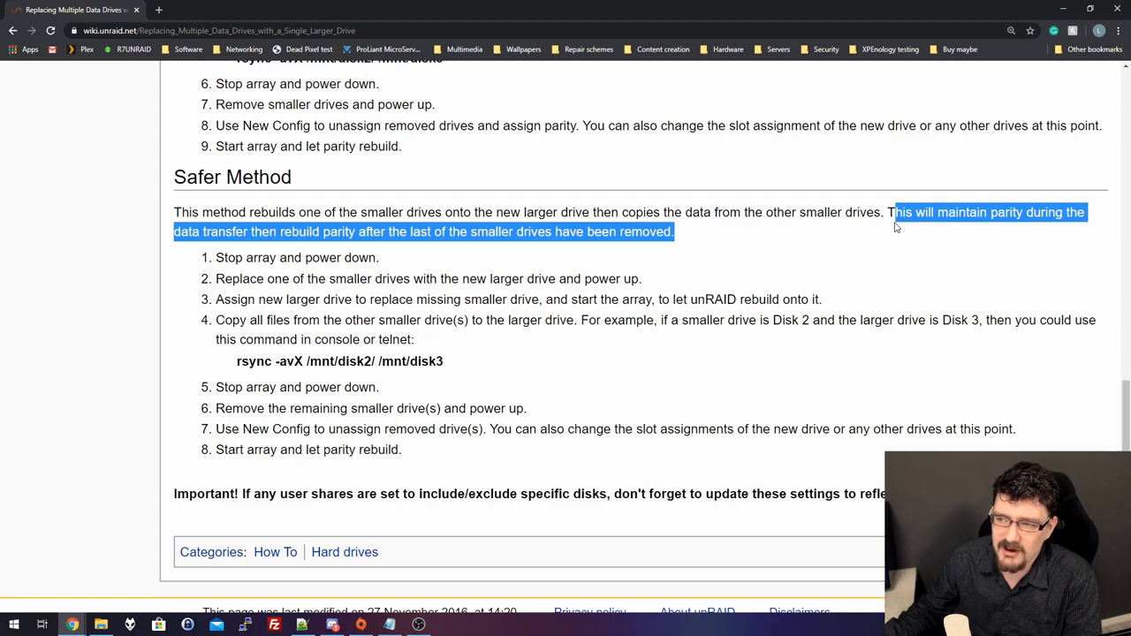
mouse_move(799, 273)
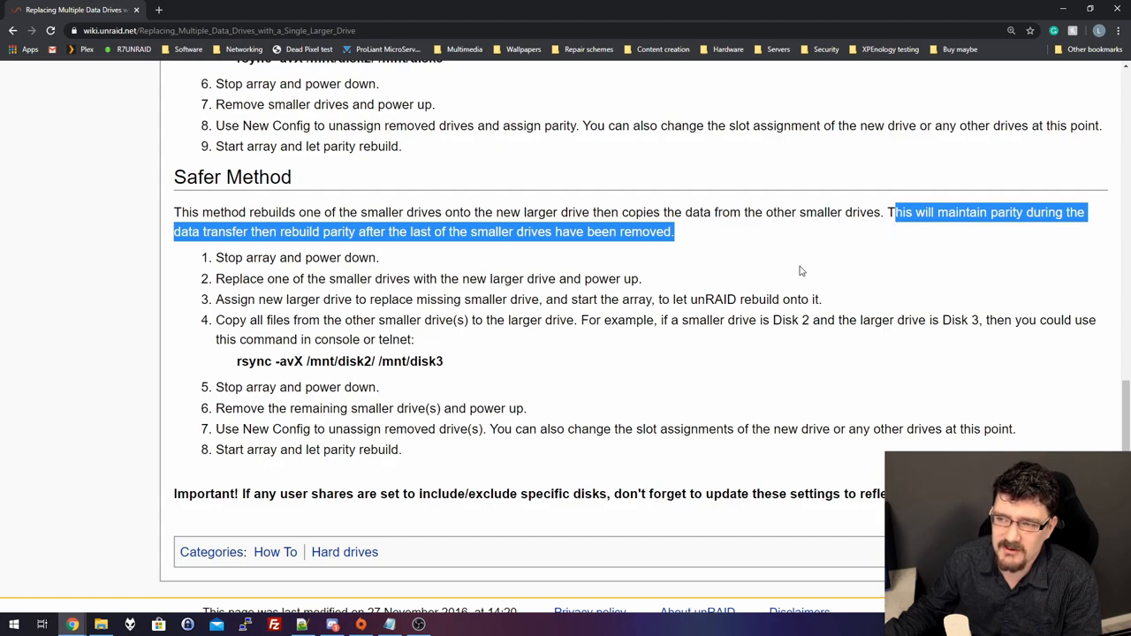
mouse_move(782, 281)
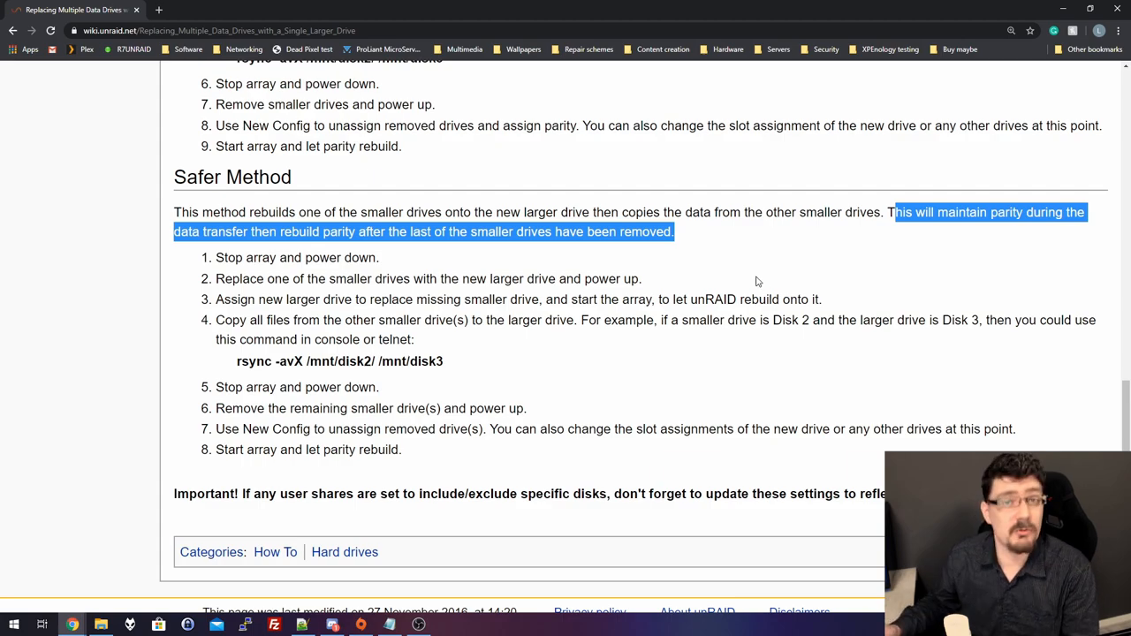
click(218, 279)
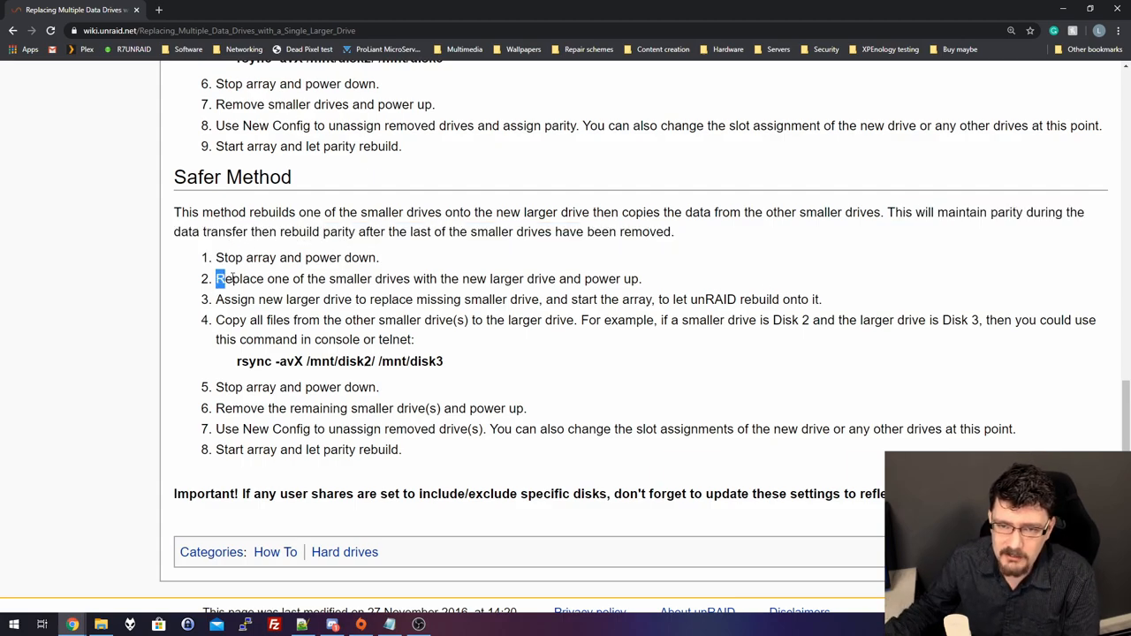
drag(216, 279, 623, 279)
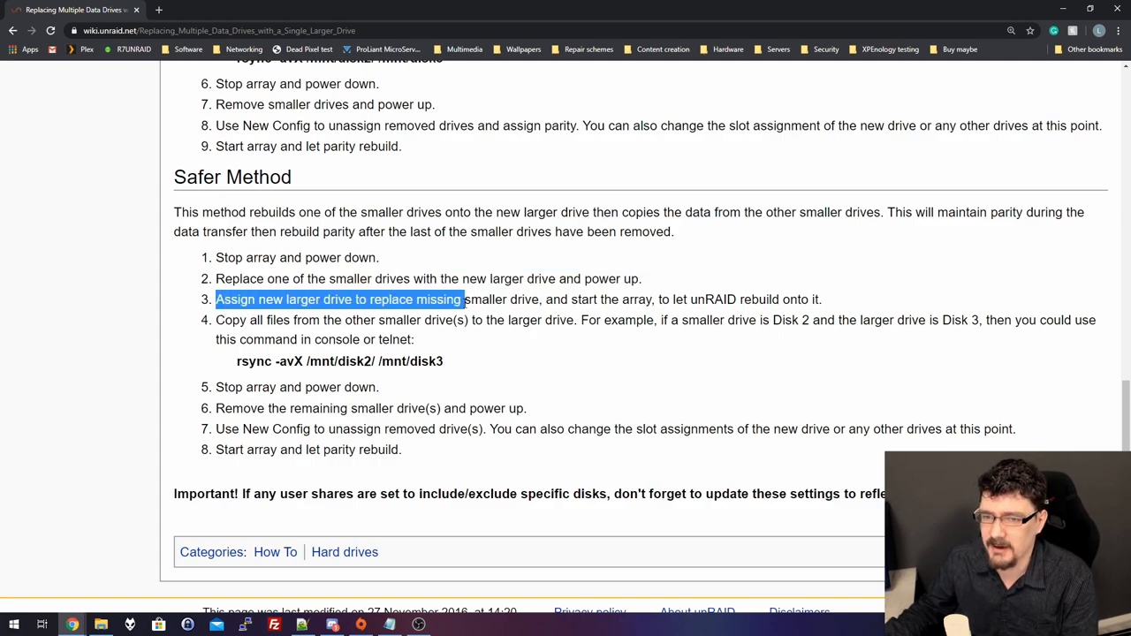
drag(463, 299, 669, 299)
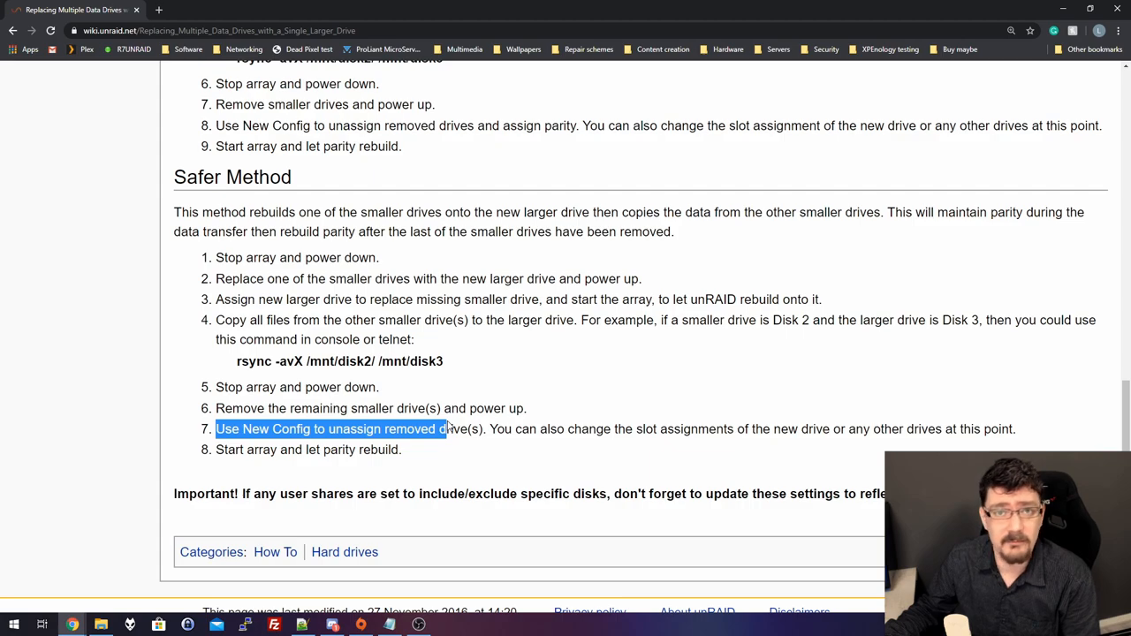
Highlight the Safer Method's New Config unassign step through the seventh step
drag(449, 430, 486, 429)
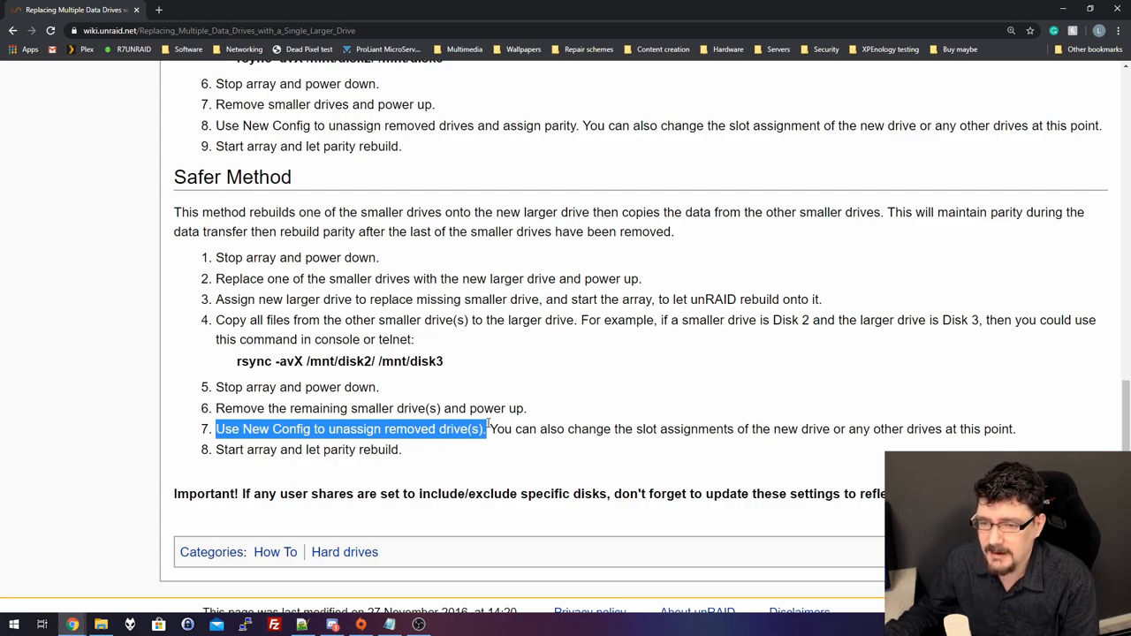
drag(485, 430, 778, 430)
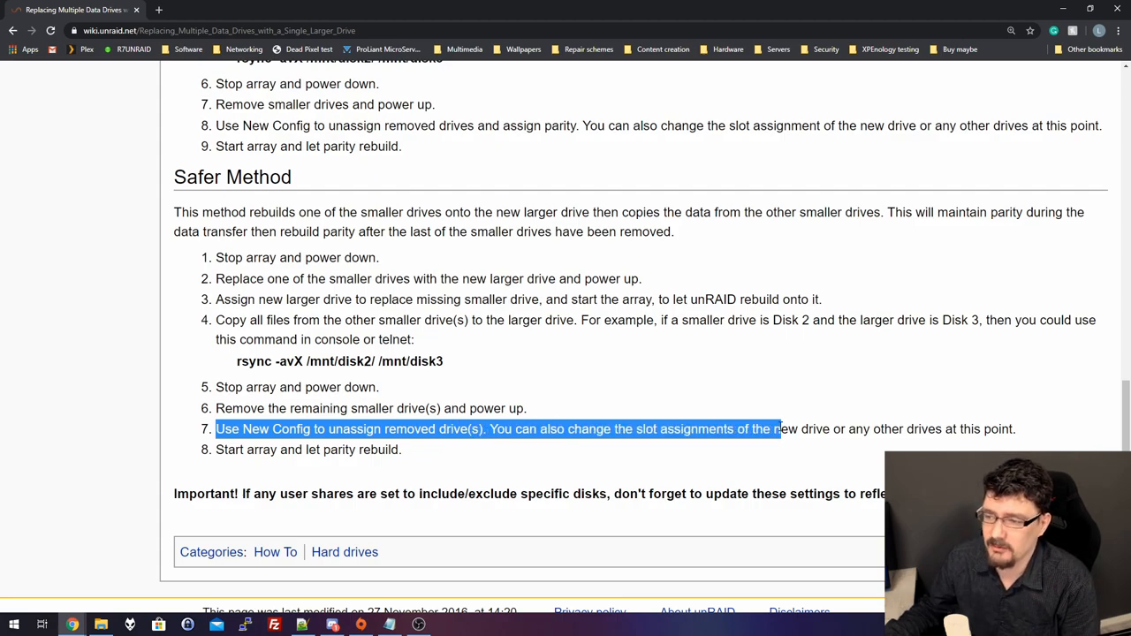
click(581, 399)
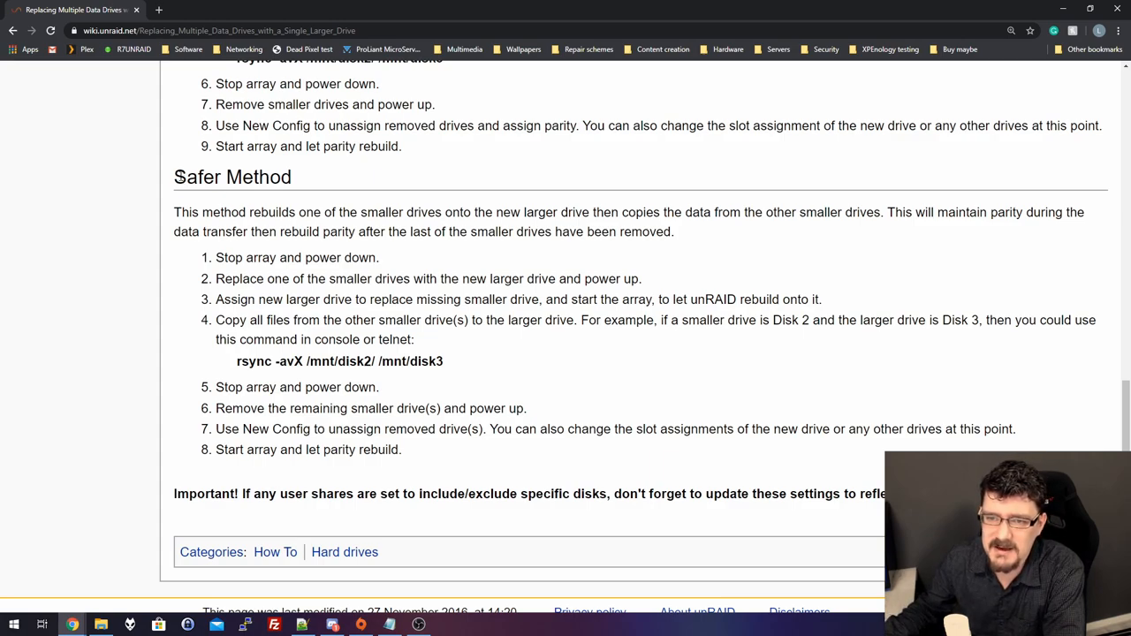
Select the entire Safer Method section, then the entire Faster Method section of the guide
drag(174, 176, 403, 450)
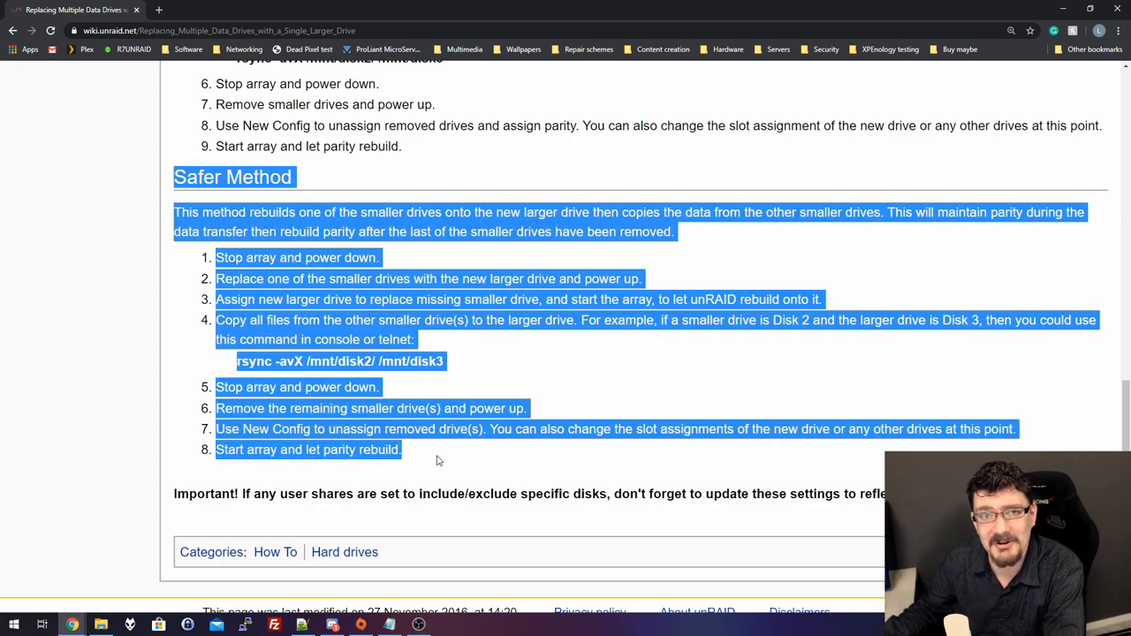
mouse_move(450, 456)
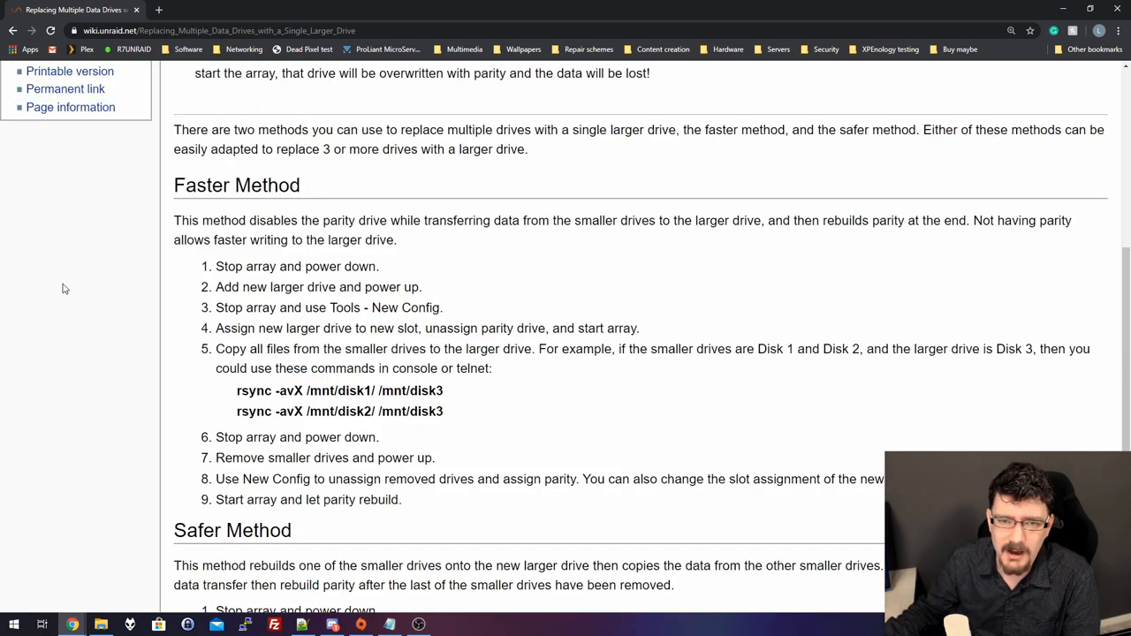
drag(173, 186, 461, 498)
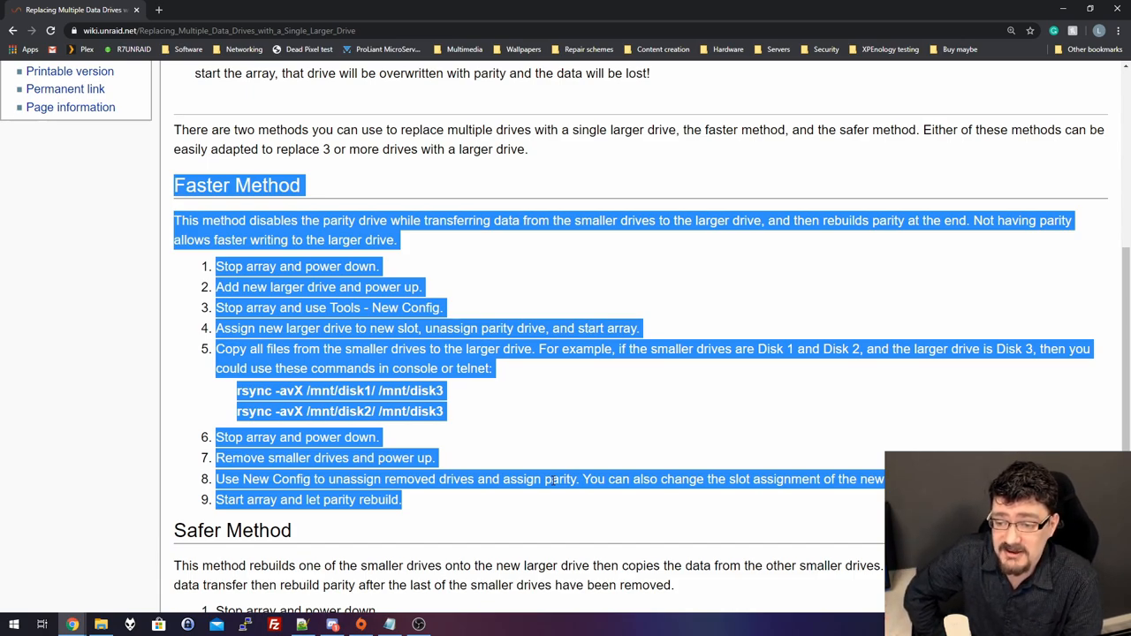
click(475, 506)
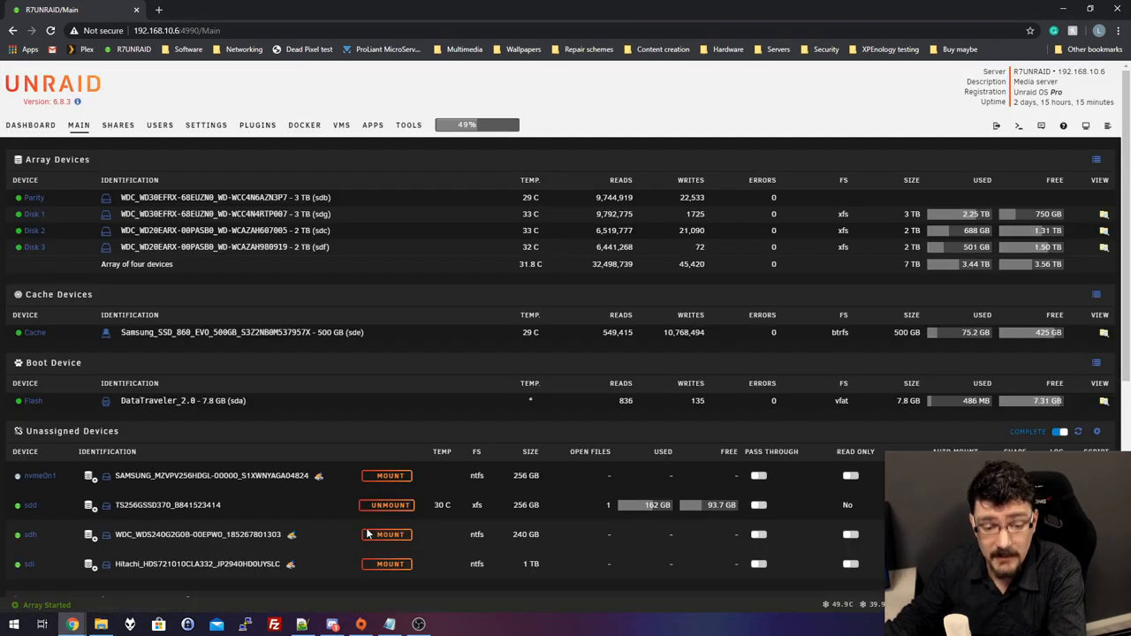
Log in as root over PuTTY and run rclone copy /mnt/user/b00bytrap to /mnt/disks/192.168.50.3_backup/b00bytrap
scroll(down, 3)
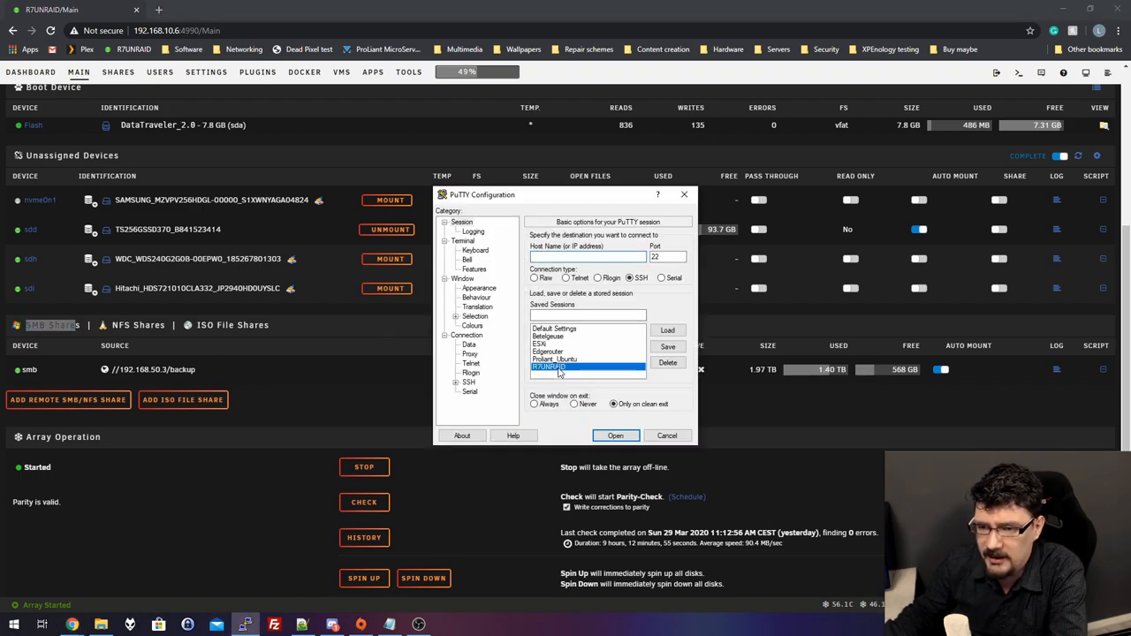
click(615, 435)
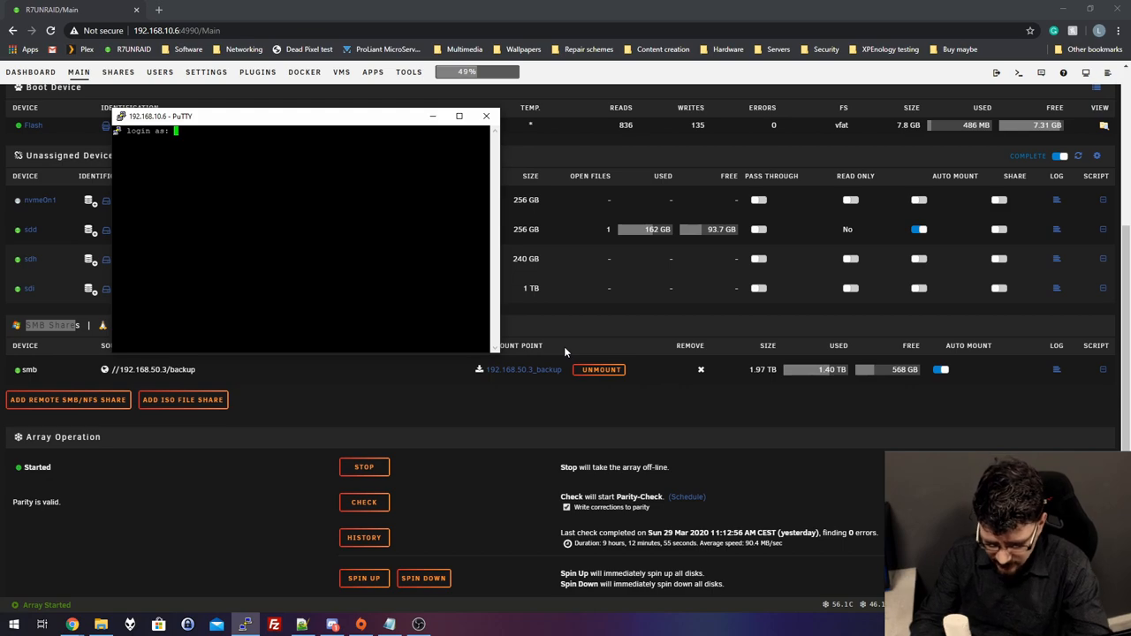
text(root)
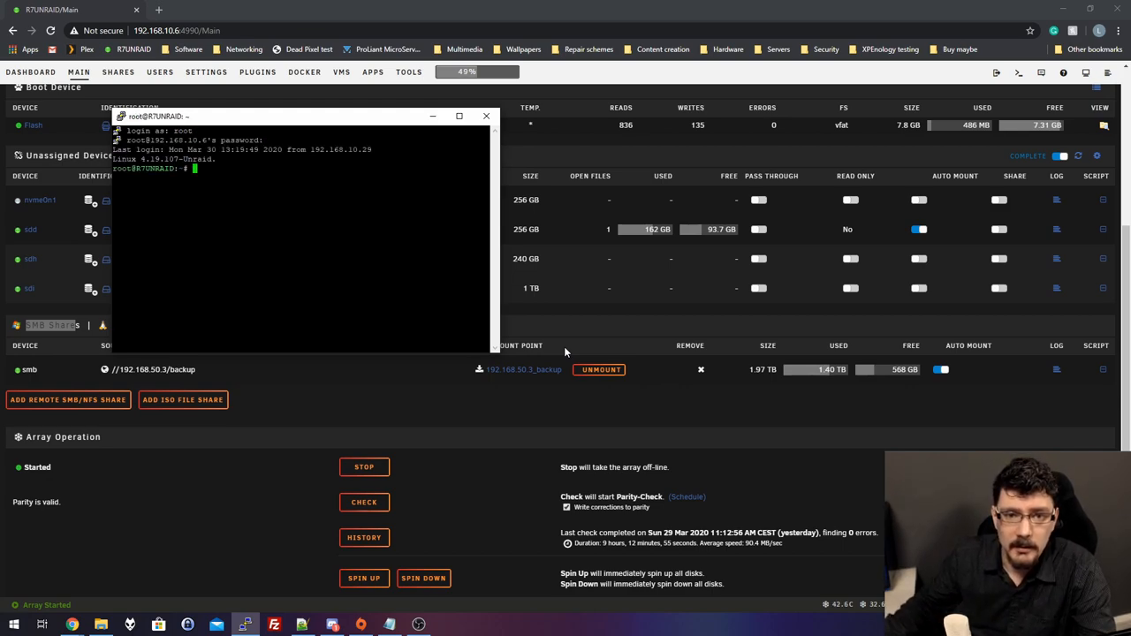
text(rclone copy /mnt/user/b00bytrap /mnt/disks/192.168.50.3_backup/b00bytrap)
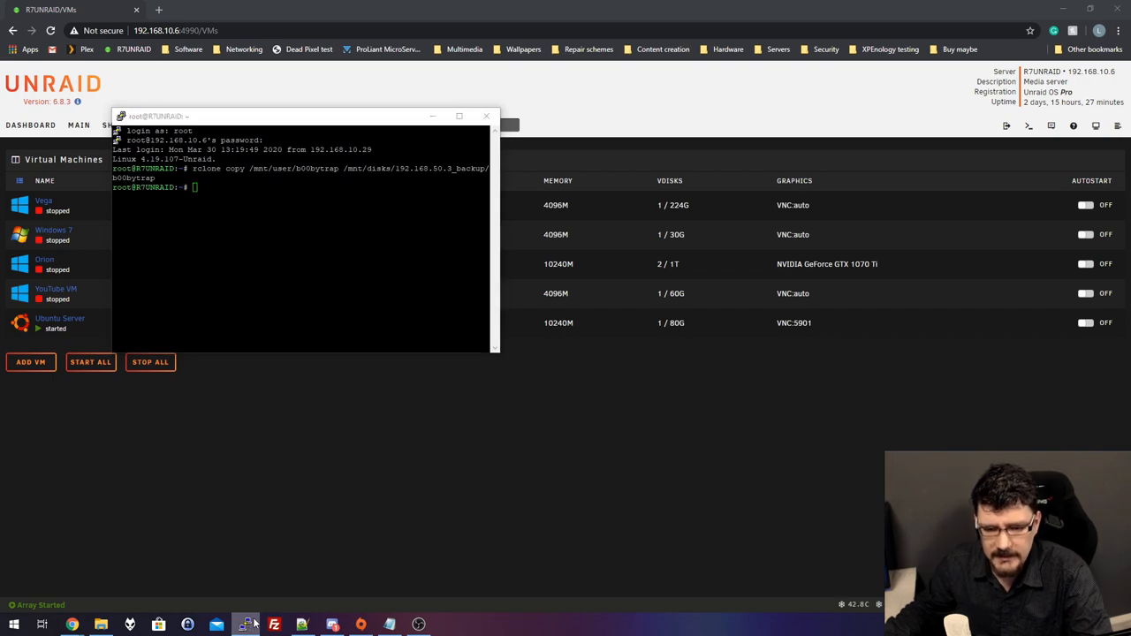
Reconnect the Betelgeuse PuTTY session to shut down the VM and acknowledge the connection closed error
right_click(248, 626)
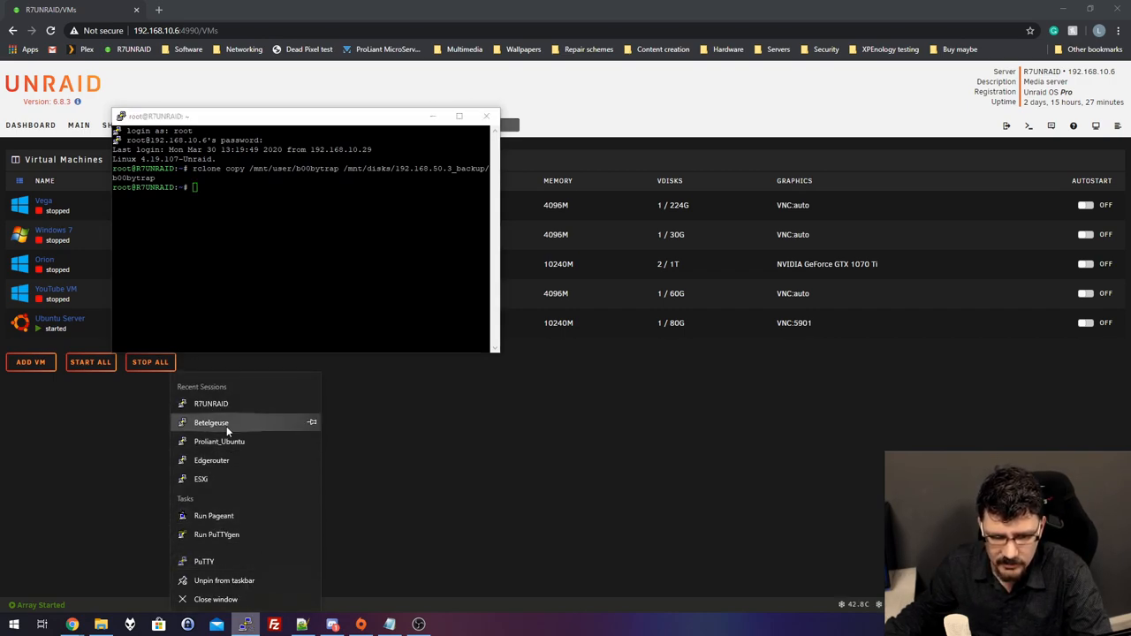
click(211, 422)
text(sudo shutdown -h now)
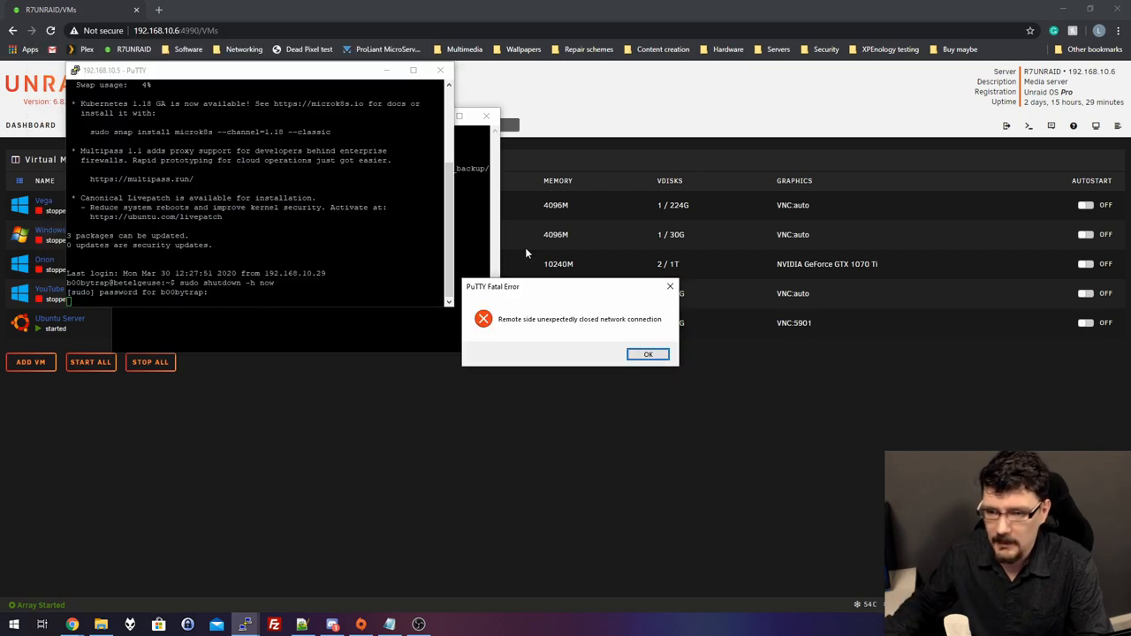
click(647, 354)
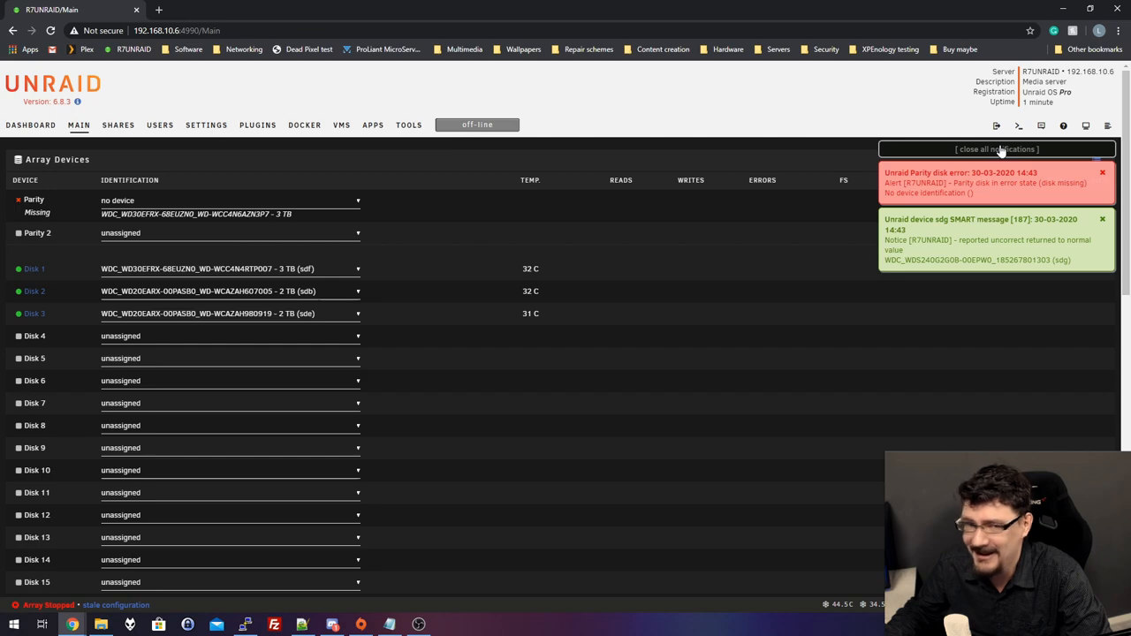
Apply Tools > New Config with 'Yes I want to do this' ticked, wiping all disk assignments, and return to Main
click(996, 148)
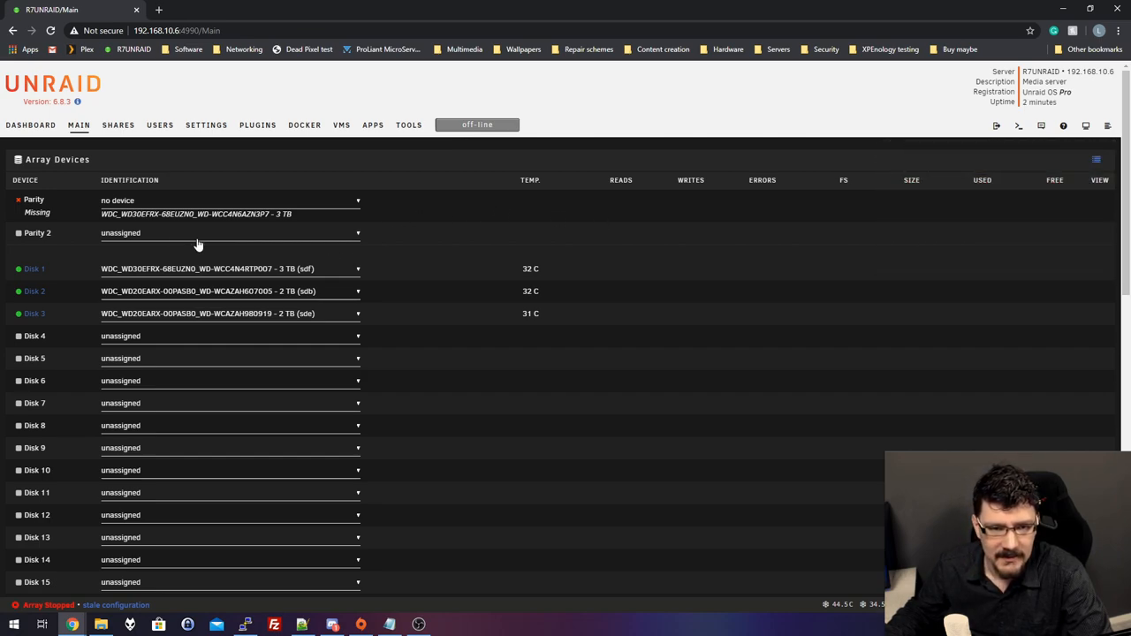
mouse_move(184, 254)
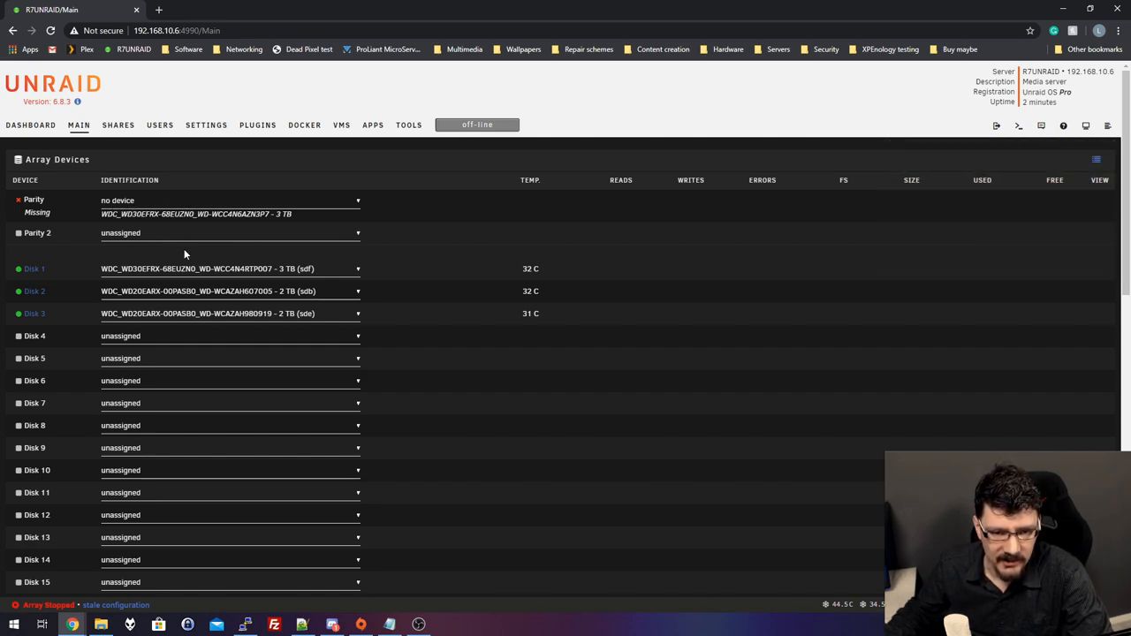
mouse_move(408, 124)
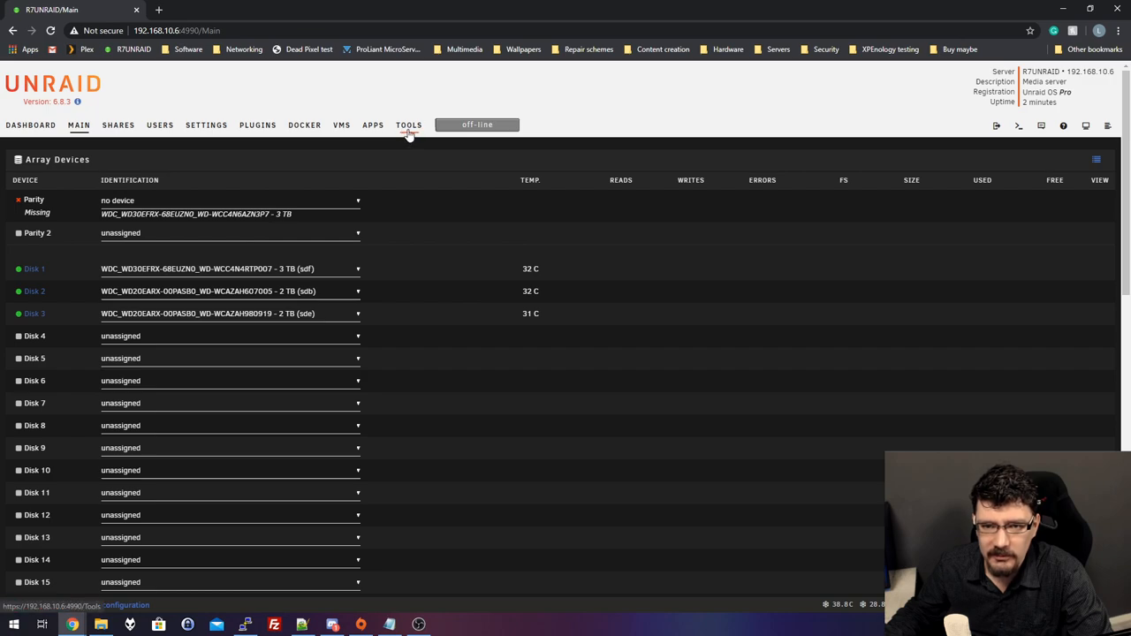
click(409, 123)
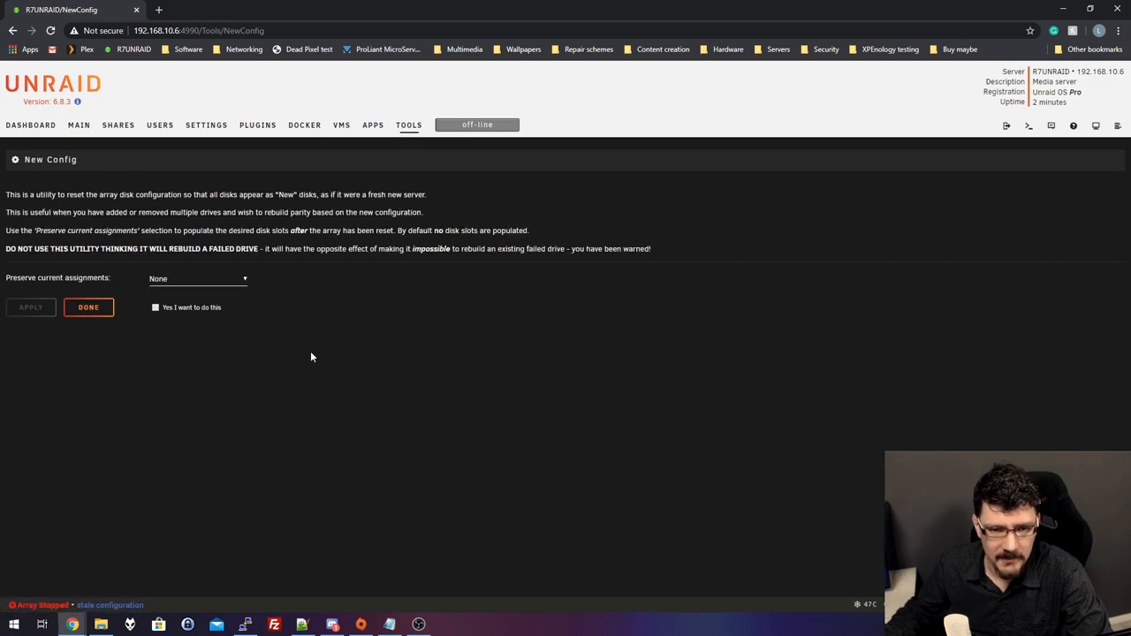
click(198, 279)
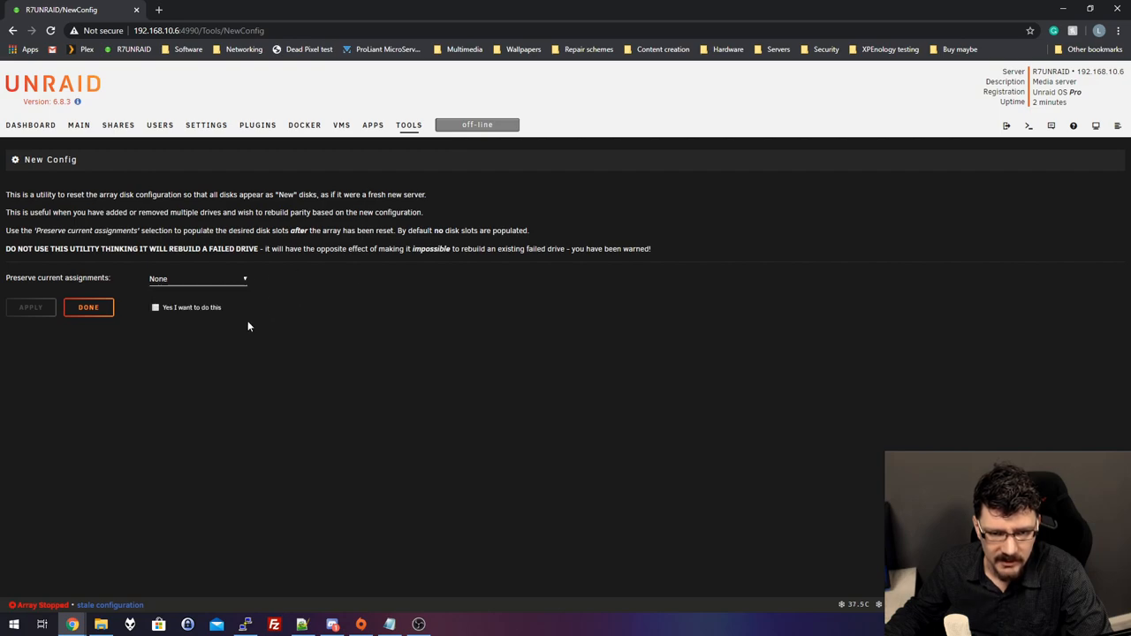
click(155, 307)
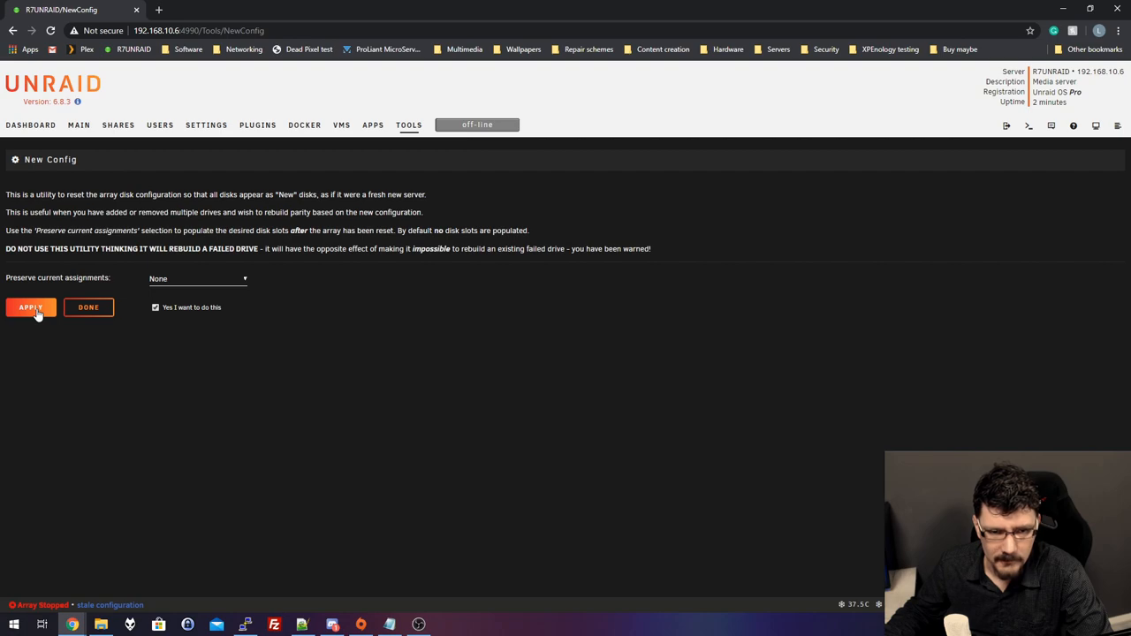
click(88, 308)
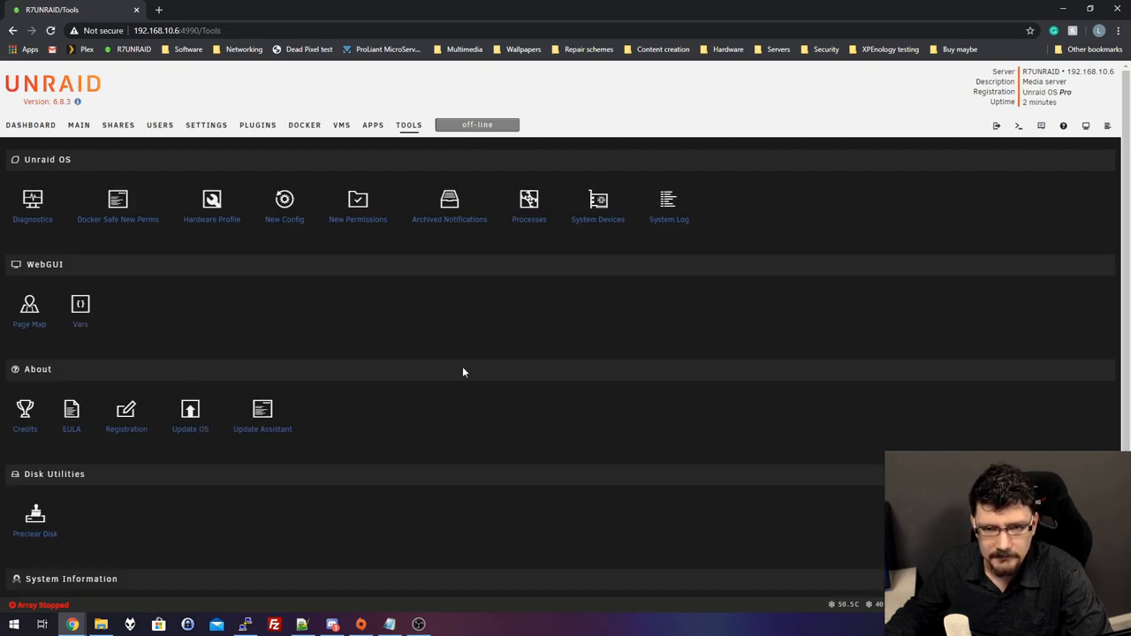
click(78, 124)
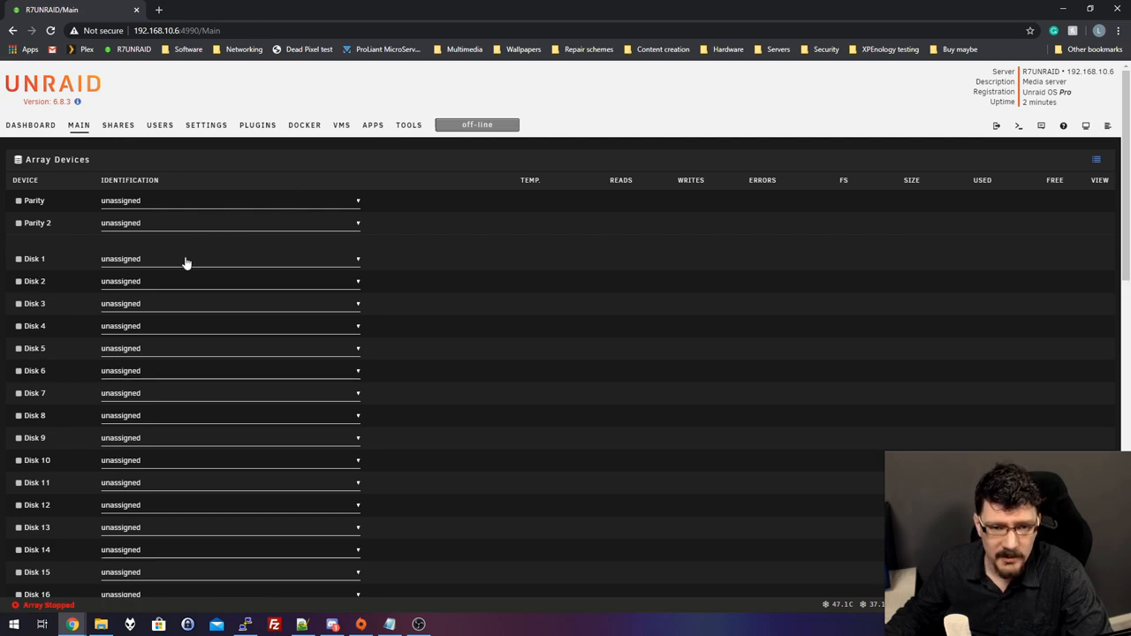
click(230, 258)
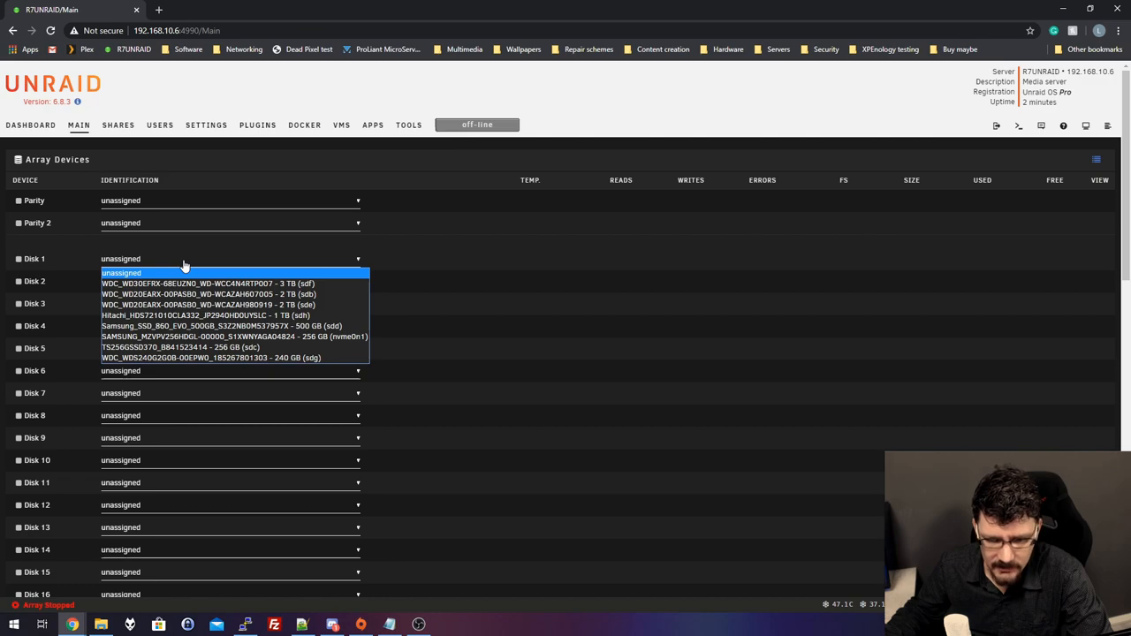
scroll(down, 3)
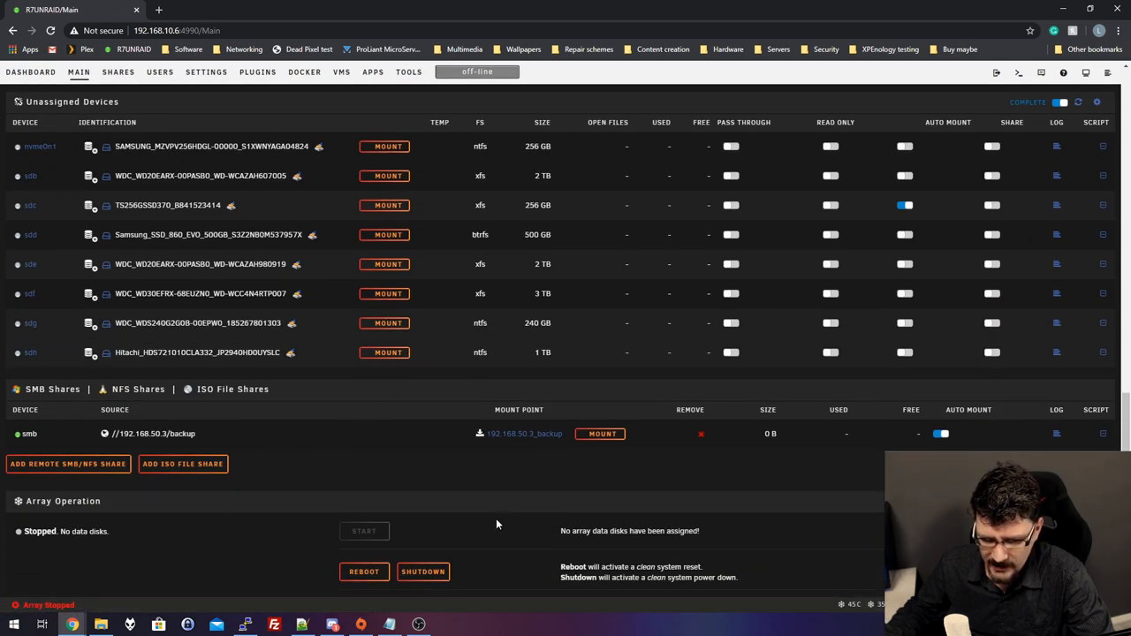
click(423, 573)
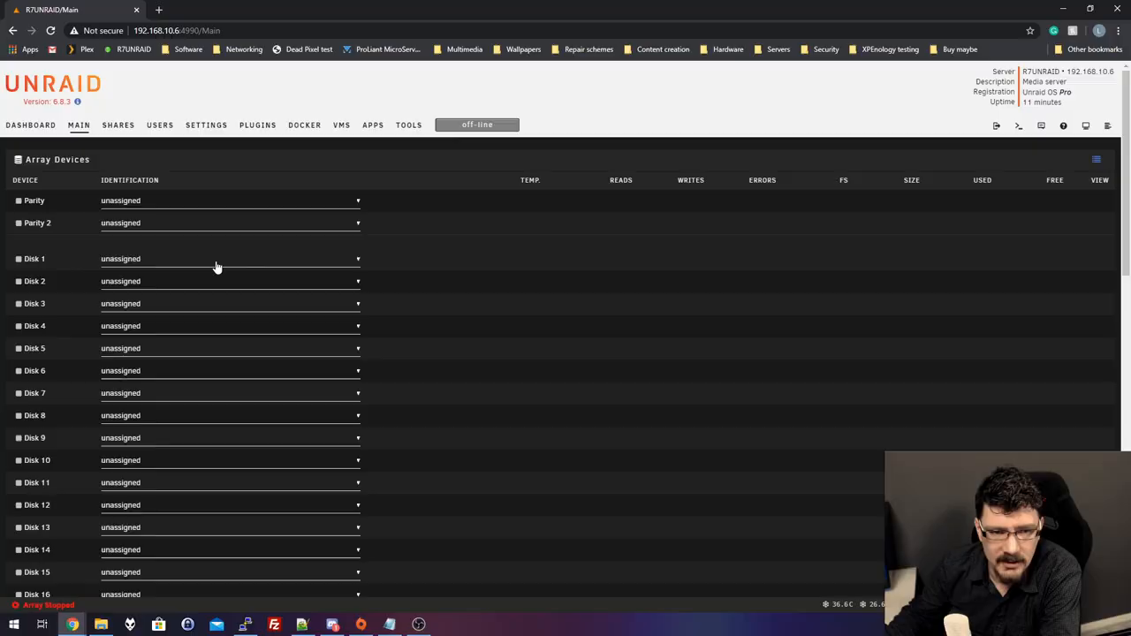
Assign the 8 TB WD80EZAZ to Disk 1, the 2 TB sdc to Disk 3 and the 2 TB sdf to Disk 4
click(229, 258)
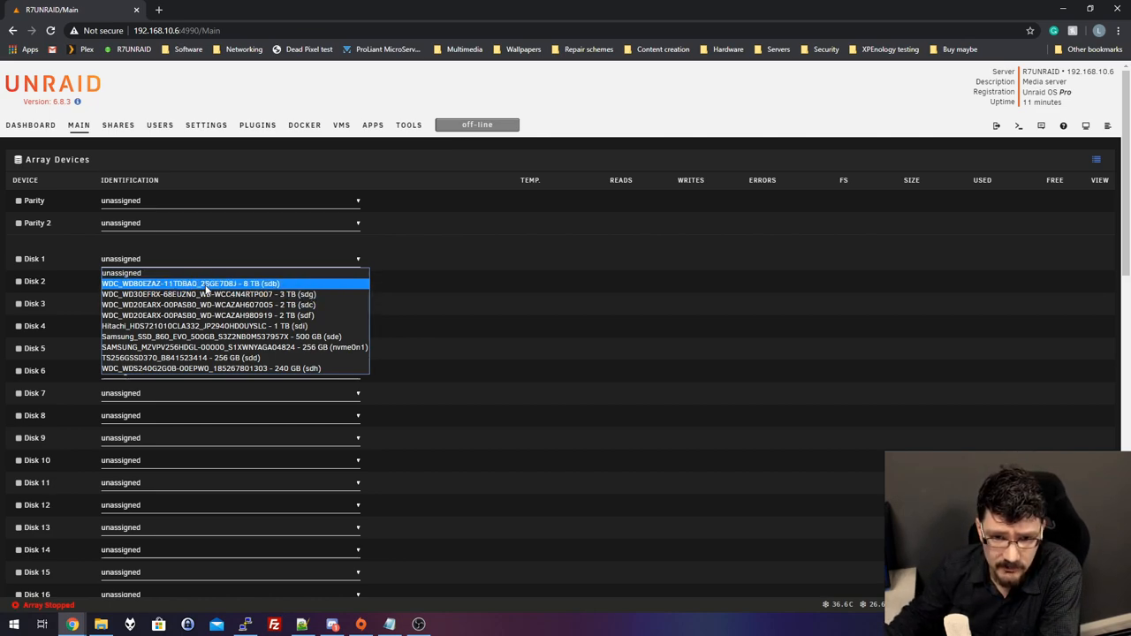
click(191, 283)
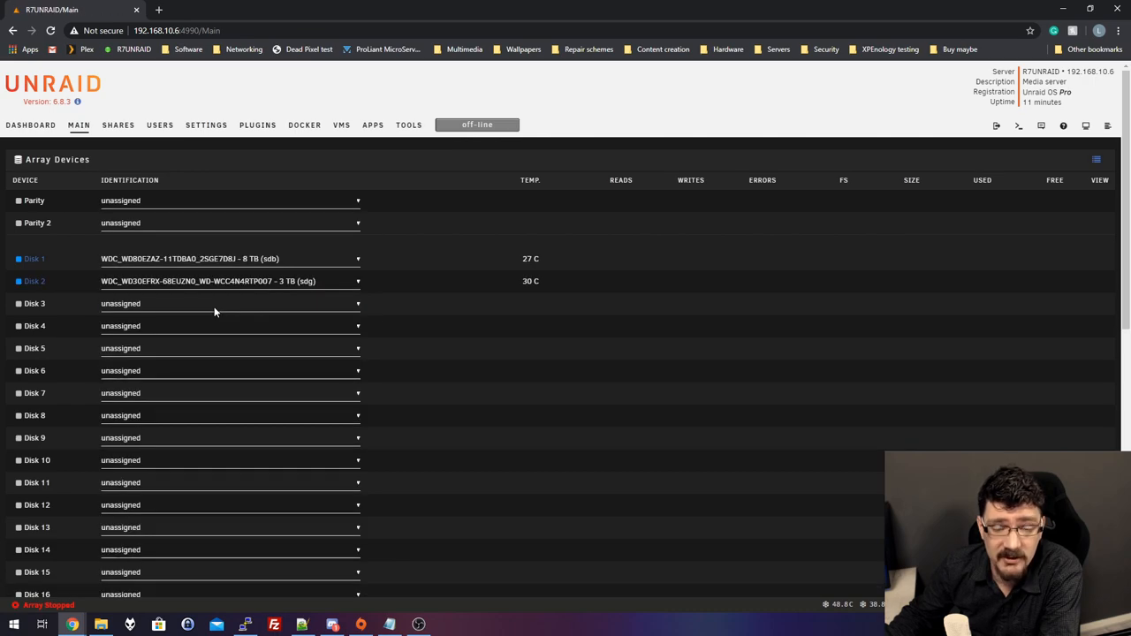
mouse_move(223, 308)
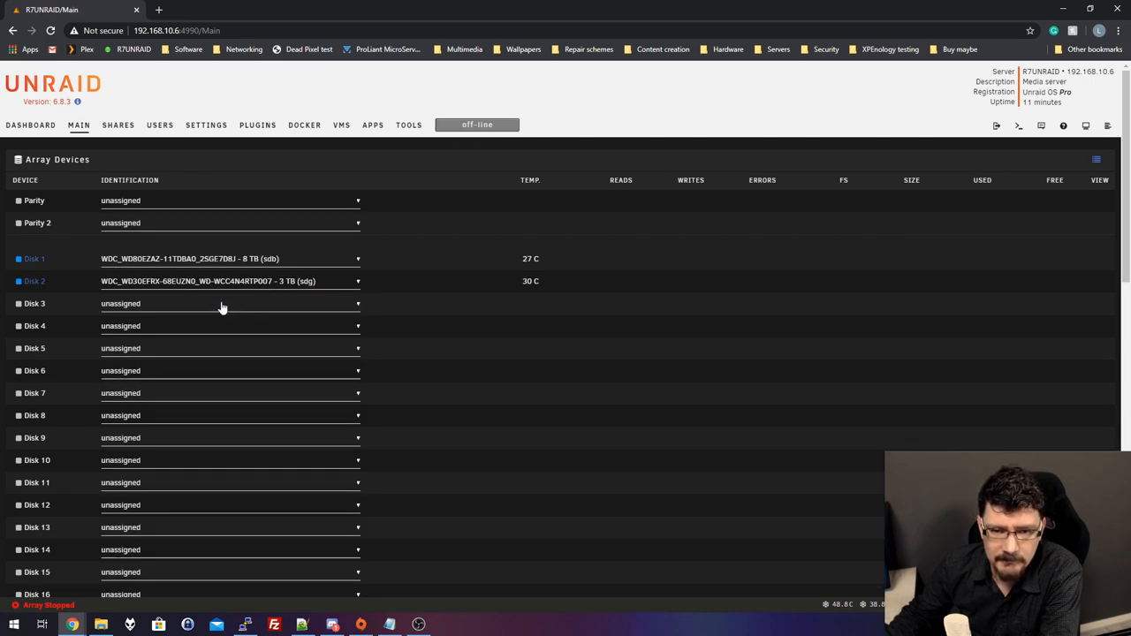
click(230, 304)
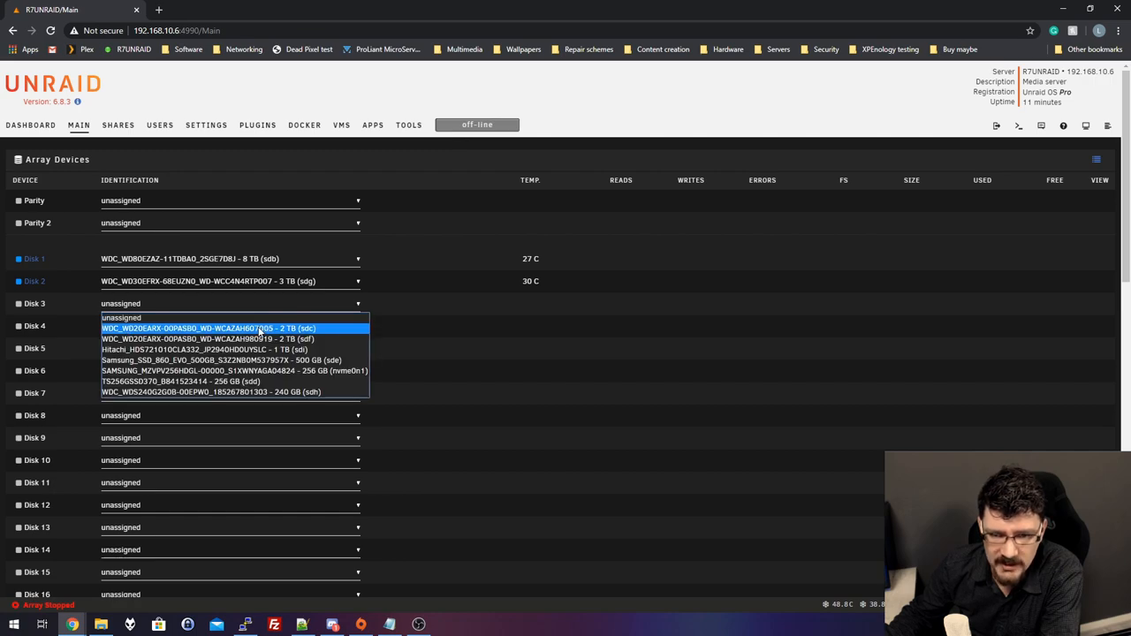
click(209, 327)
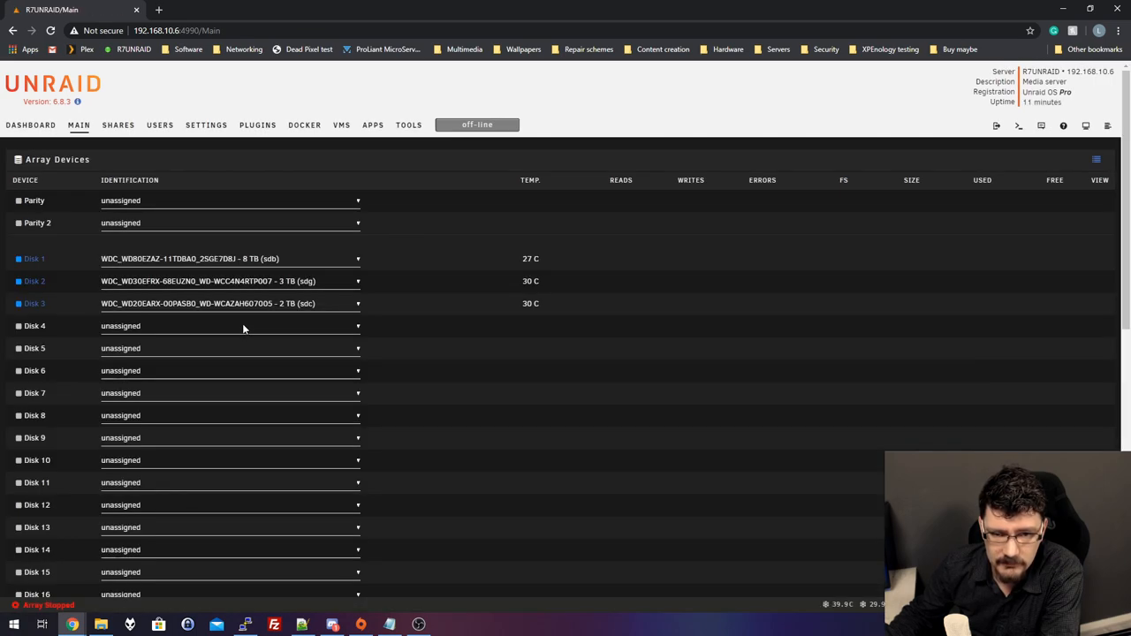
click(229, 325)
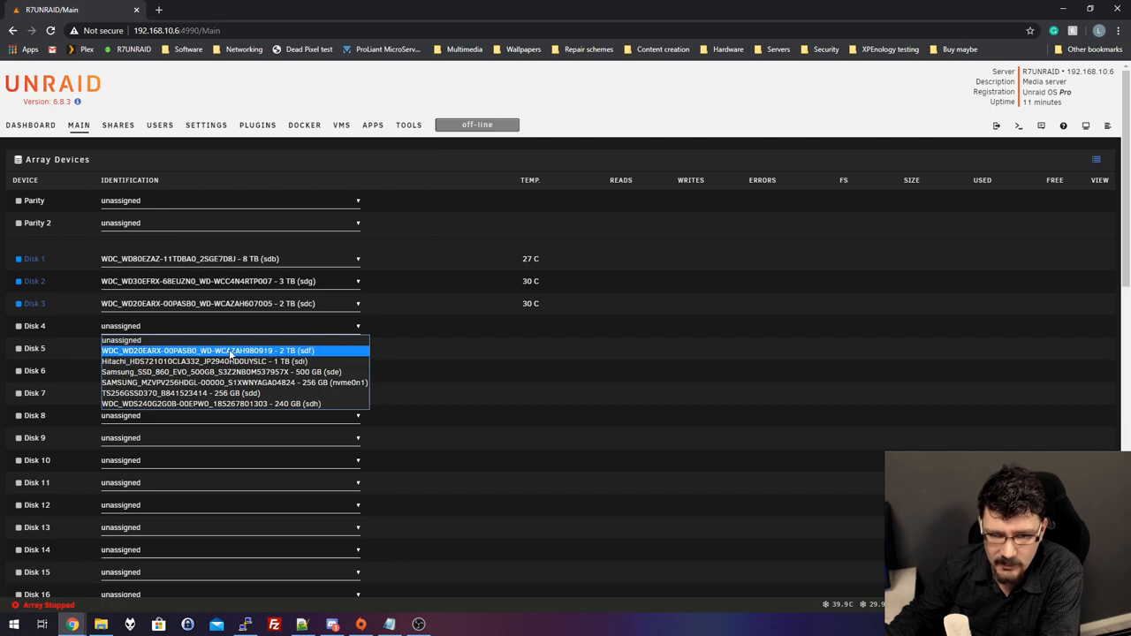
click(208, 350)
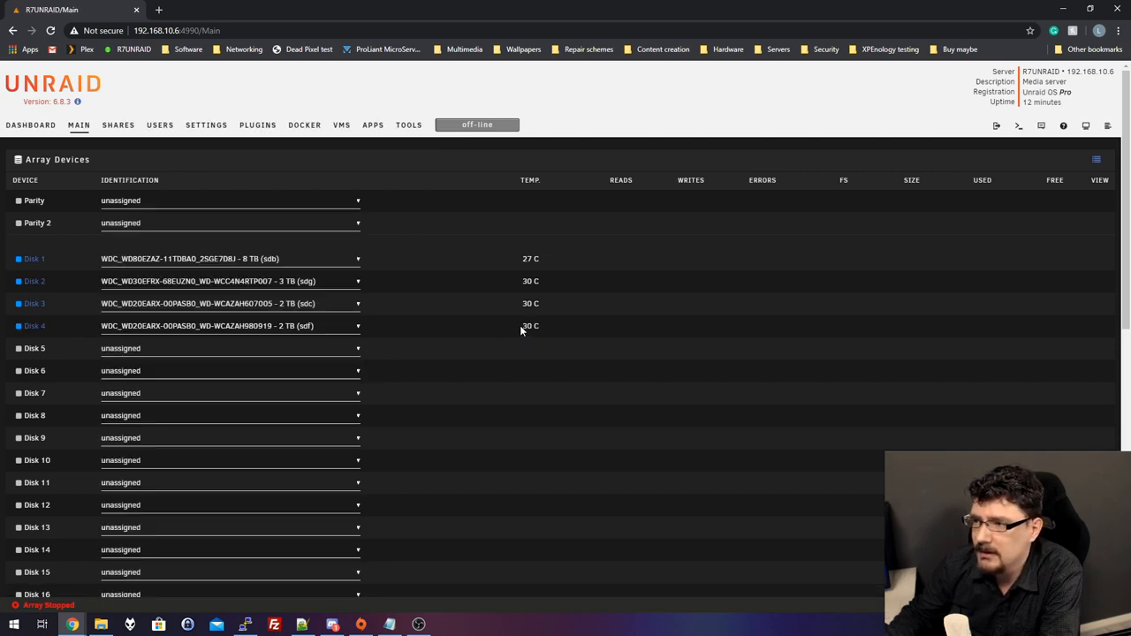
mouse_move(413, 320)
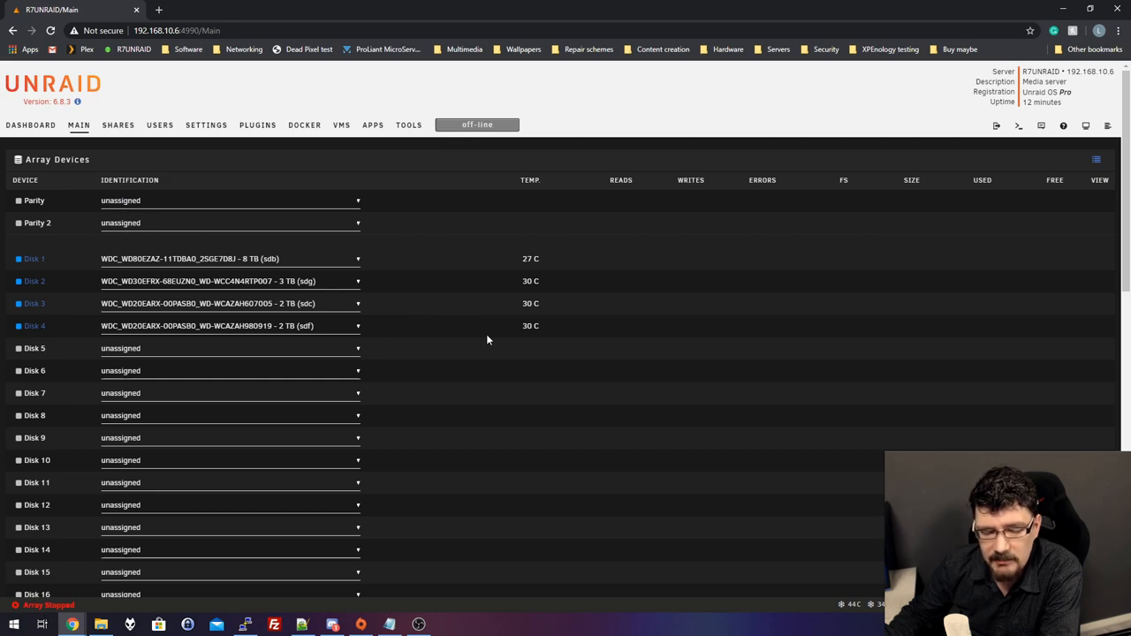
Start the array from Array Operation with the current disk assignments
scroll(down, 3)
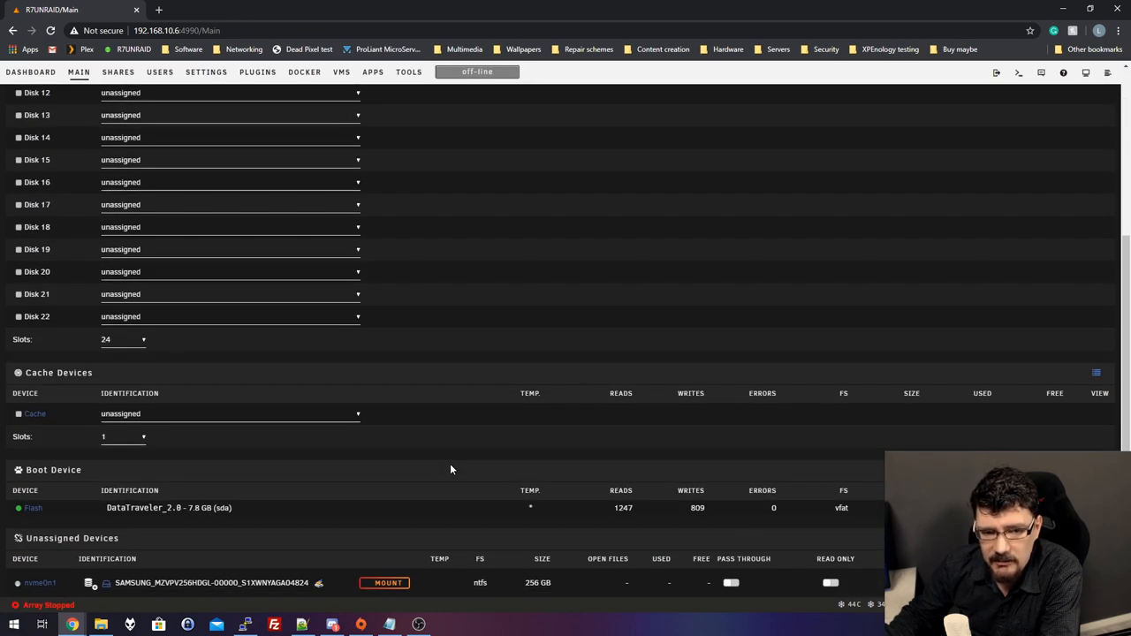
mouse_move(325, 431)
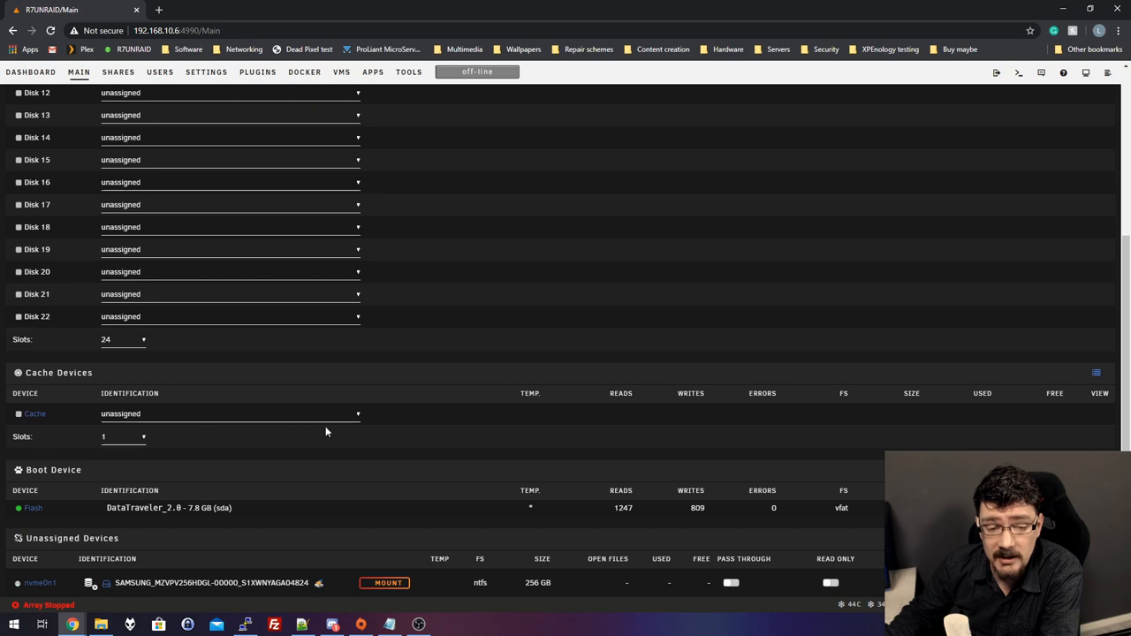
mouse_move(343, 428)
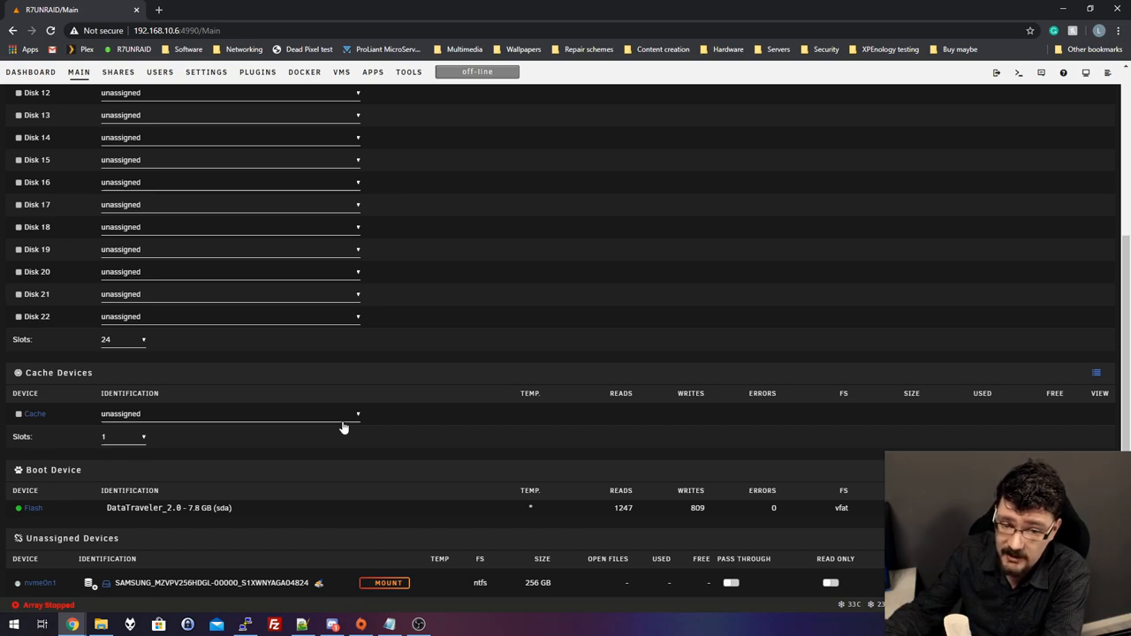
mouse_move(416, 424)
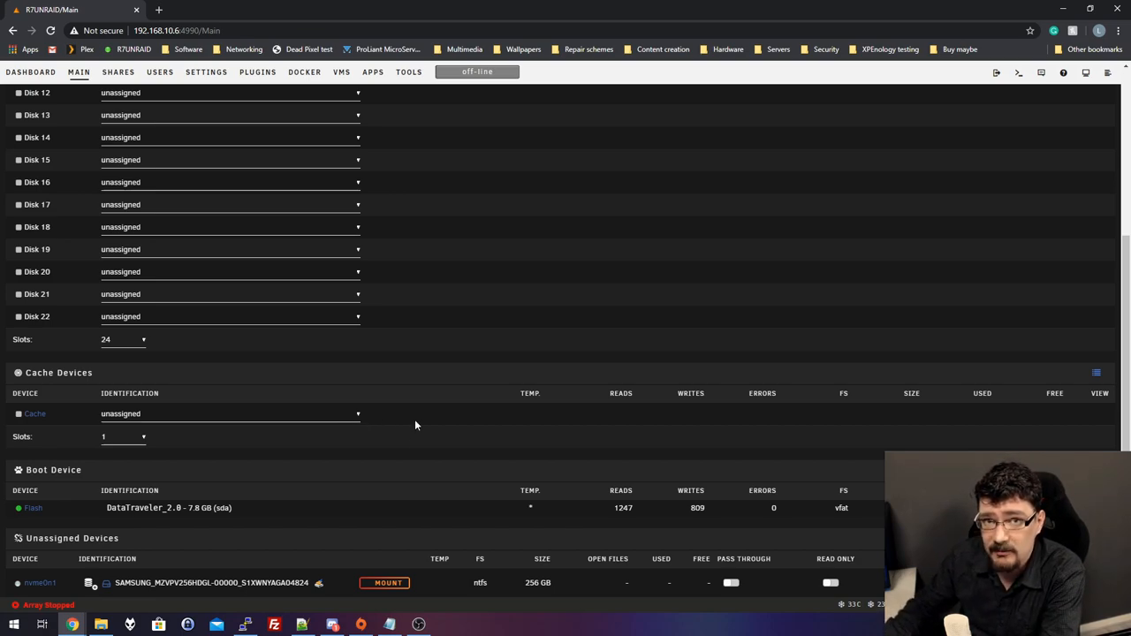
mouse_move(427, 491)
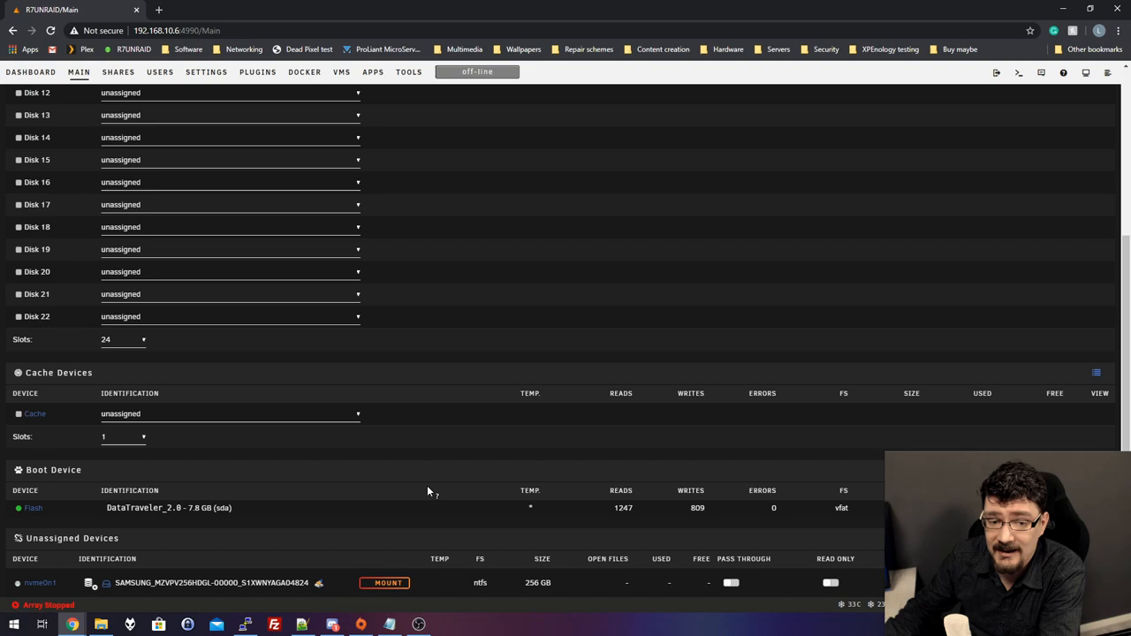
mouse_move(332, 413)
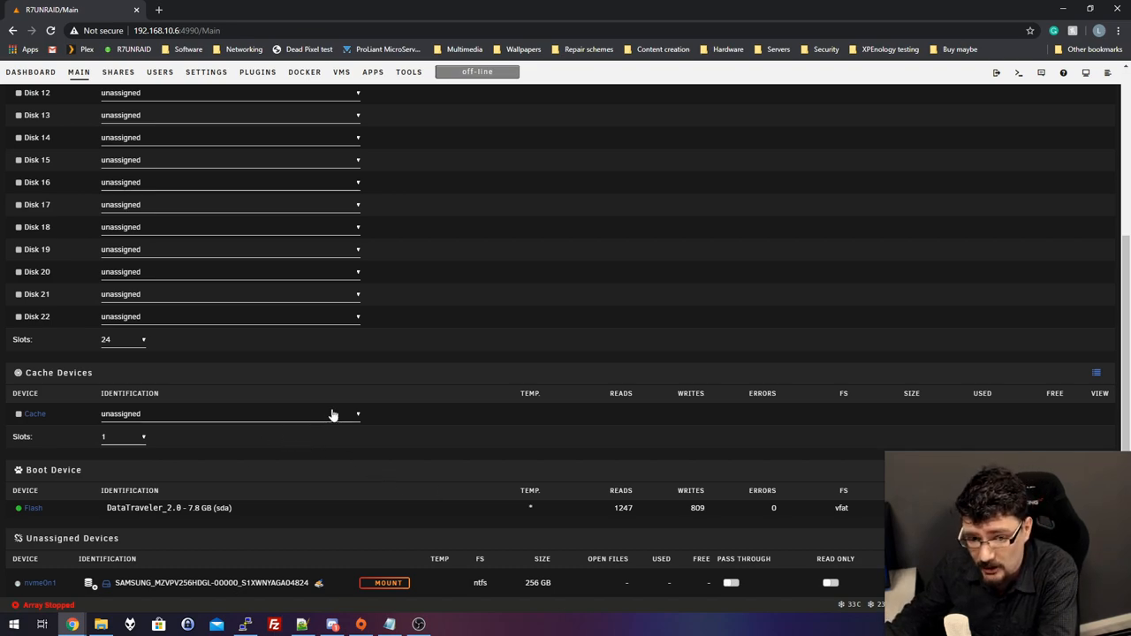
scroll(down, 3)
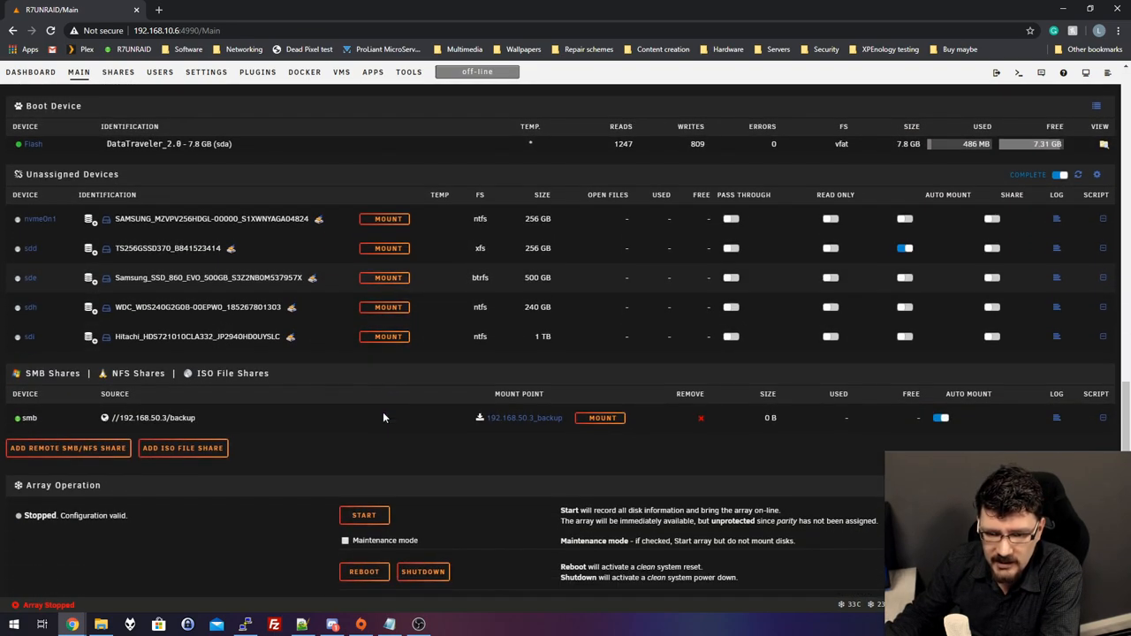
click(364, 516)
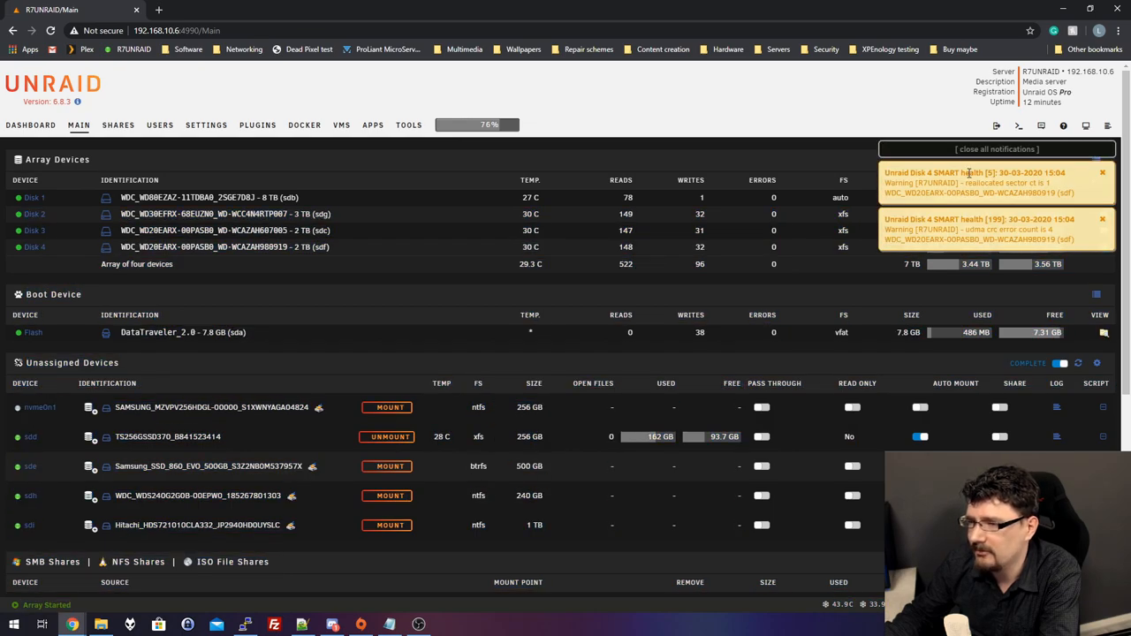
Dismiss the SMART warnings and format the unmountable 8 TB Disk 1 after confirming the warning
click(997, 148)
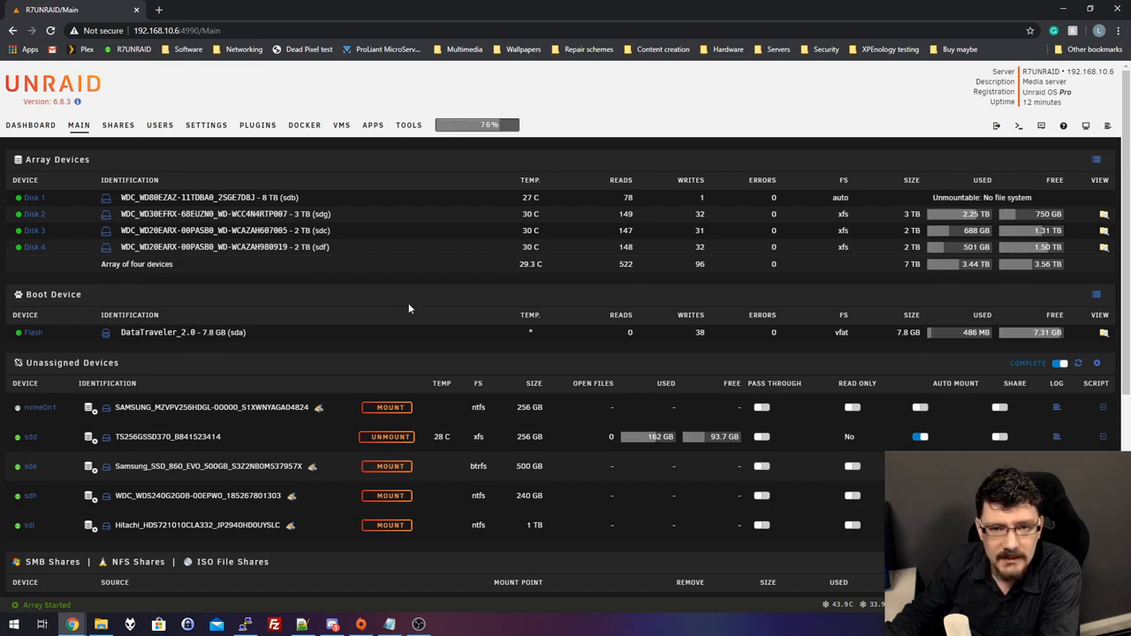
scroll(down, 3)
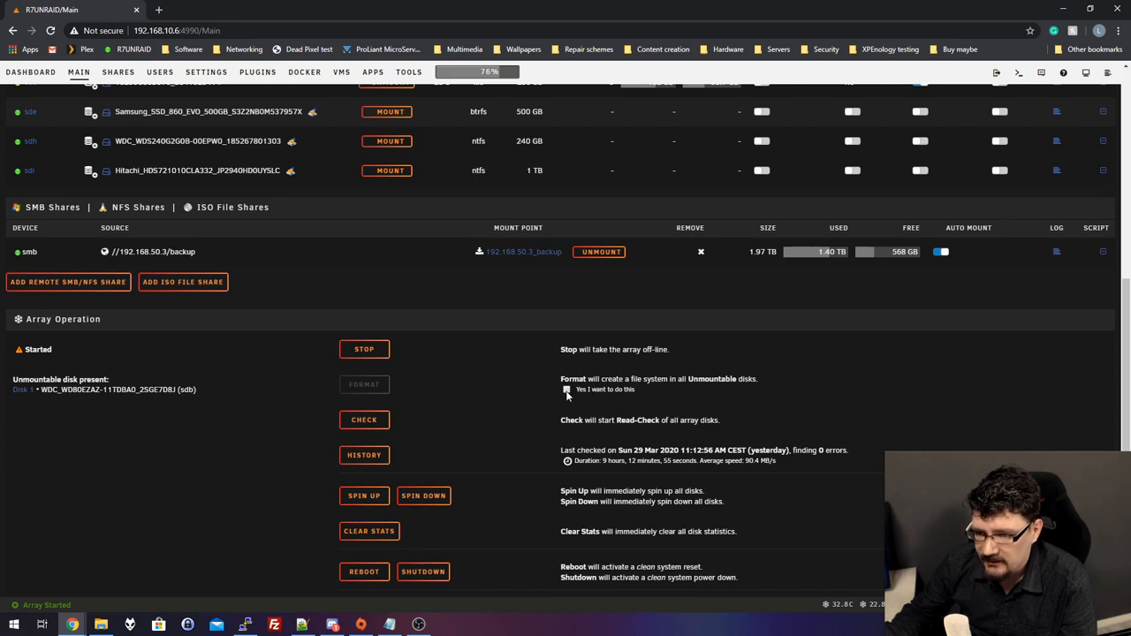
click(566, 390)
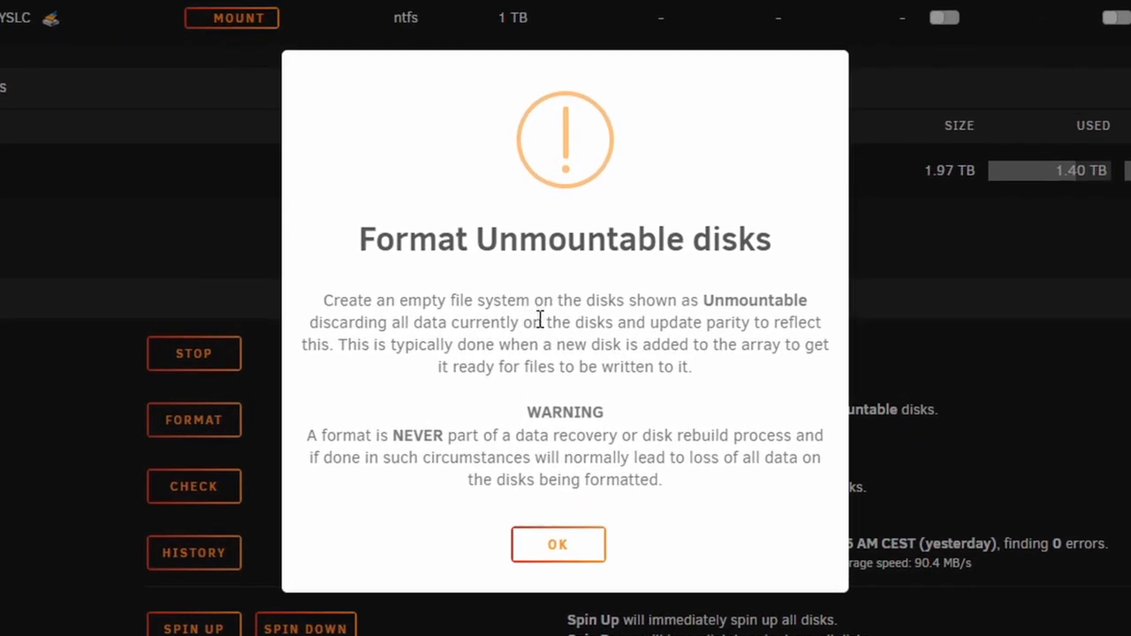
mouse_move(473, 355)
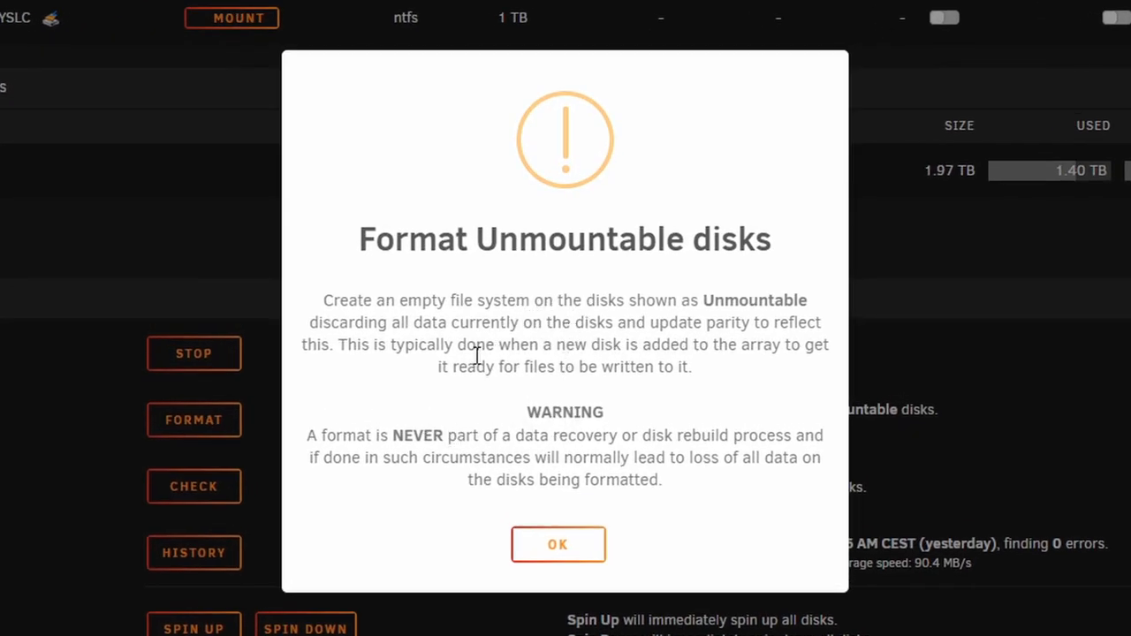
mouse_move(453, 396)
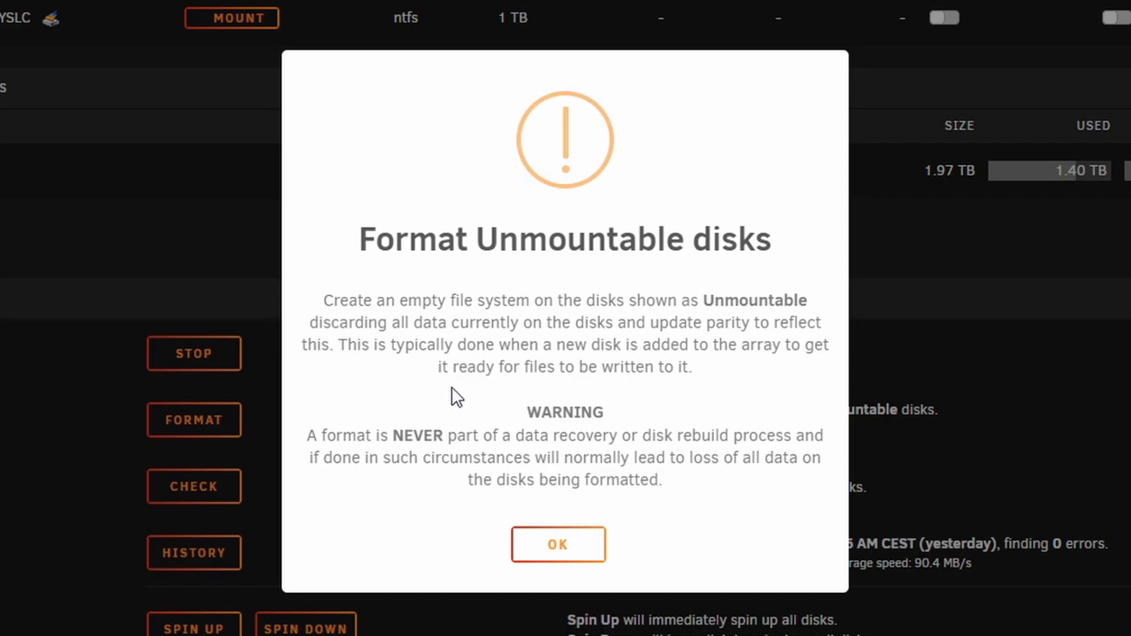
mouse_move(325, 444)
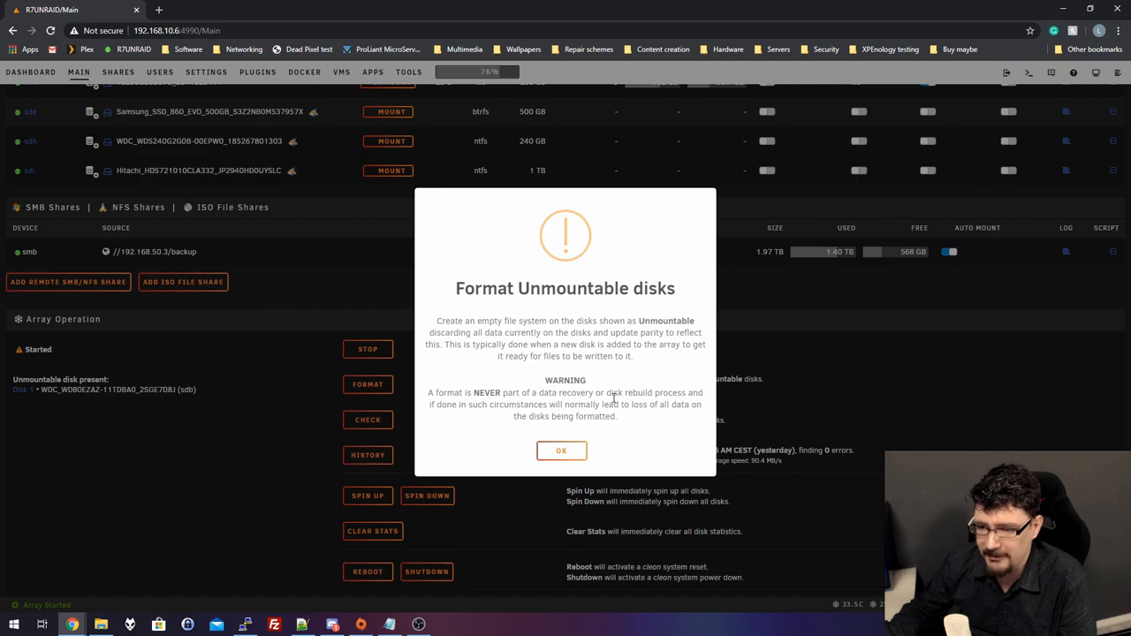
click(562, 451)
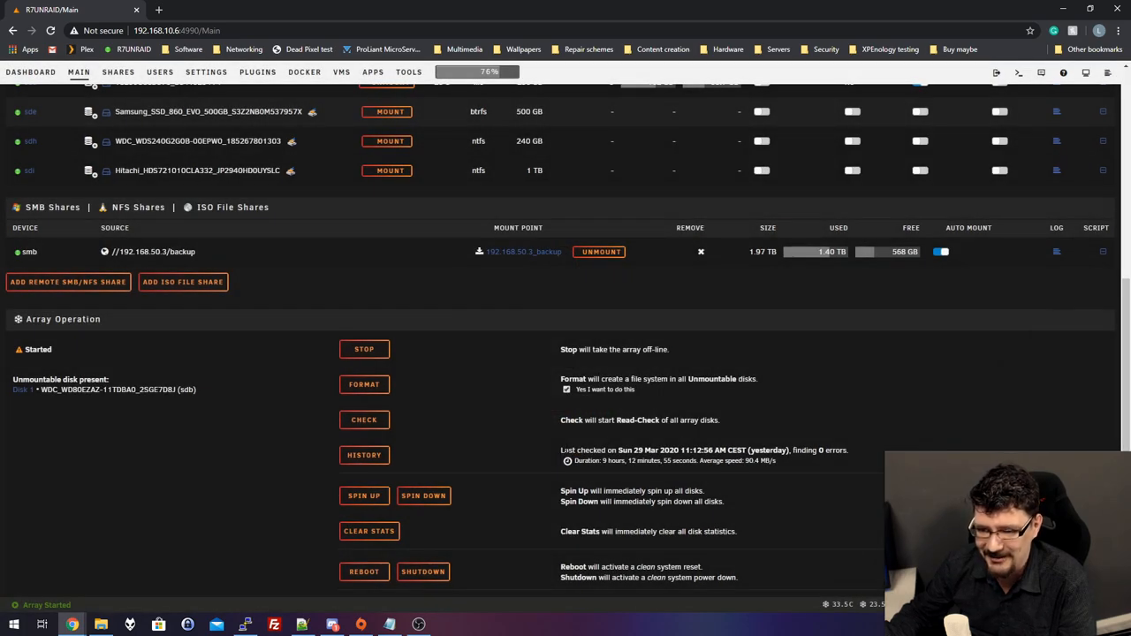
click(364, 383)
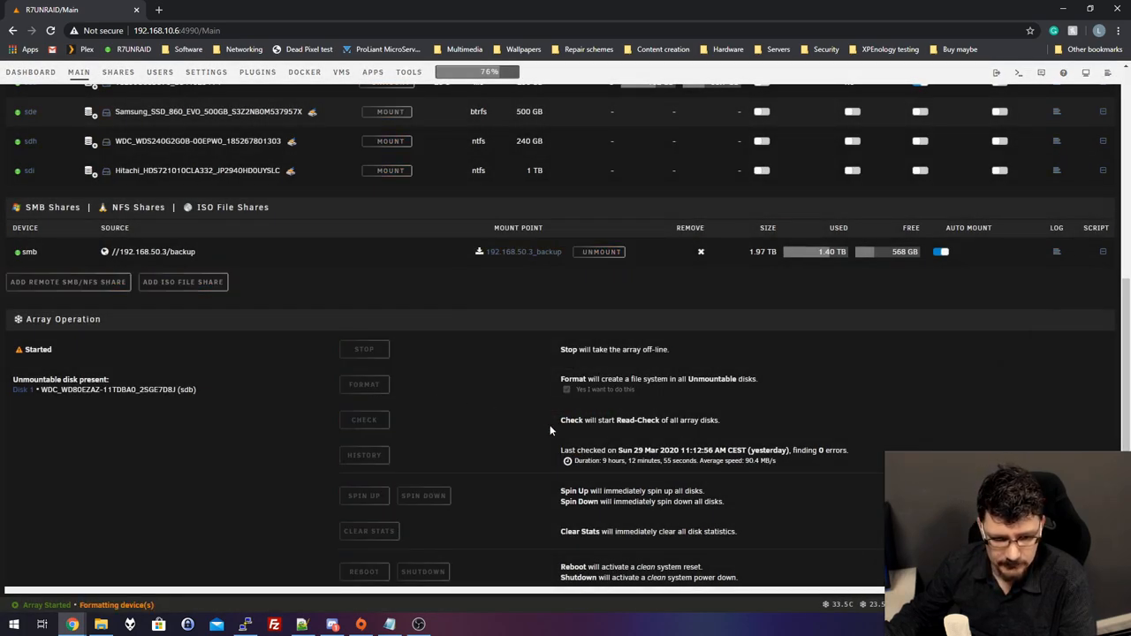
scroll(up, 3)
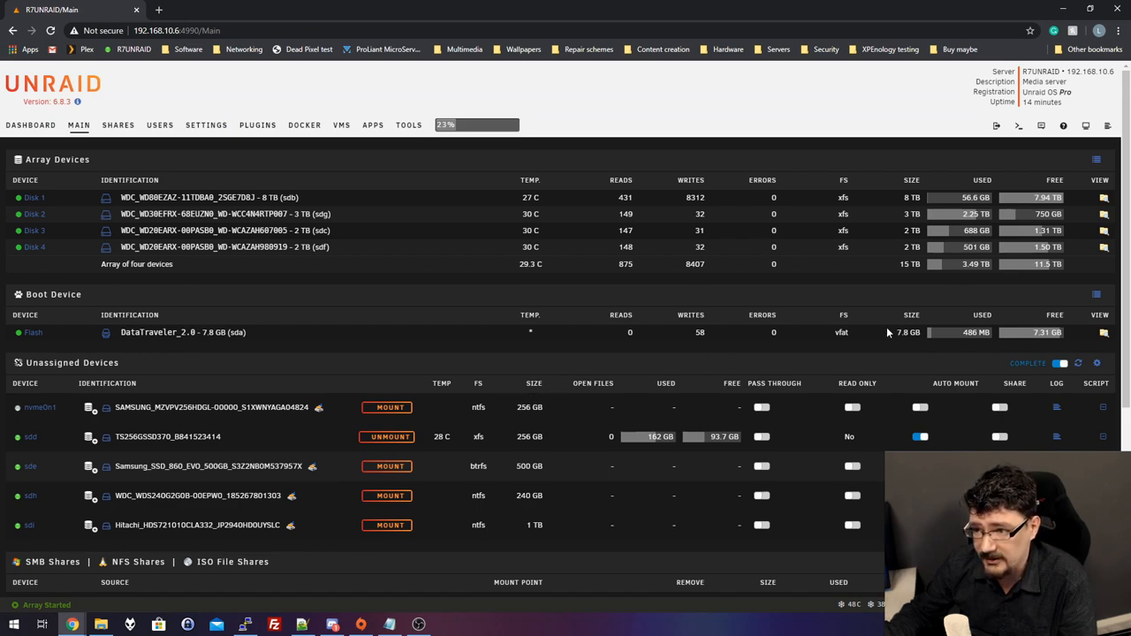
mouse_move(468, 431)
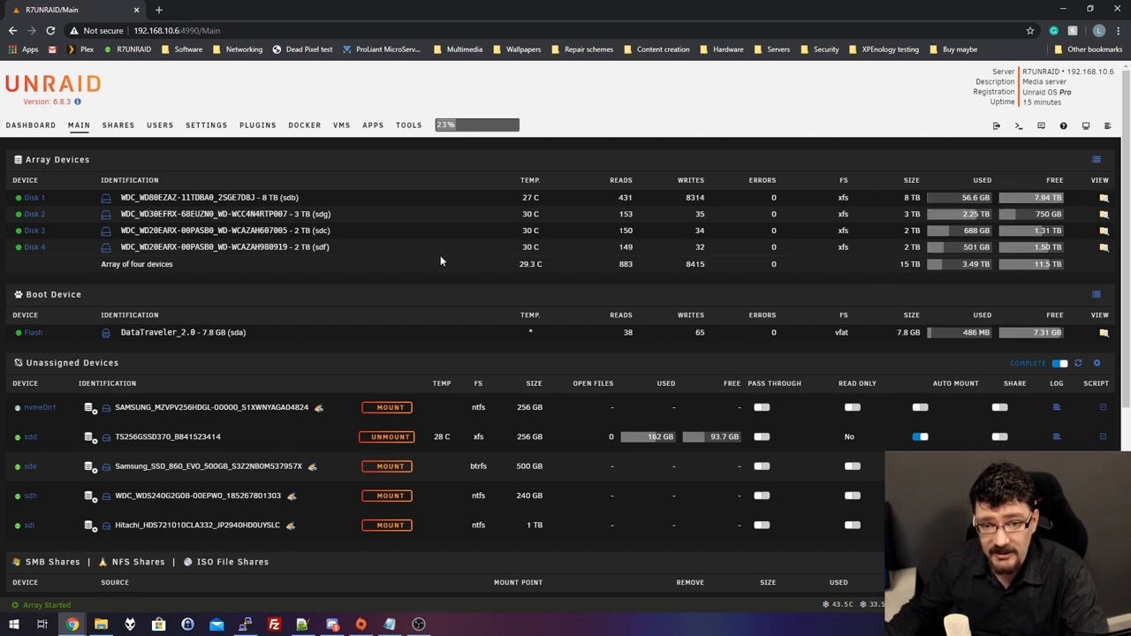
mouse_move(297, 269)
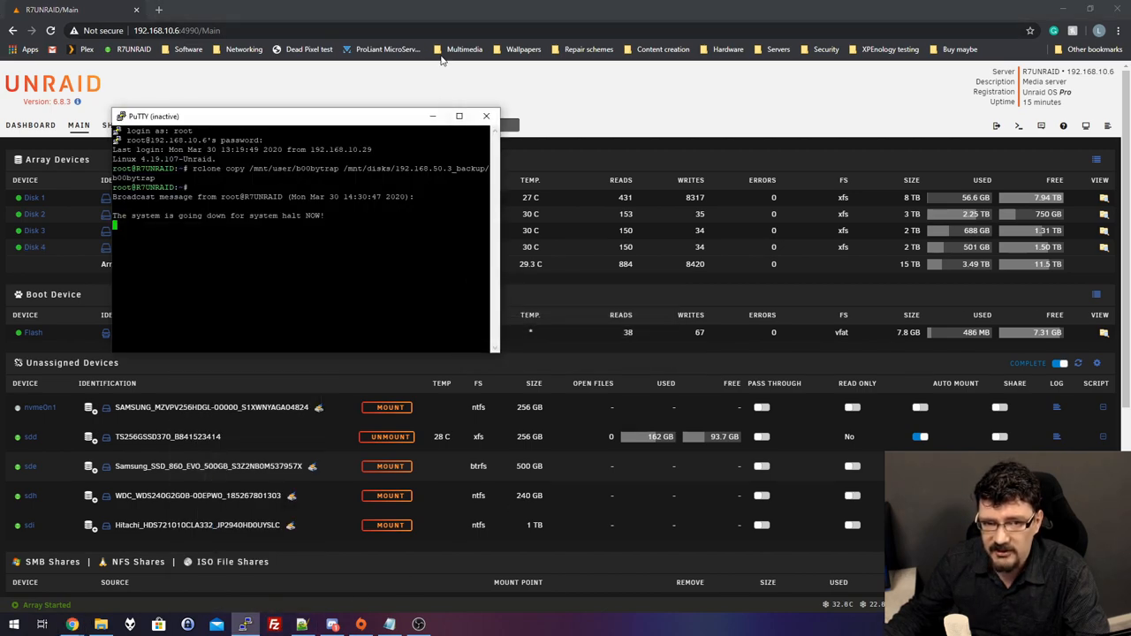
click(486, 117)
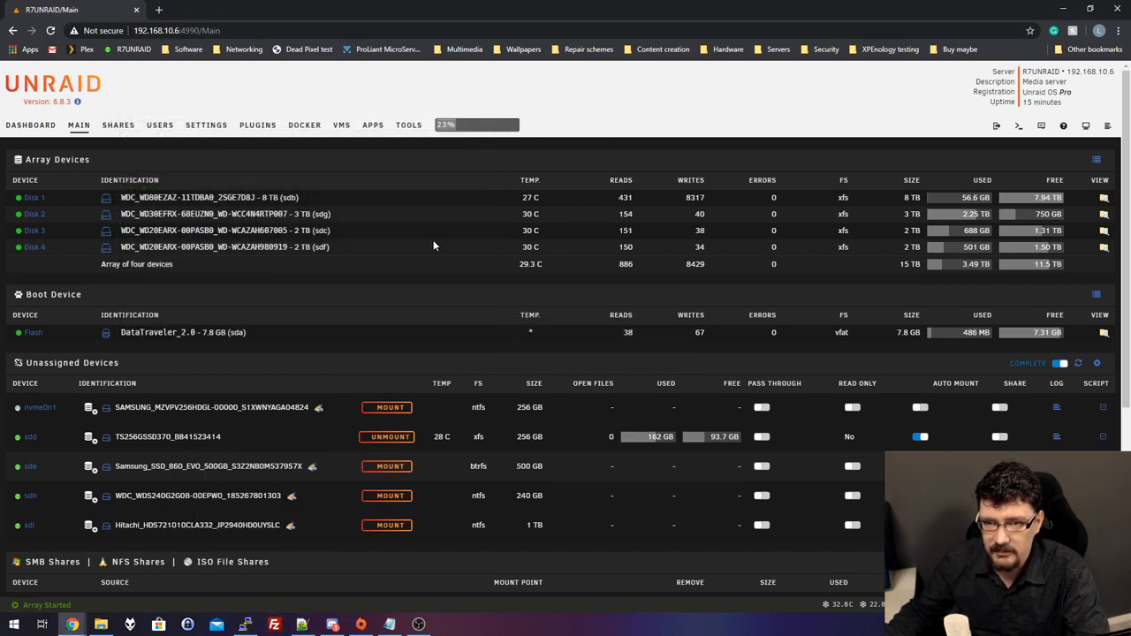
click(244, 625)
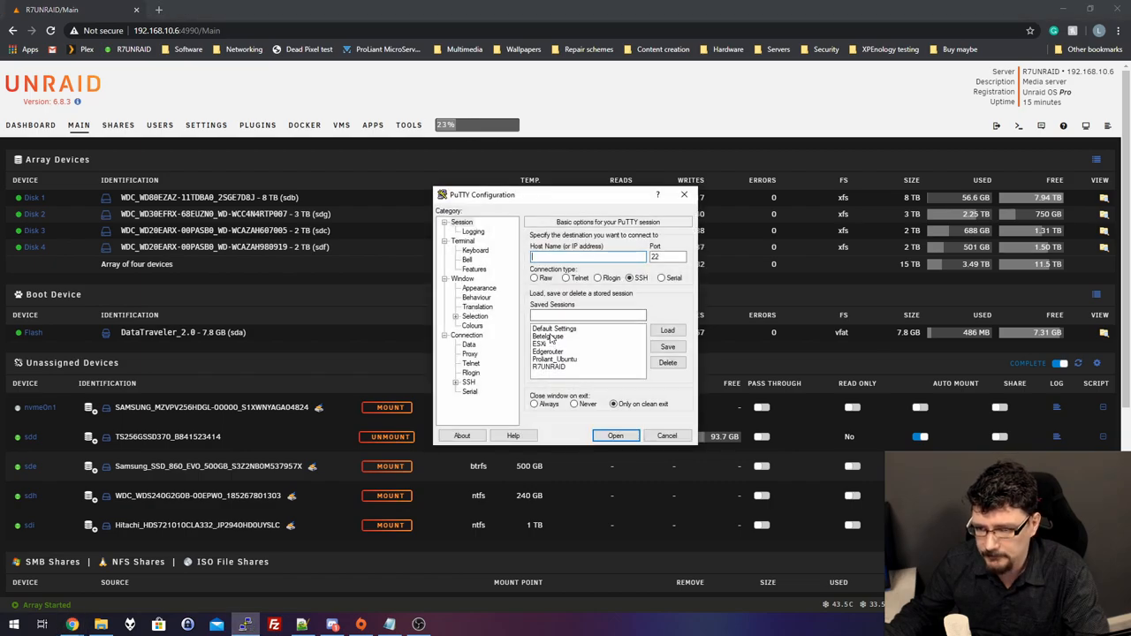
Log in as root over PuTTY and enter an rsync -avX command copying between /mnt disks
click(615, 435)
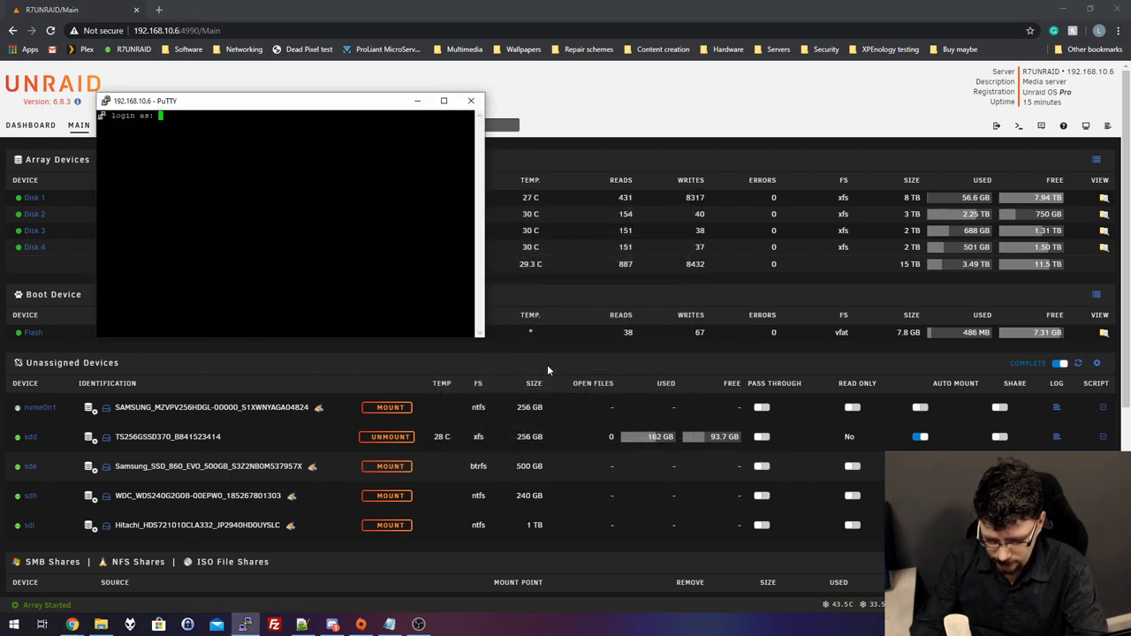
text(root)
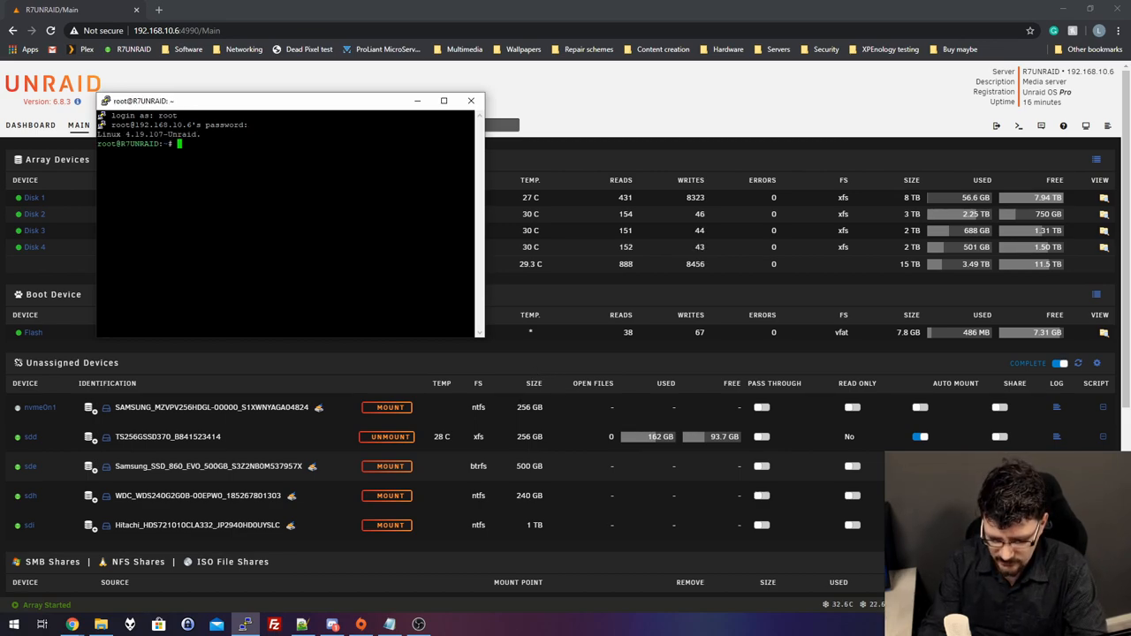
text(rsync -)
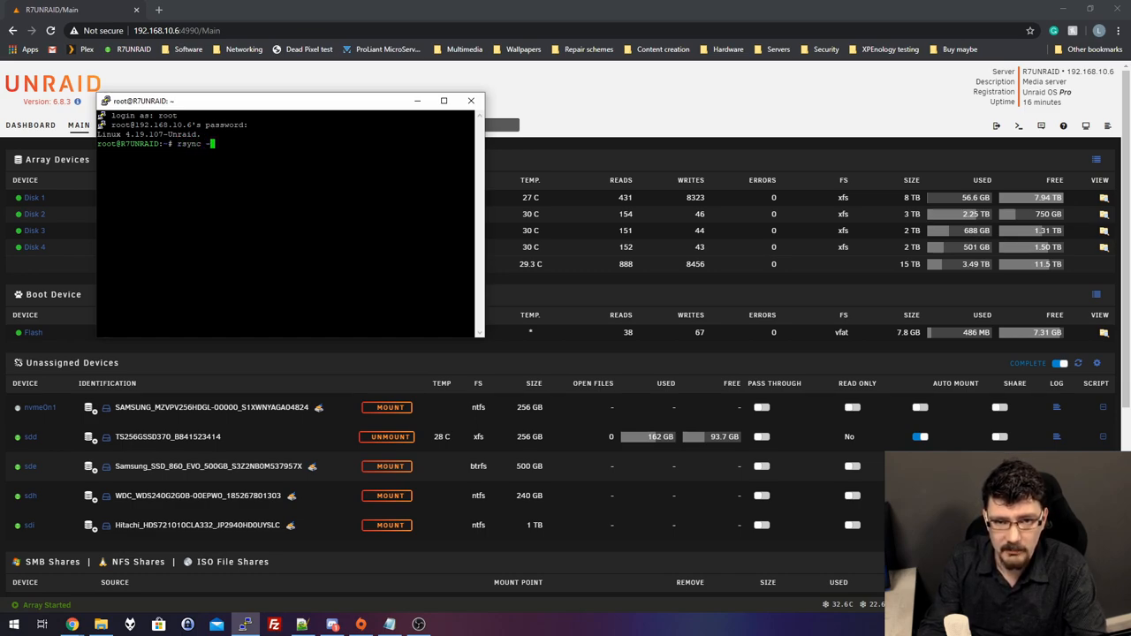
text(av)
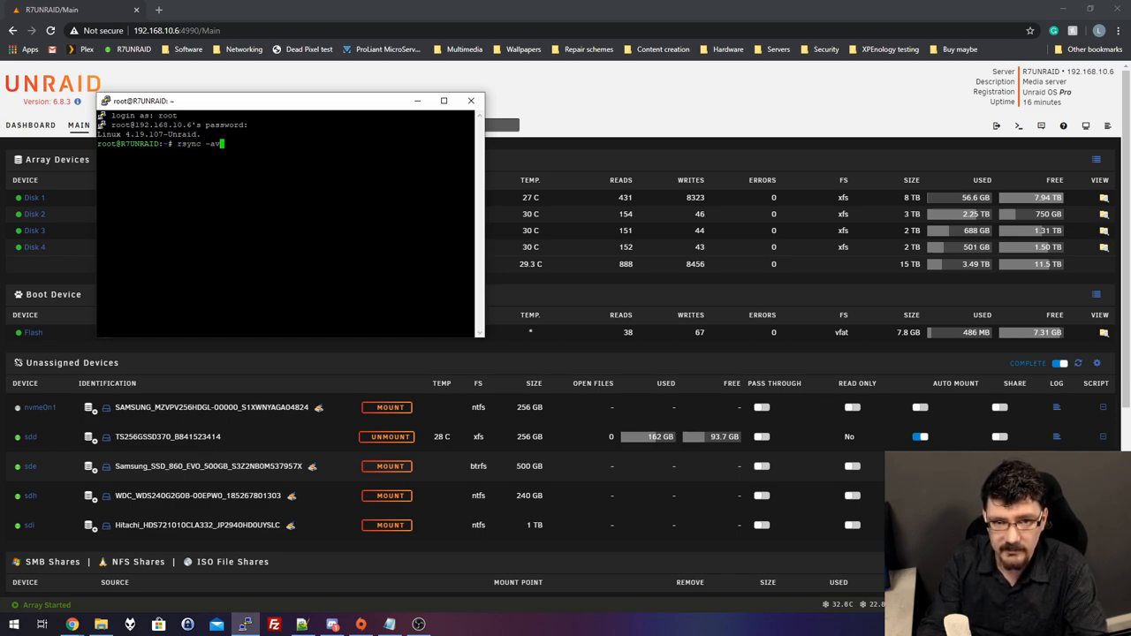
text(X)
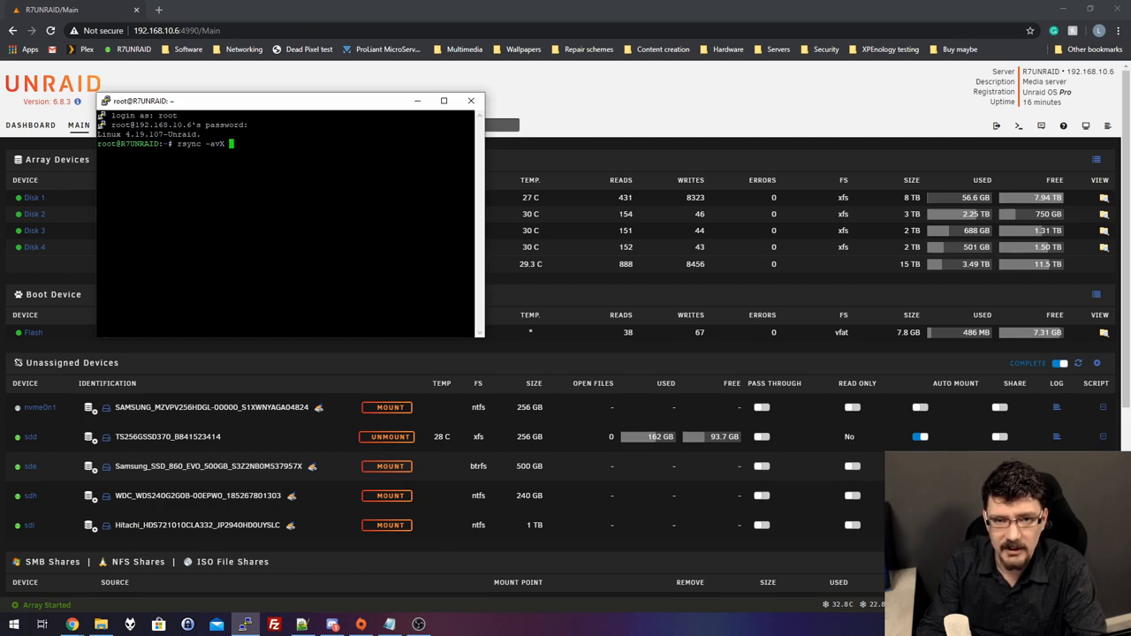
text(/)
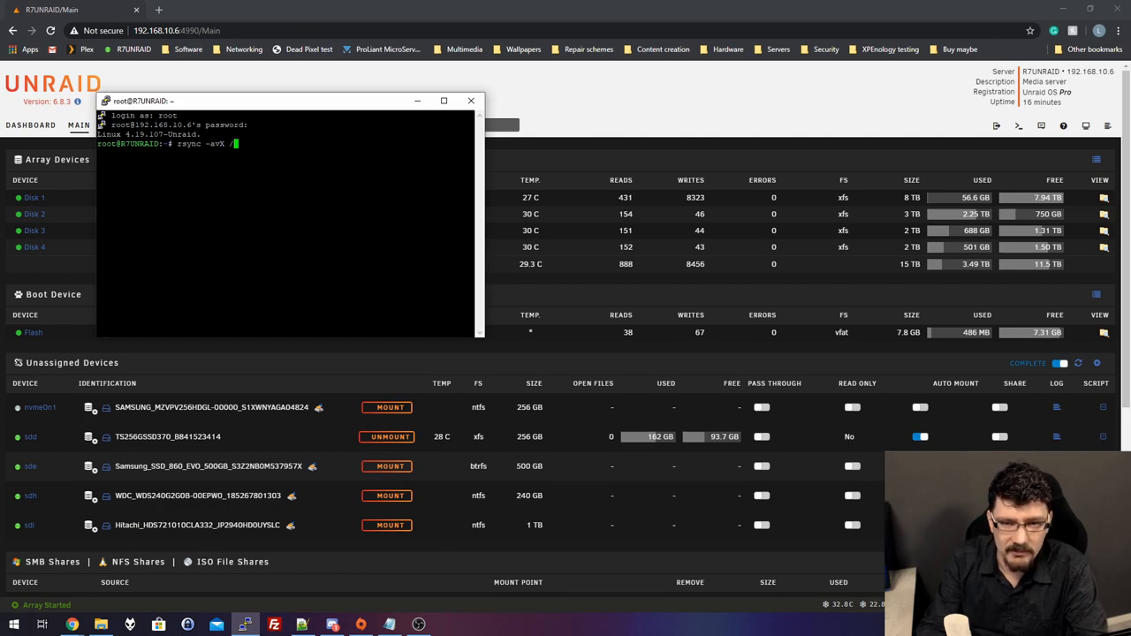
text(mnt/)
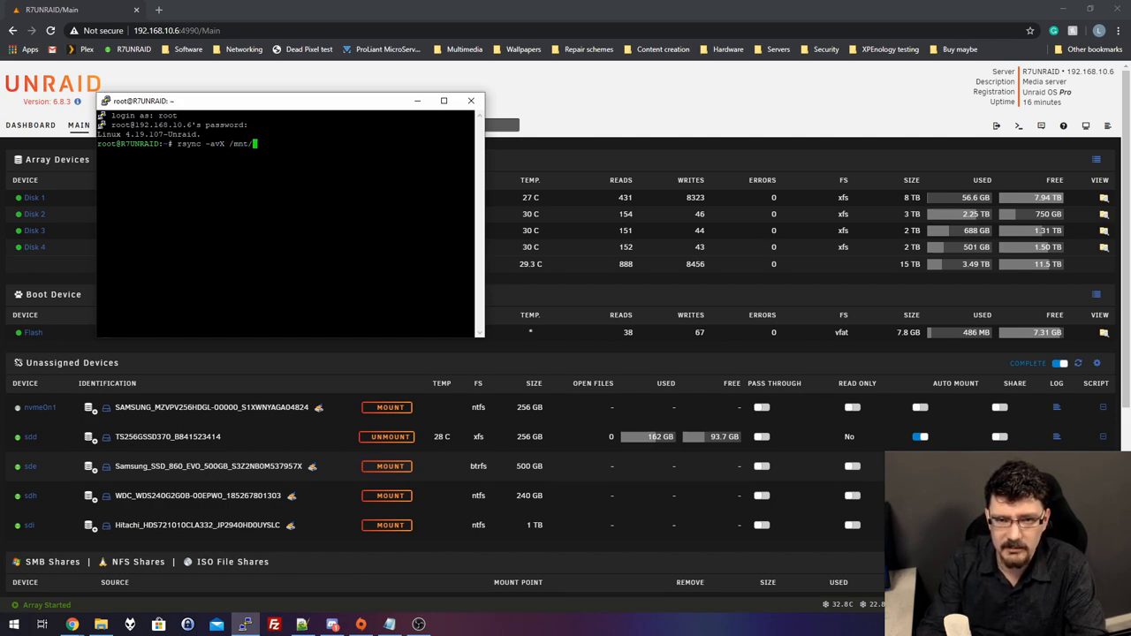
text(disk3/ /mnt/)
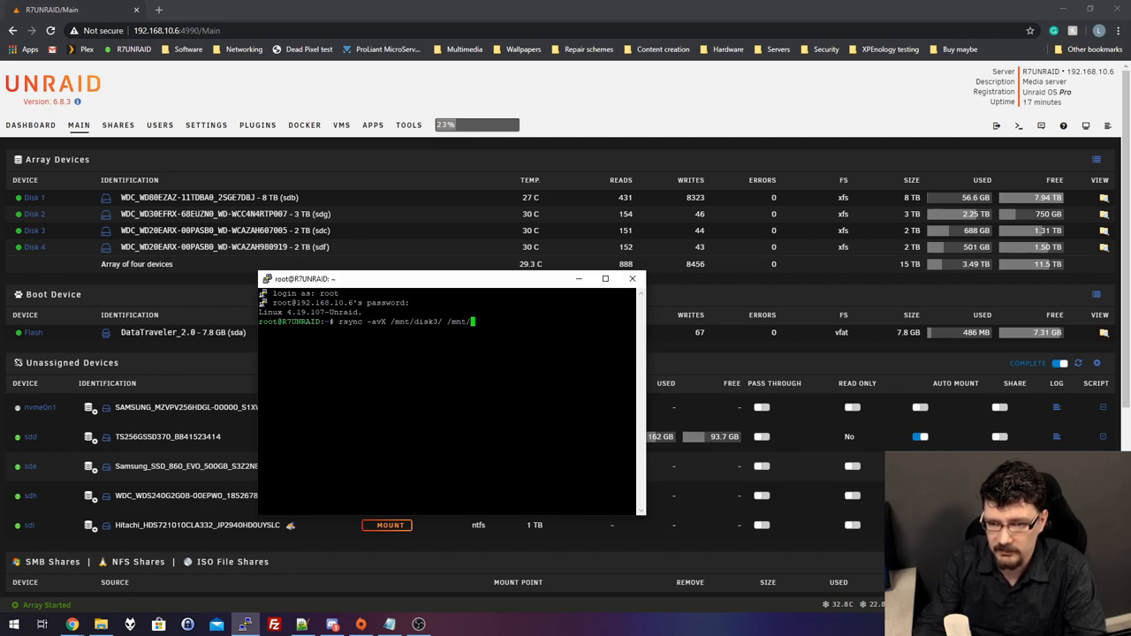
text(disk)
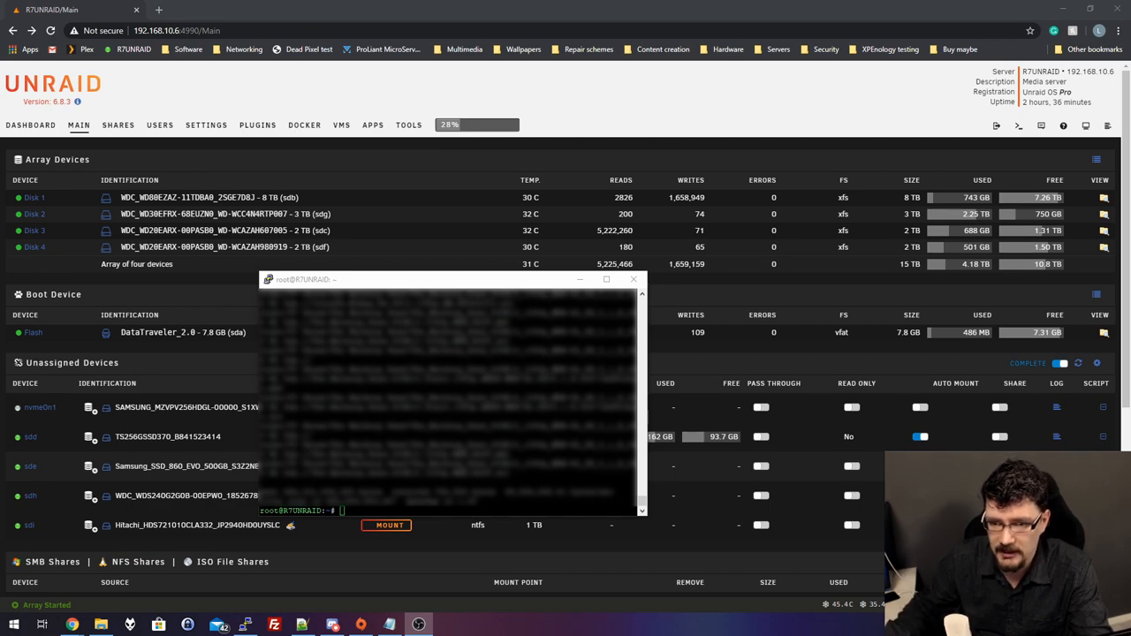
Enter the next copy command: rsync -avX /mnt/disk3/ /mnt/disk4
text(rsync -avX /mnt/disk3/ /mnt/disk4)
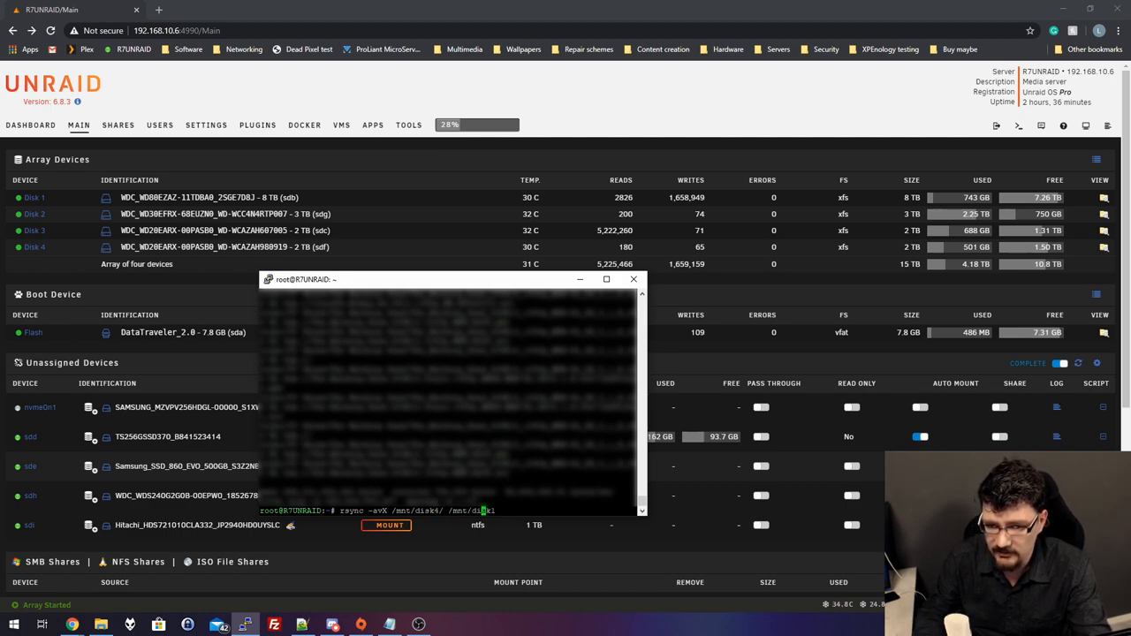
text(1)
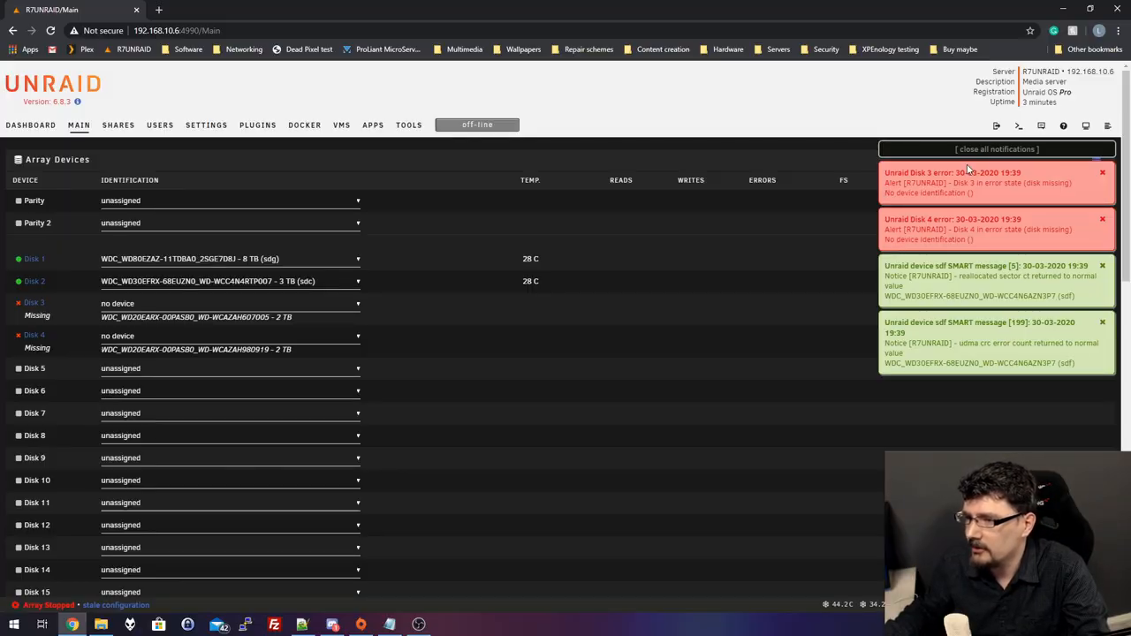
Dismiss the disk error notifications and reset the disk assignments via the New Config utility, returning to Main
click(997, 149)
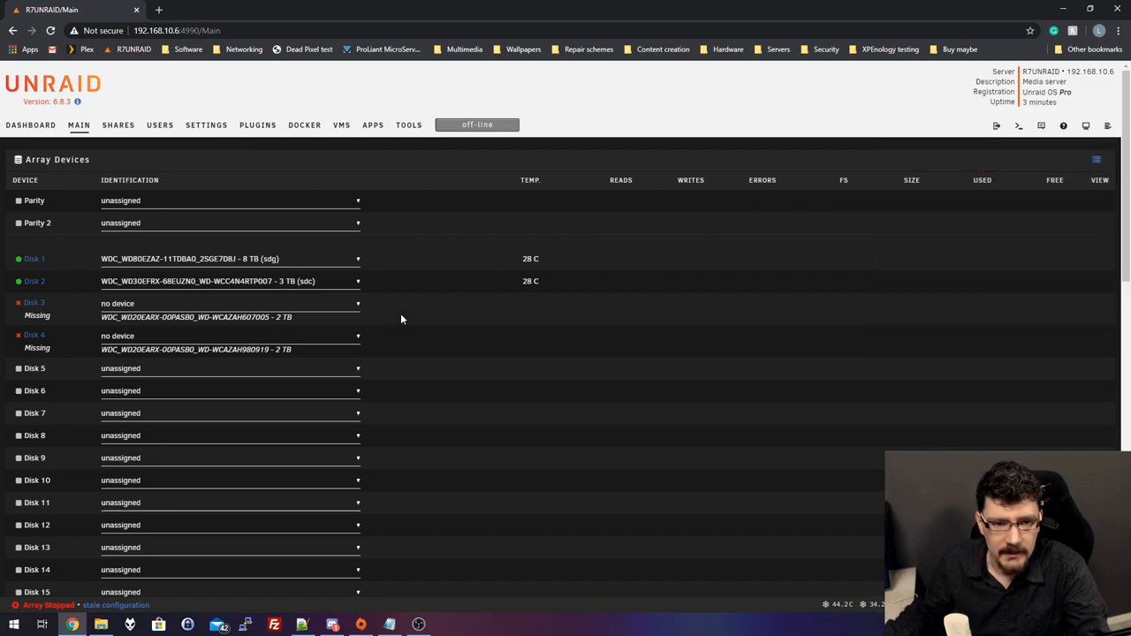
mouse_move(408, 123)
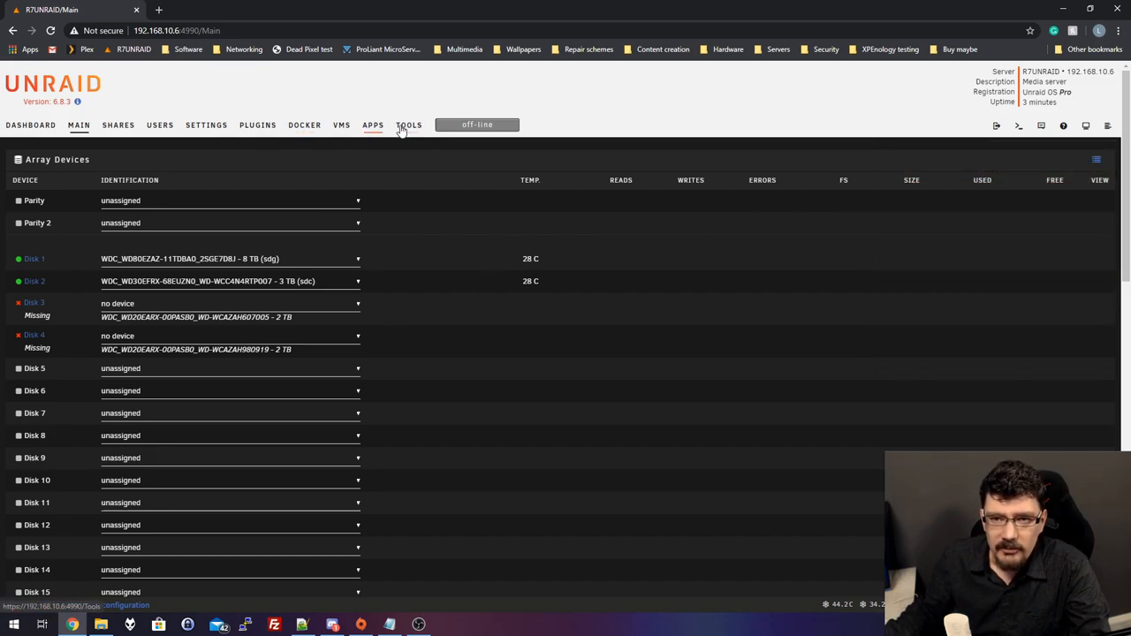
click(408, 124)
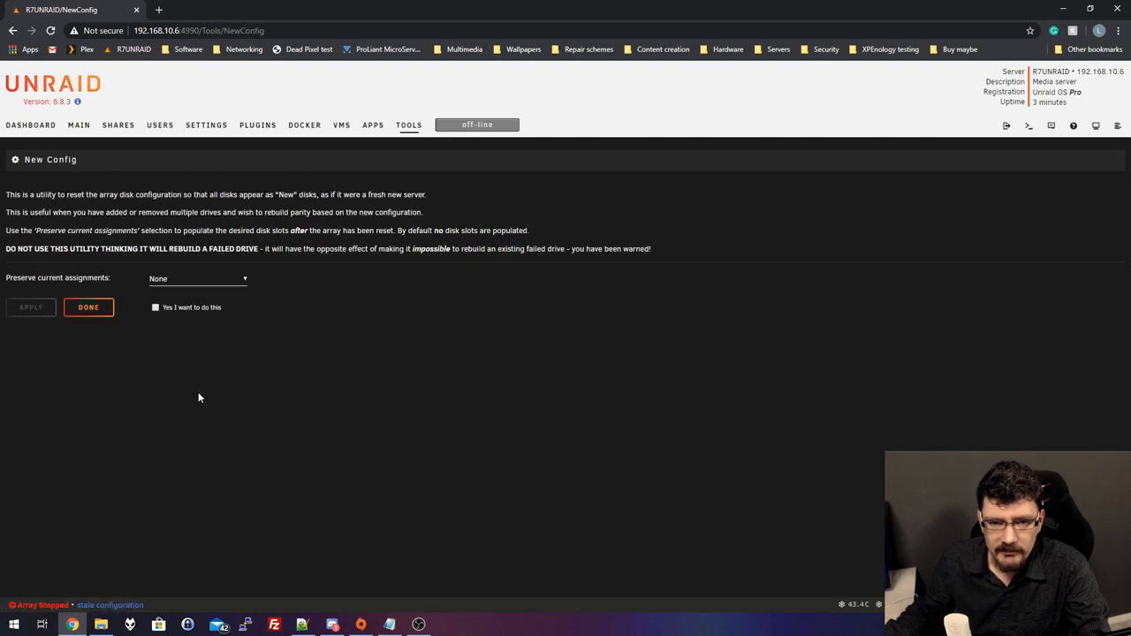
click(155, 307)
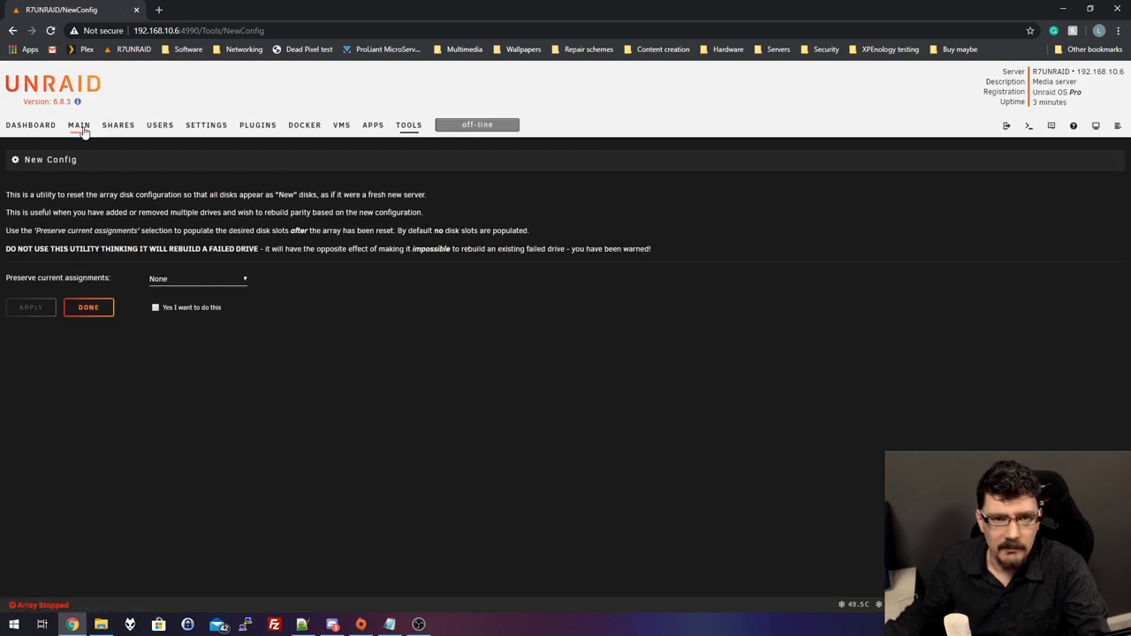
click(78, 124)
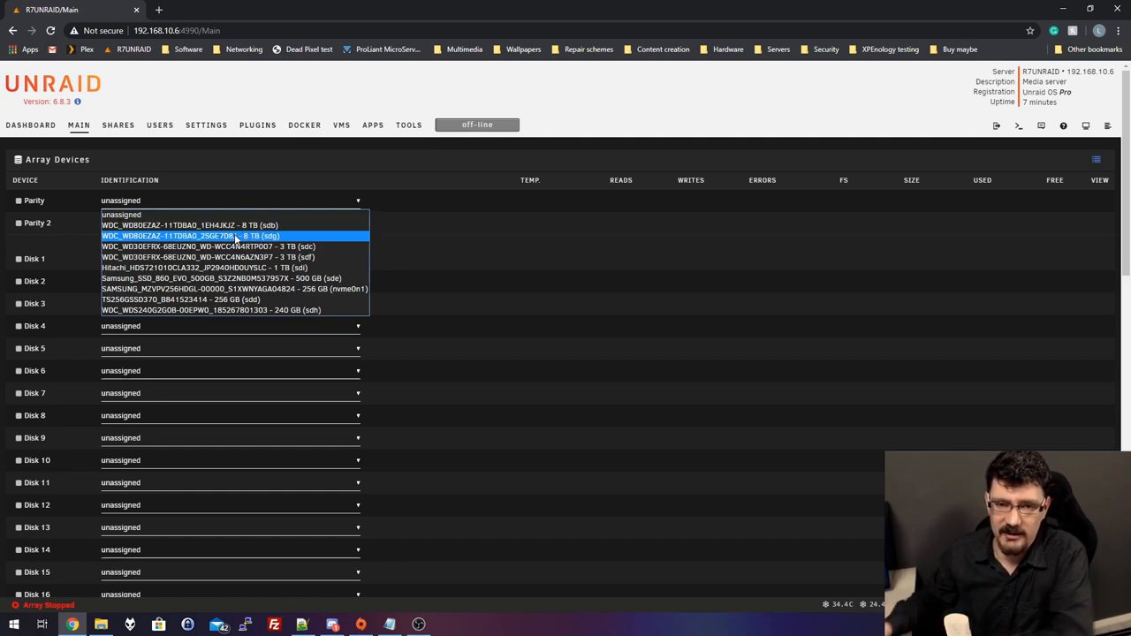
Review the drives offered for the parity and disk slots, then select a 3 TB drive's serial under Unassigned Devices
click(229, 223)
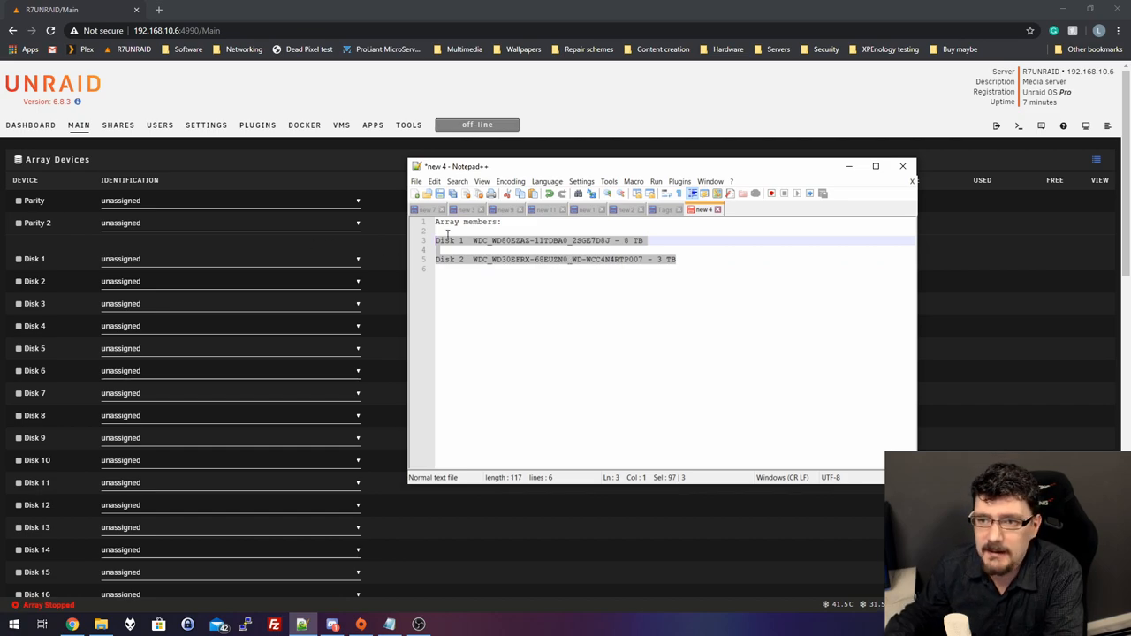
mouse_move(575, 320)
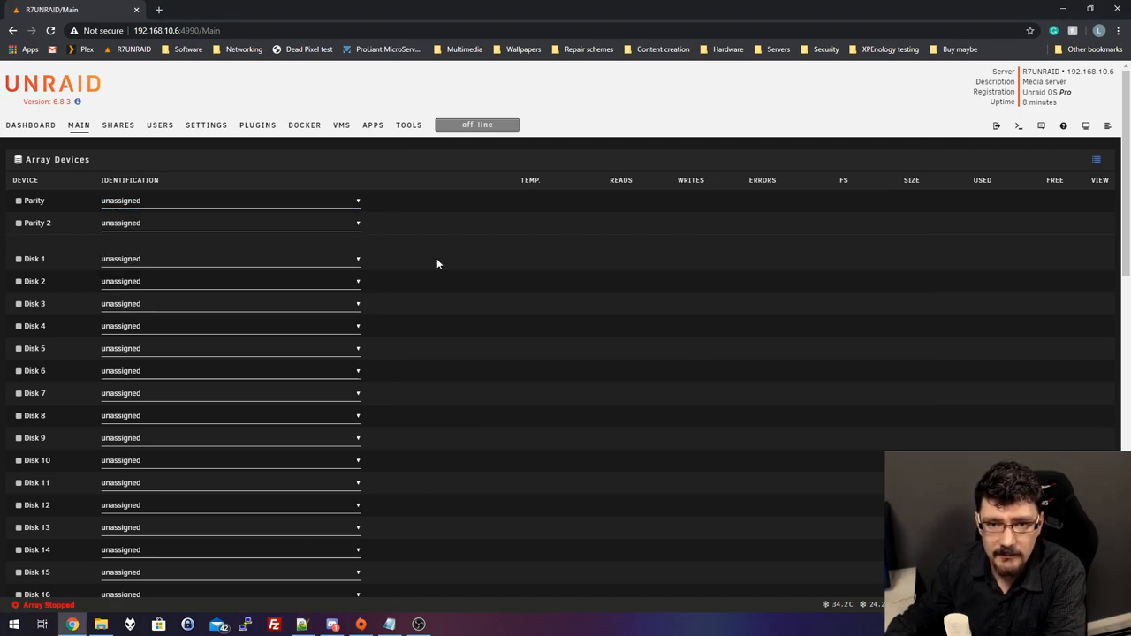
click(229, 258)
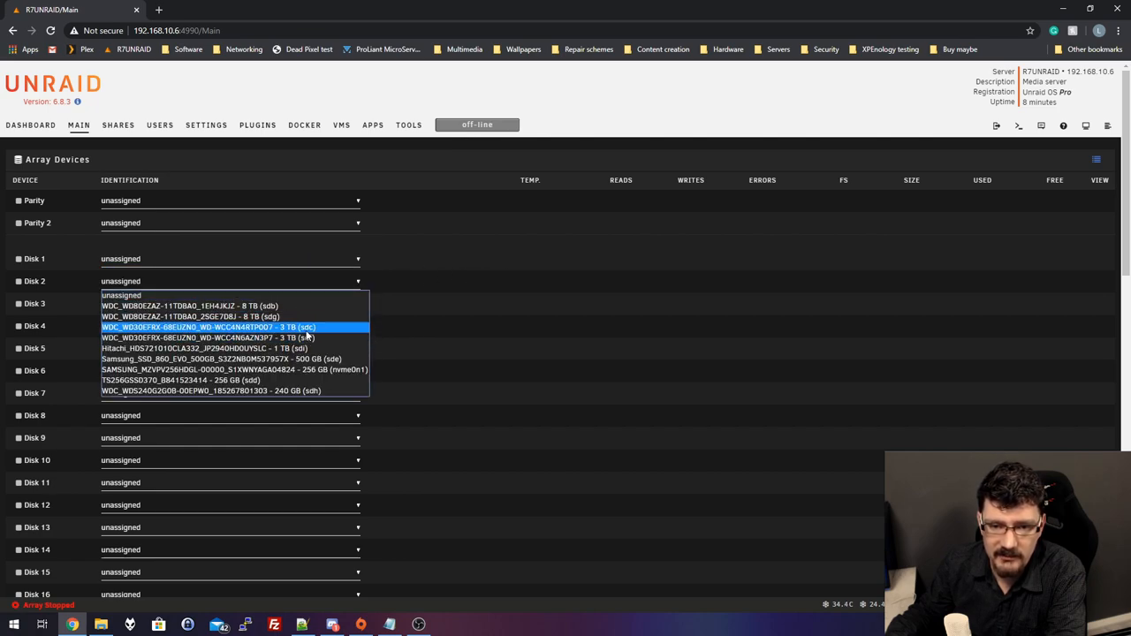
scroll(down, 3)
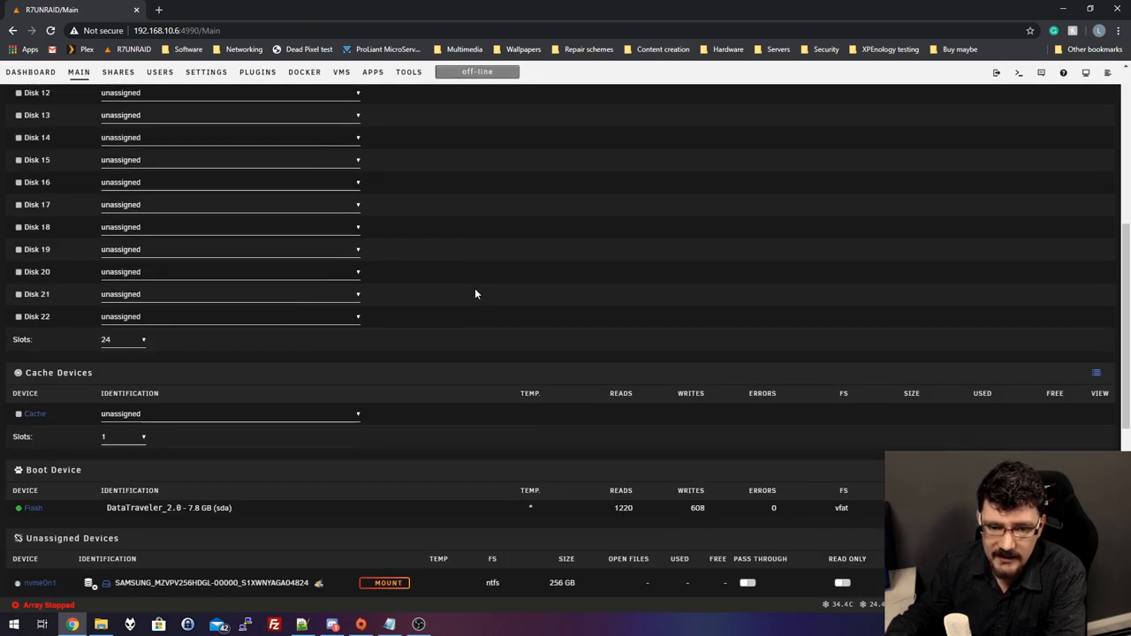
scroll(down, 3)
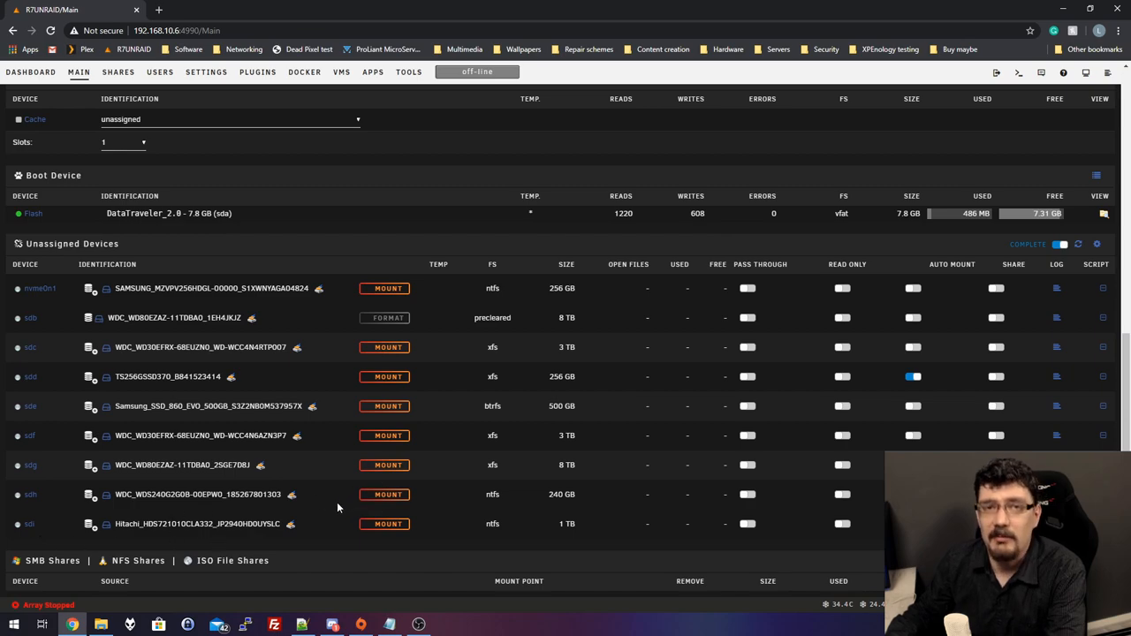
mouse_move(334, 509)
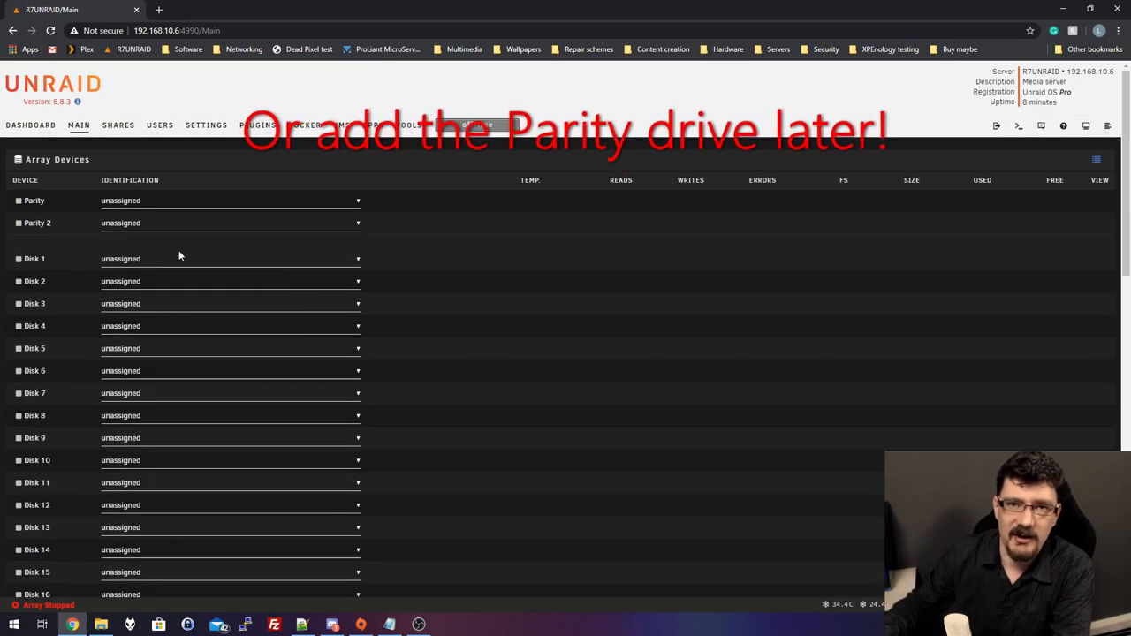
scroll(down, 3)
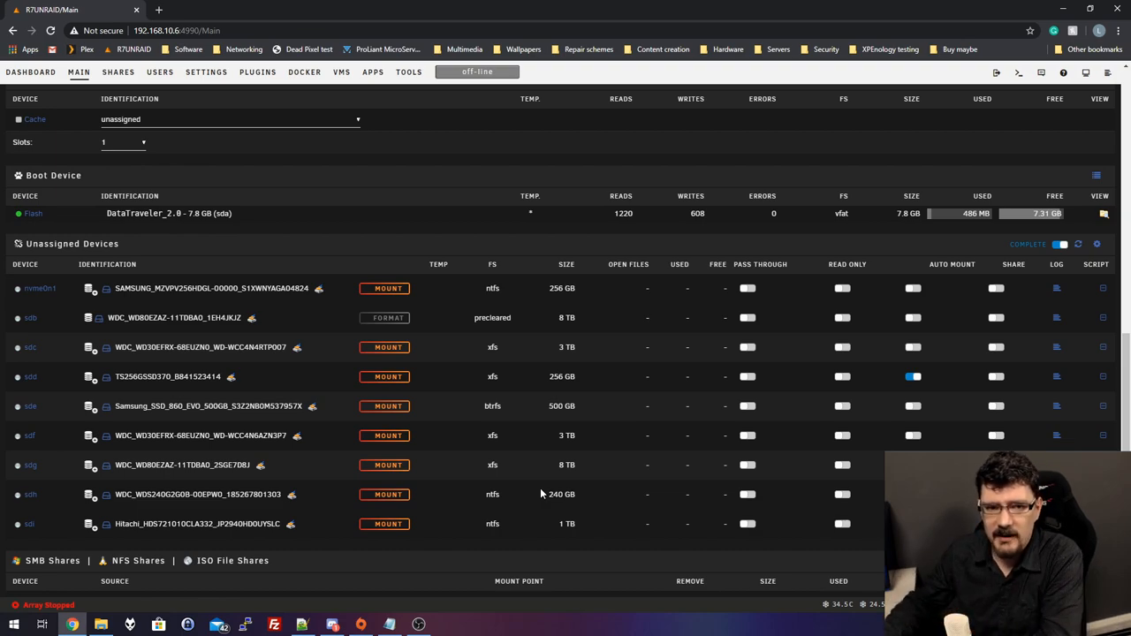
double_click(279, 435)
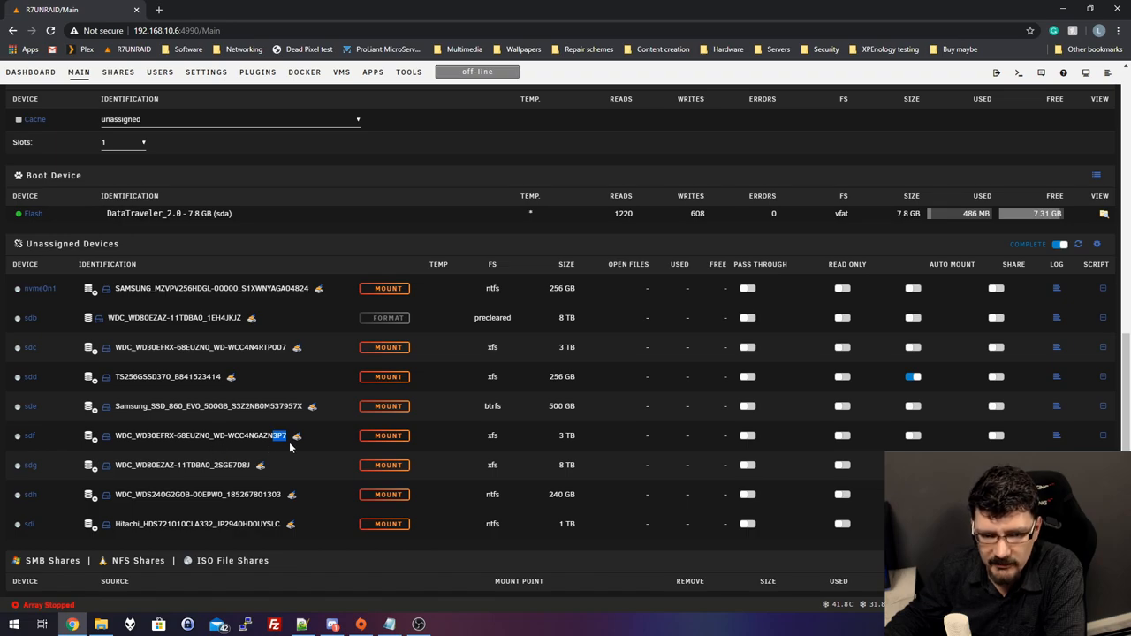
mouse_move(304, 449)
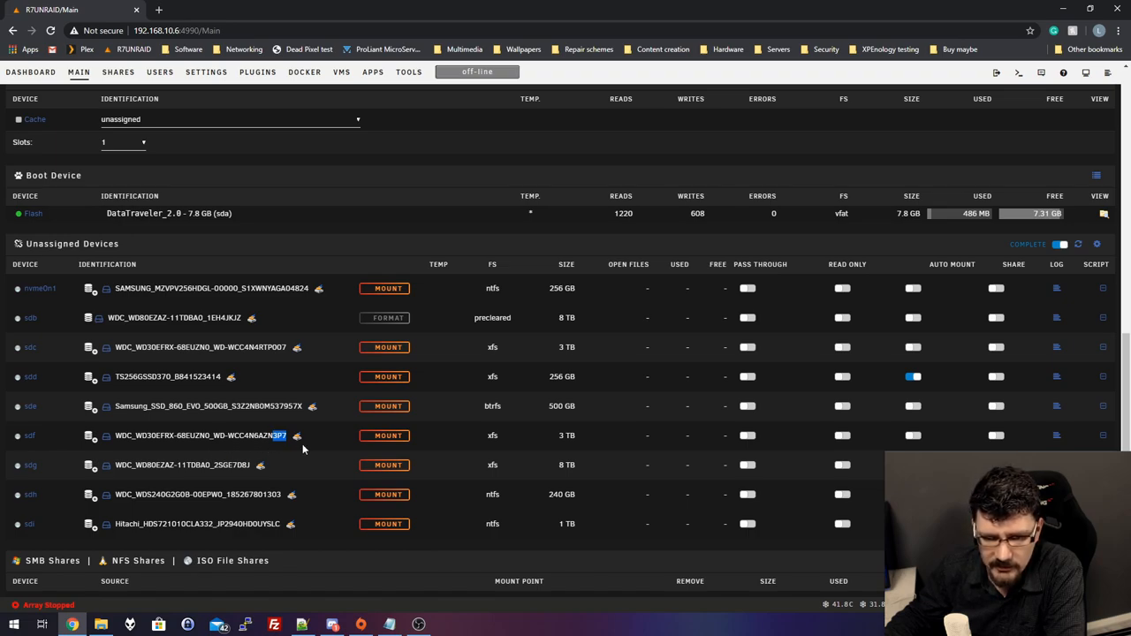
Start a Clear-only preclear on the 3 TB WD Red, skipping post-read, and confirm
click(297, 435)
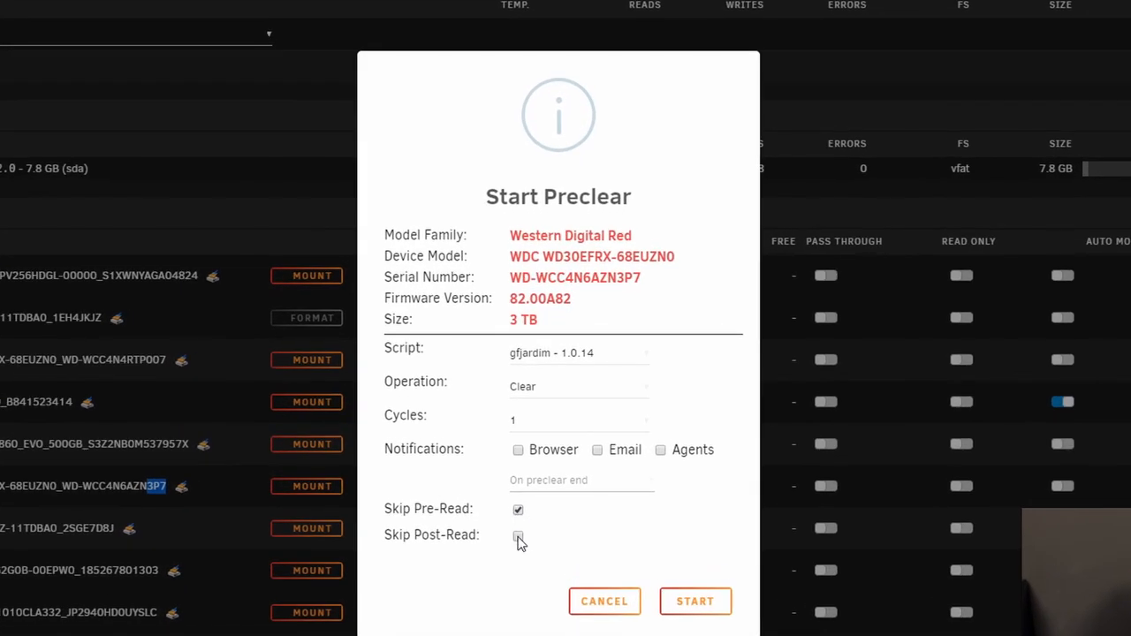
click(518, 536)
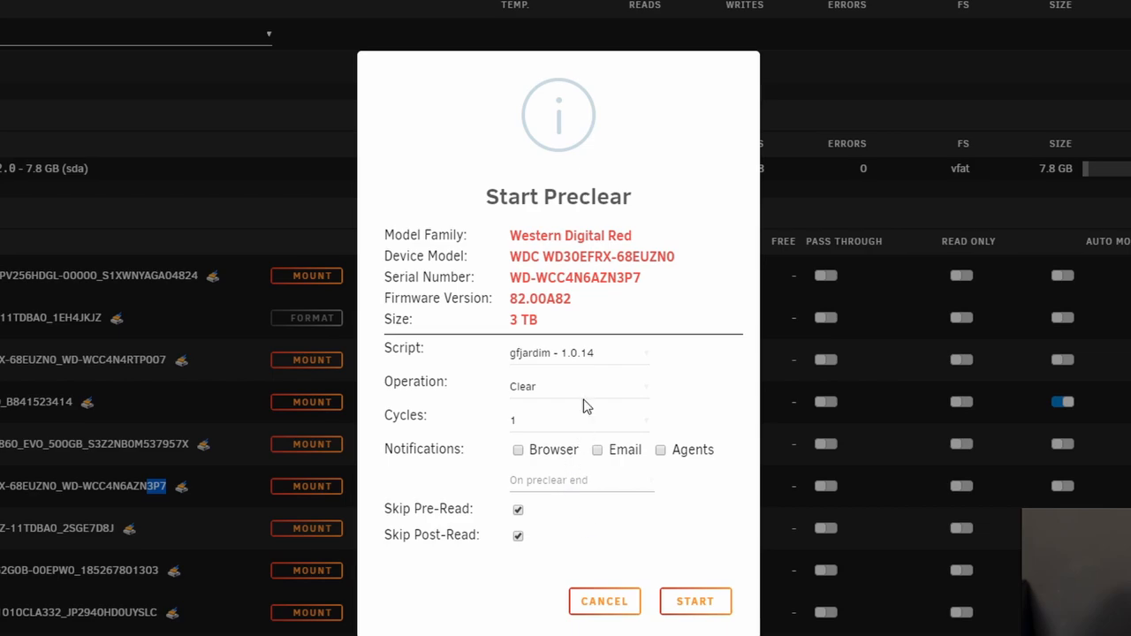
click(579, 385)
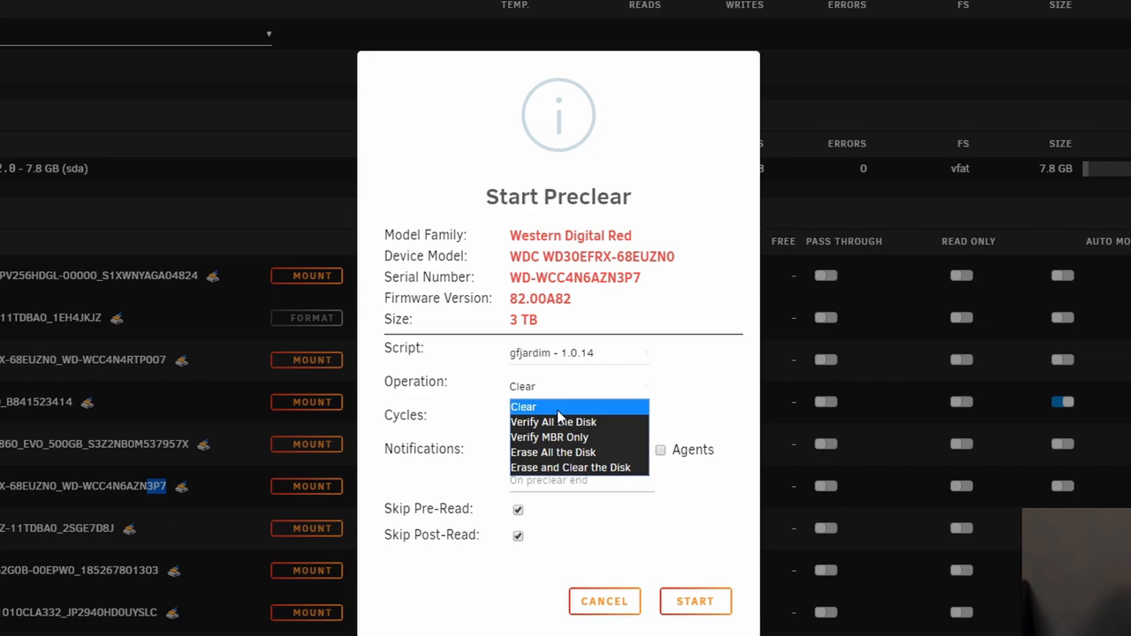
mouse_move(707, 403)
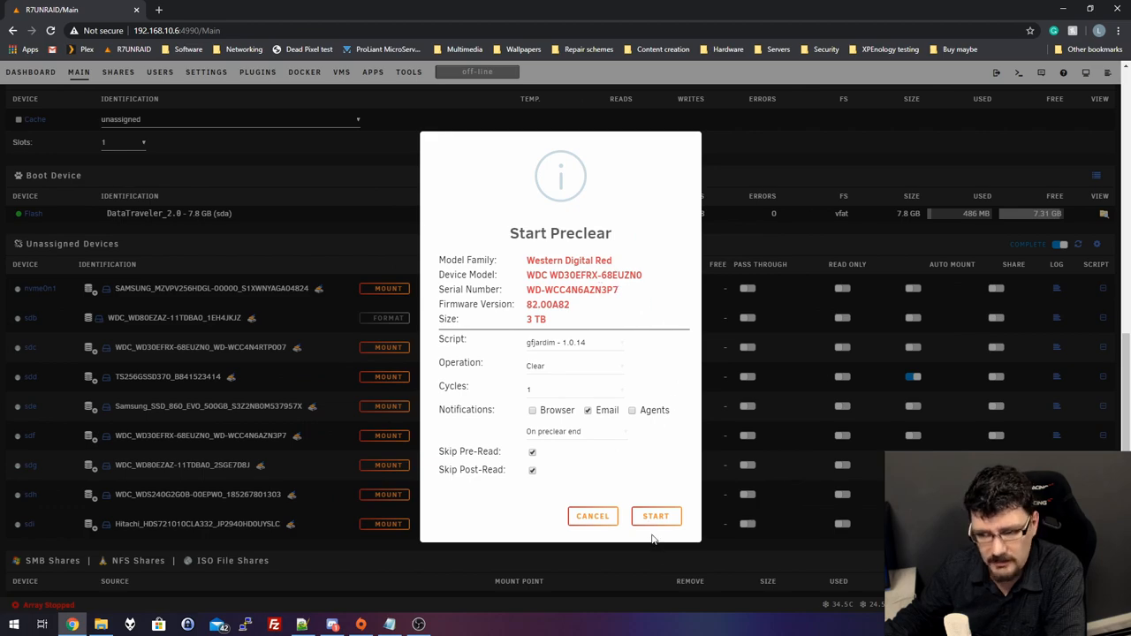
click(656, 516)
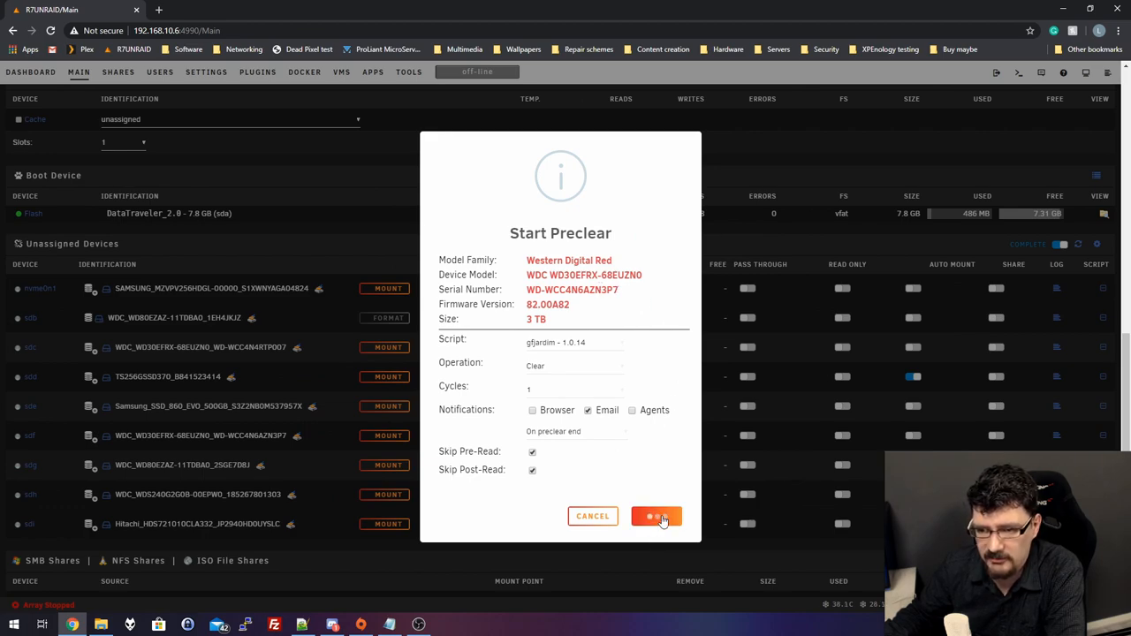
click(655, 516)
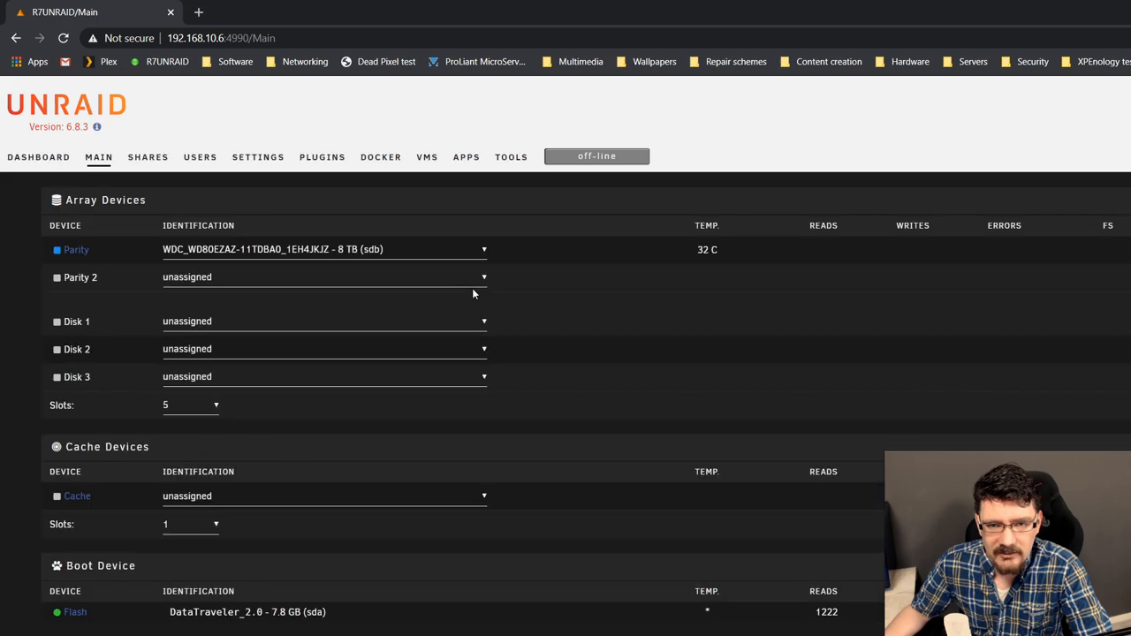
mouse_move(279, 329)
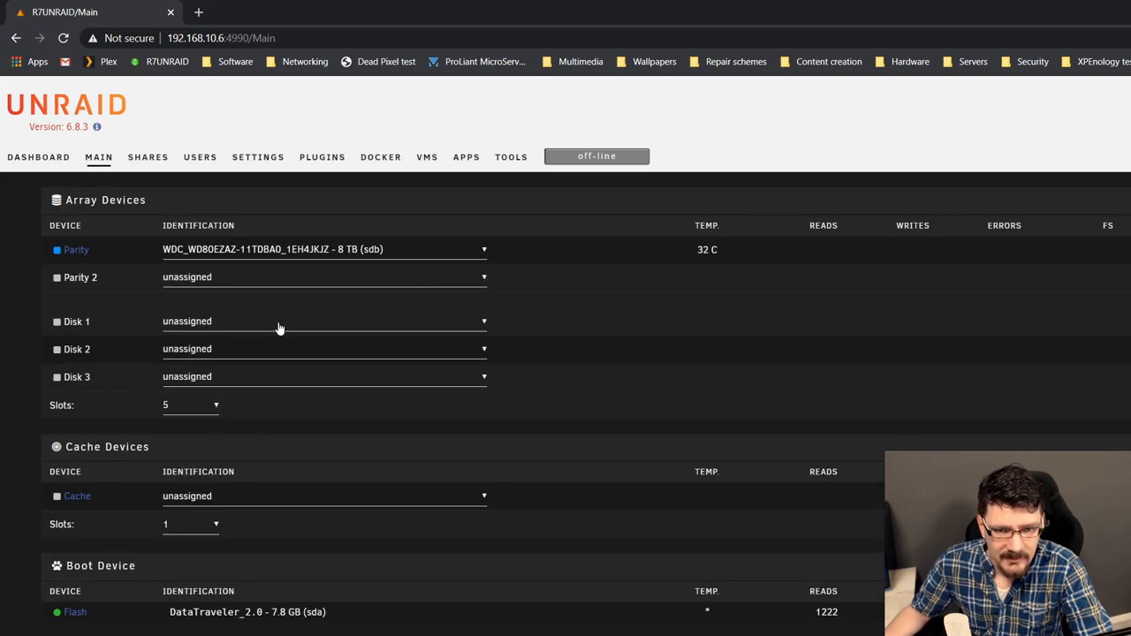
Assign the second 8 TB WD80EZAZ to Disk 1 and a 3 TB WD Red to Disk 2
click(324, 321)
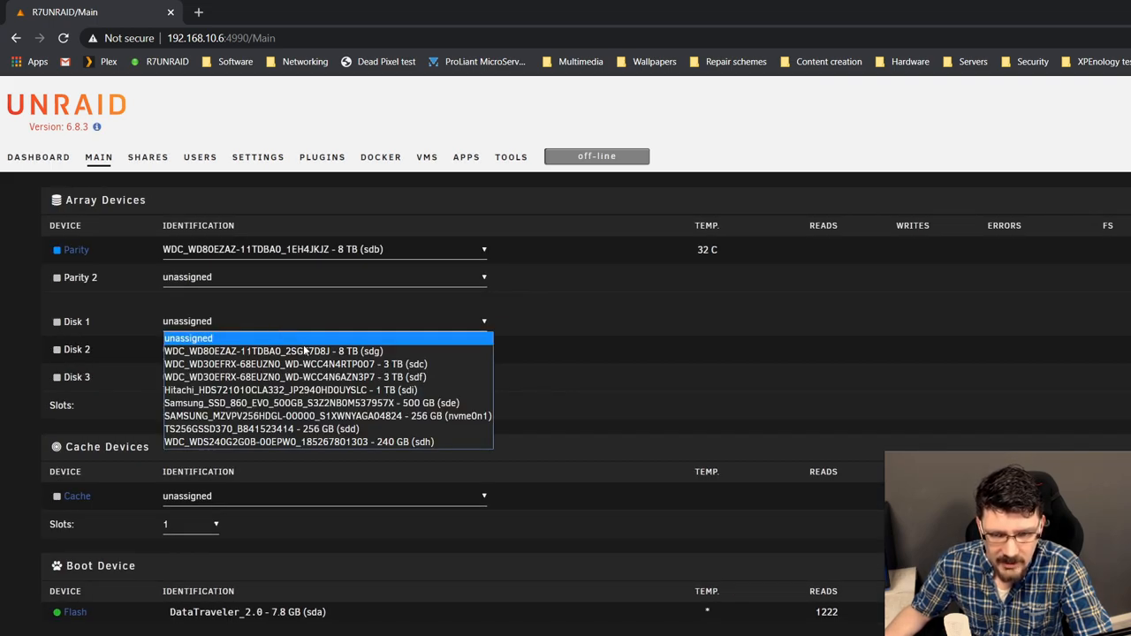
click(274, 350)
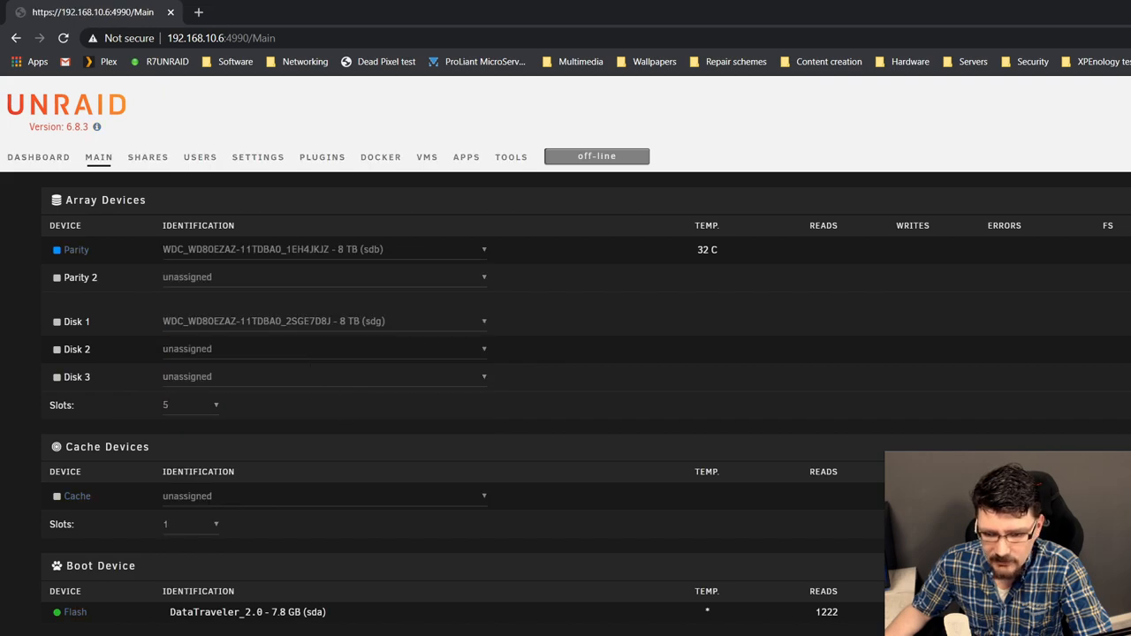
click(325, 348)
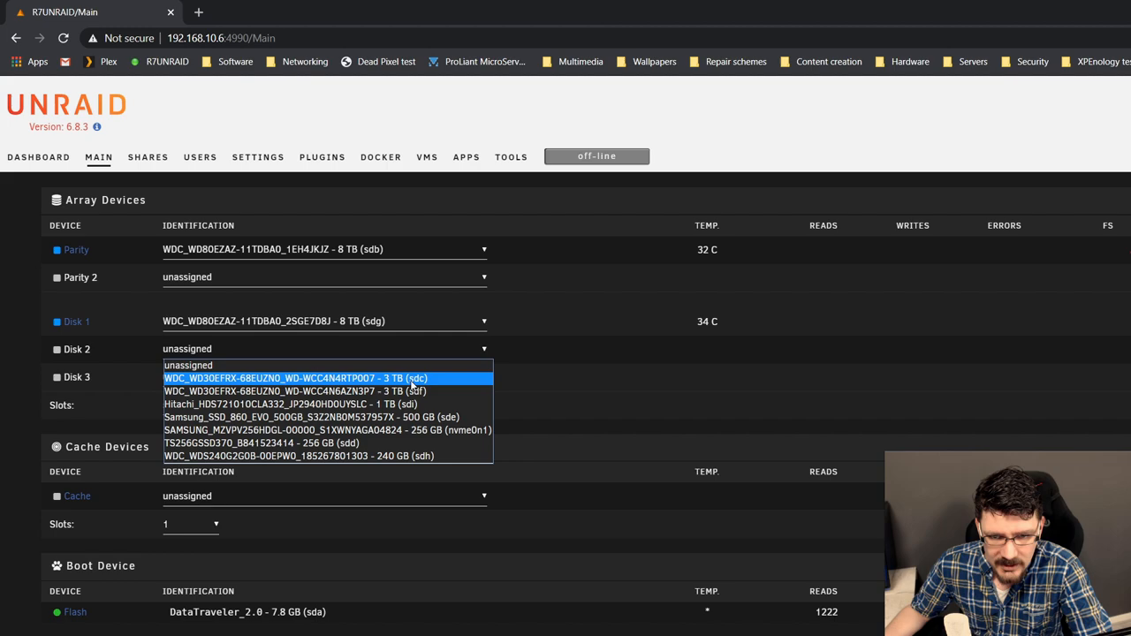
click(293, 378)
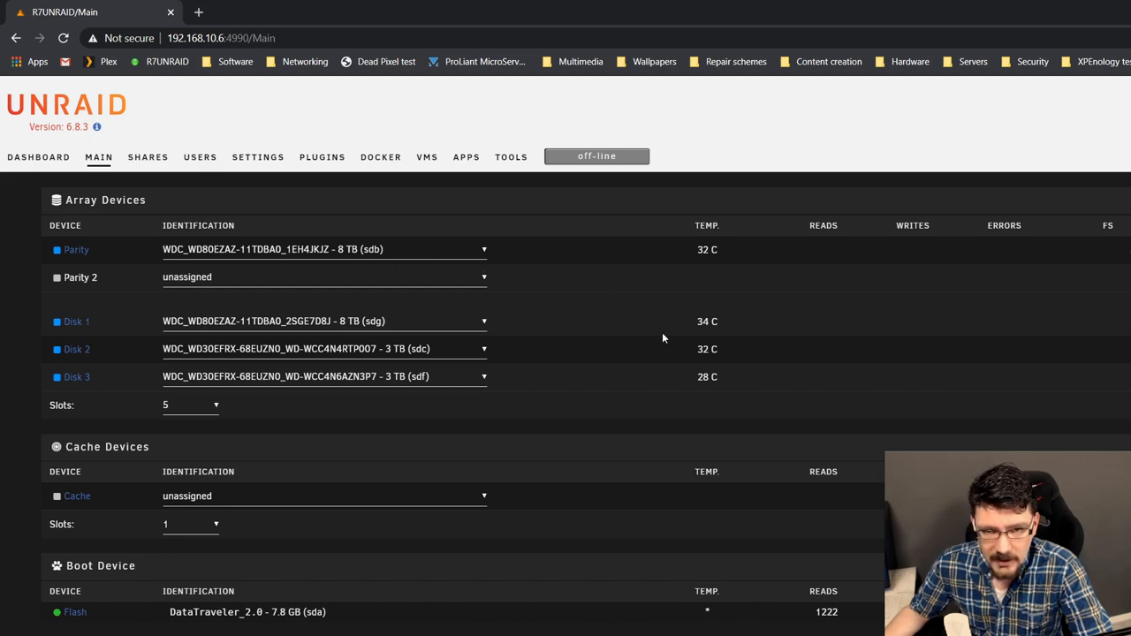
mouse_move(626, 350)
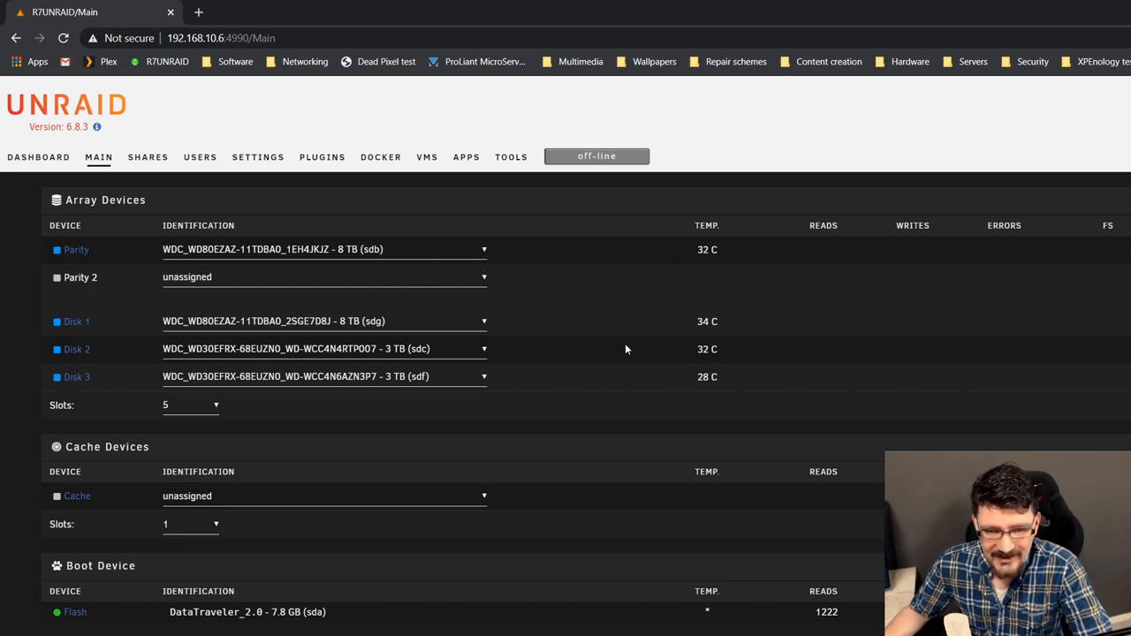
Scroll to Cache Devices and list the drives available for the cache slot
scroll(down, 3)
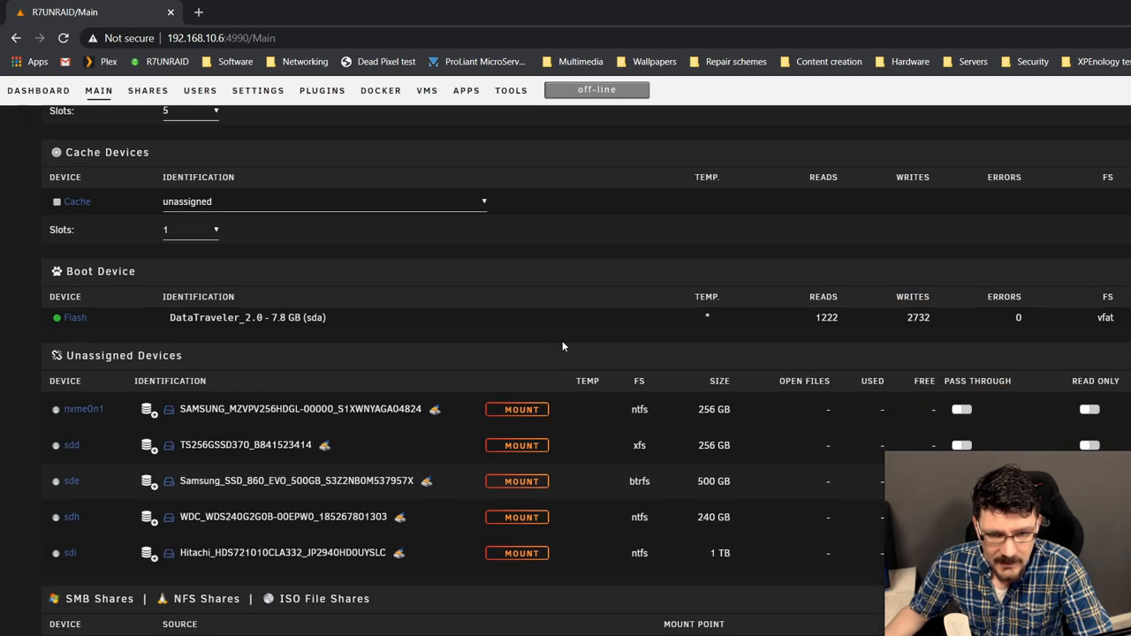
click(322, 201)
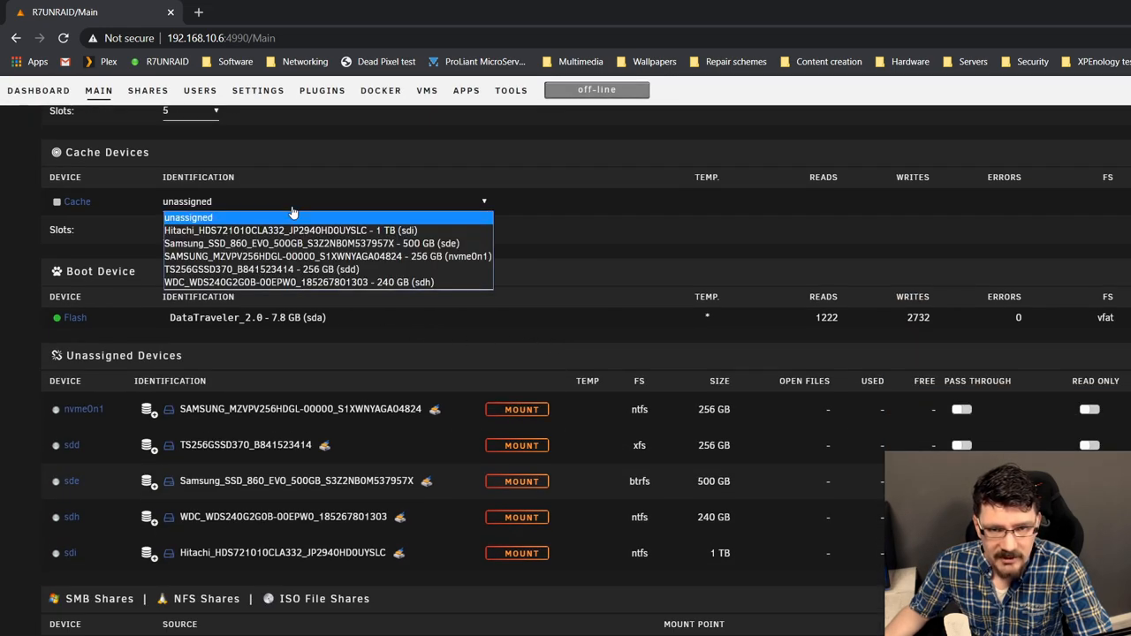
mouse_move(345, 244)
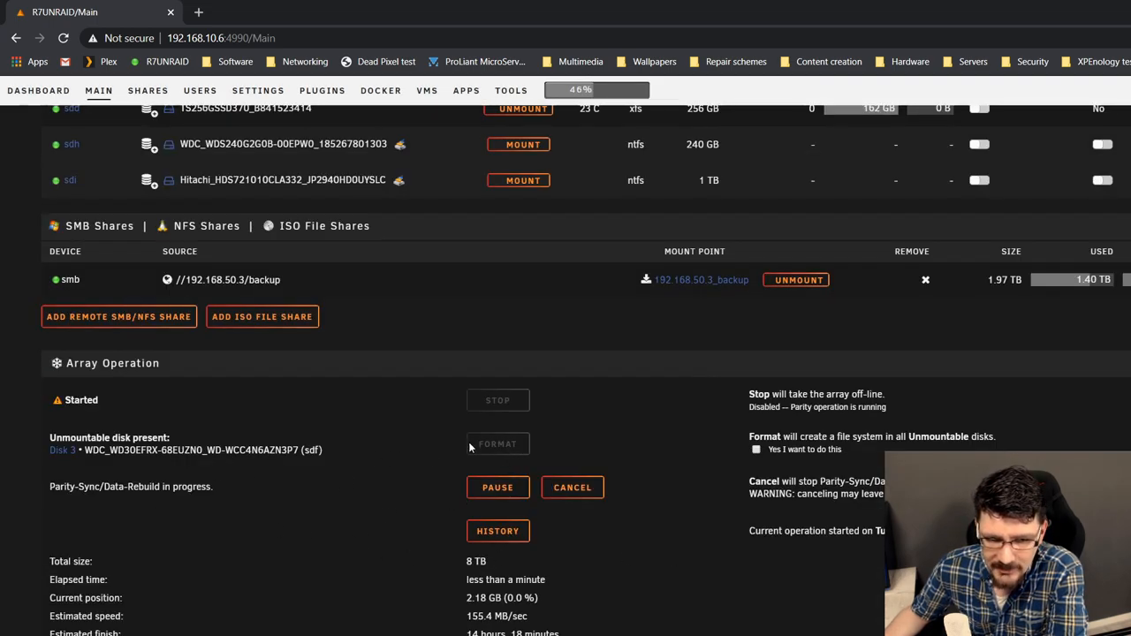
Format the unmountable data disks, acknowledge the warning, and watch the parity sync progress
click(498, 444)
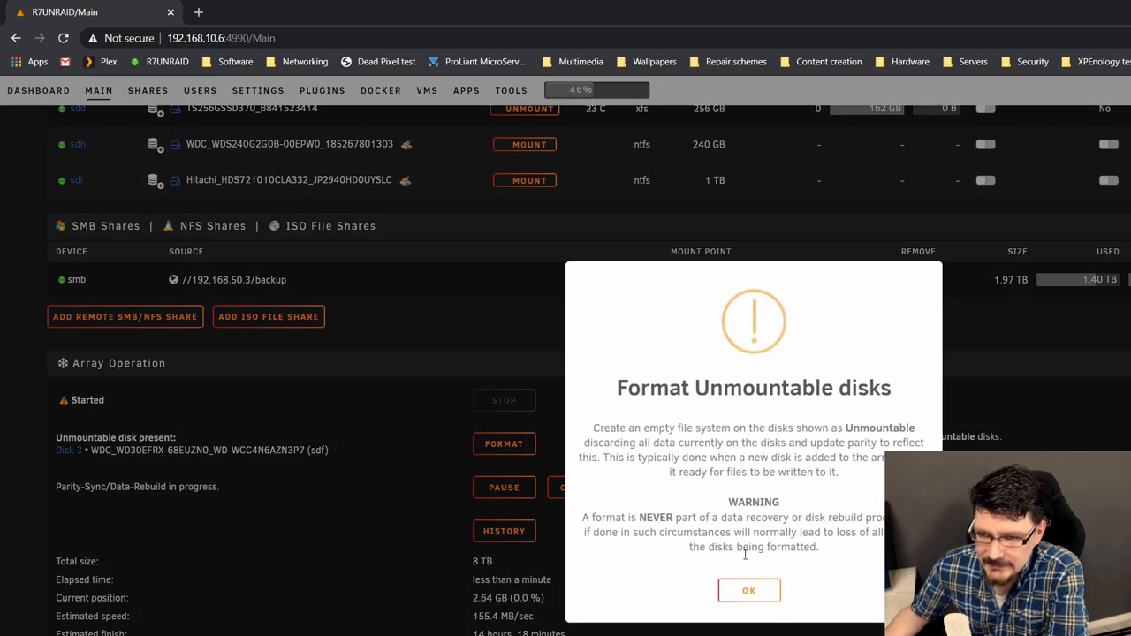
click(749, 591)
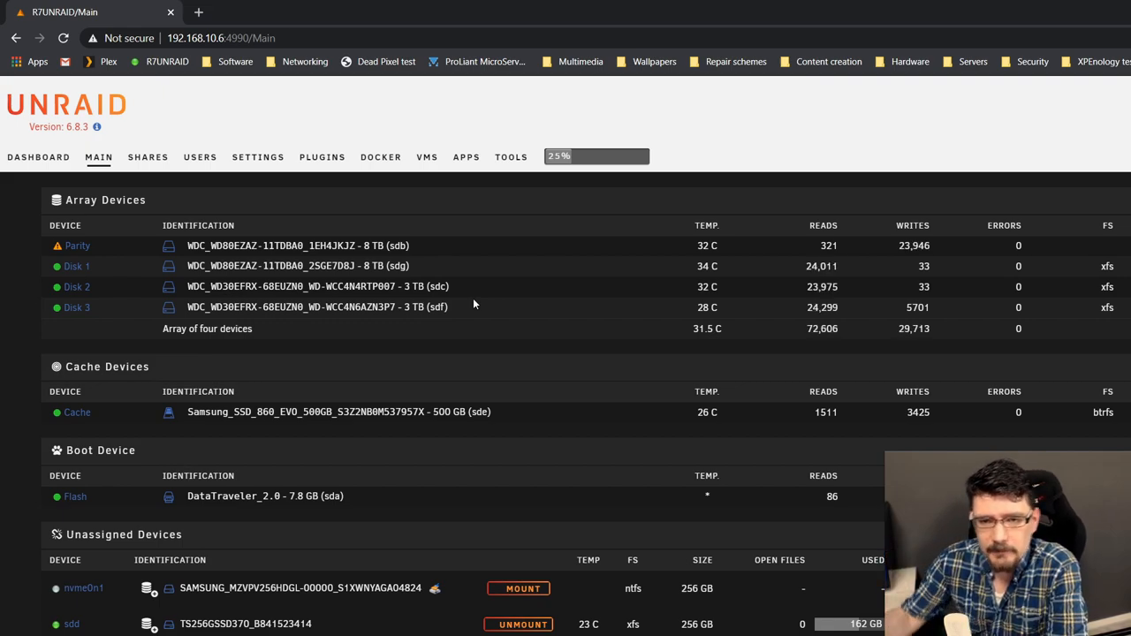
drag(375, 286, 445, 286)
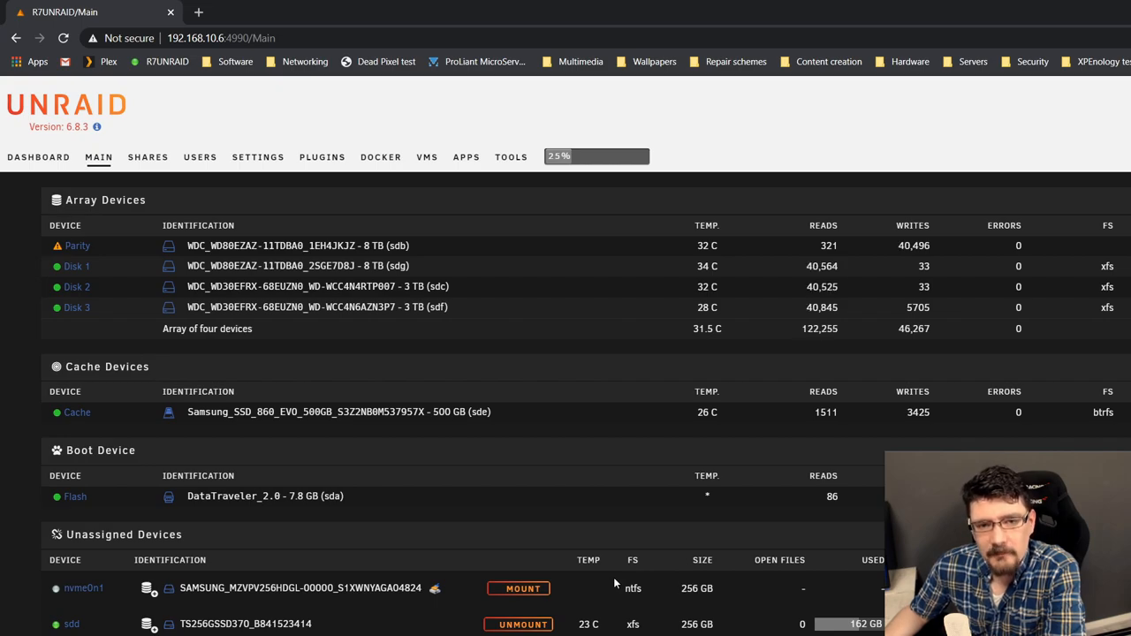
scroll(down, 3)
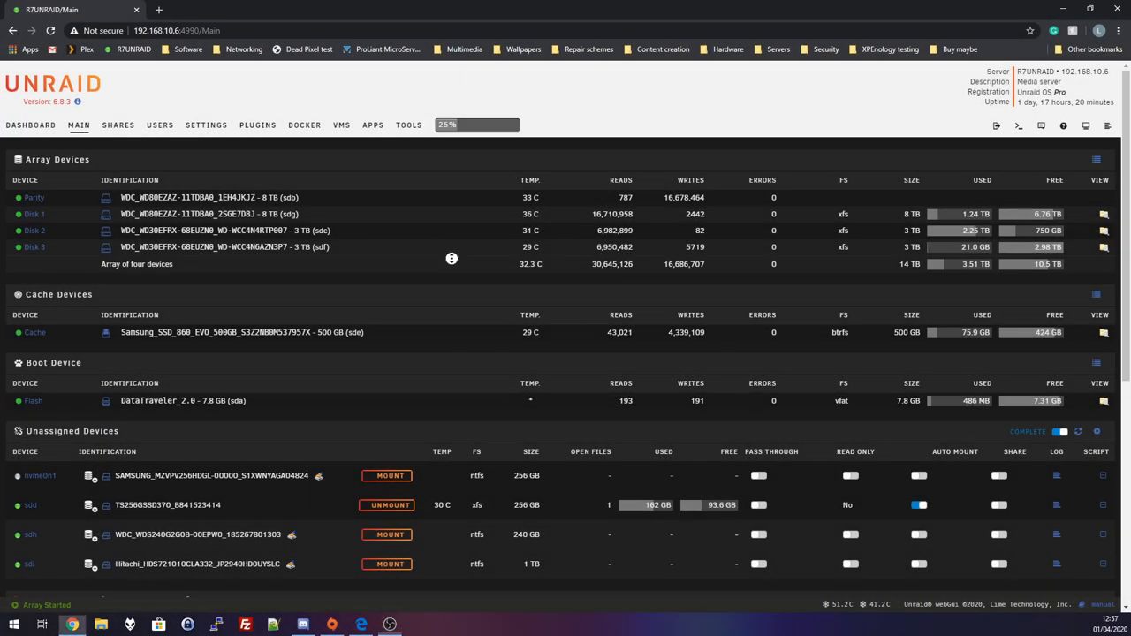
Check Array Operation shows parity valid, then view VMs and the Dashboard overview
scroll(down, 3)
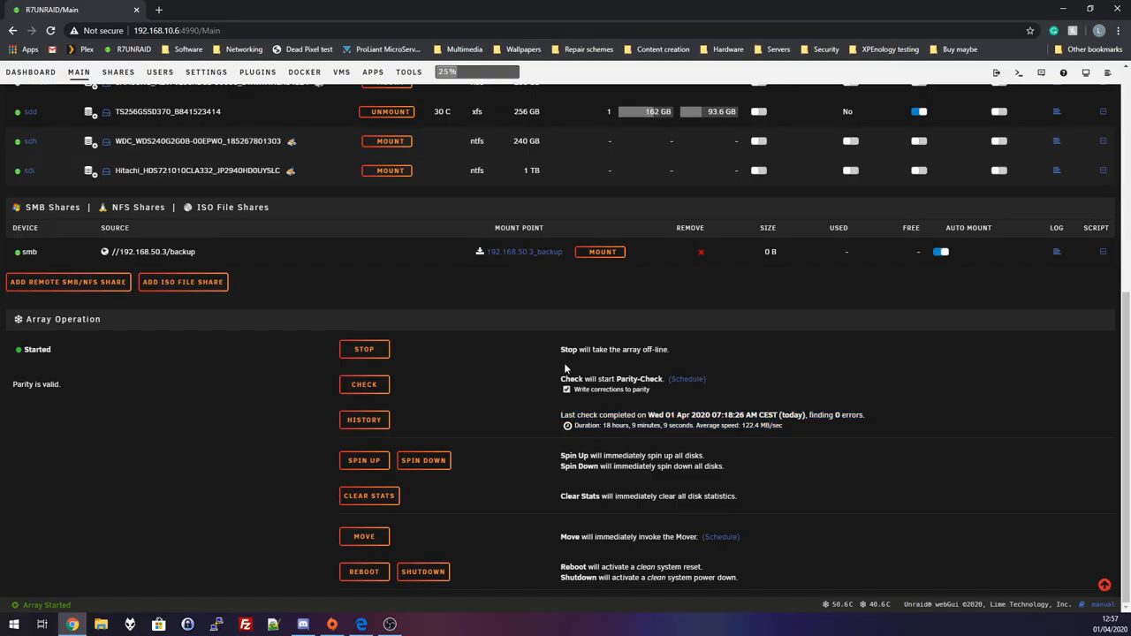
click(341, 124)
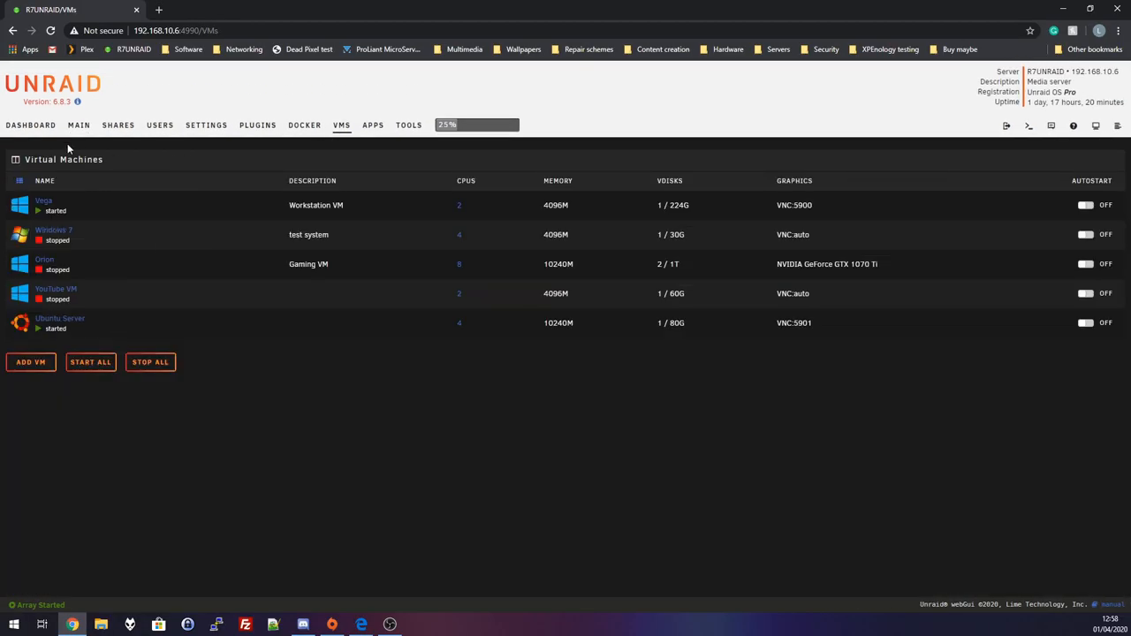
click(32, 124)
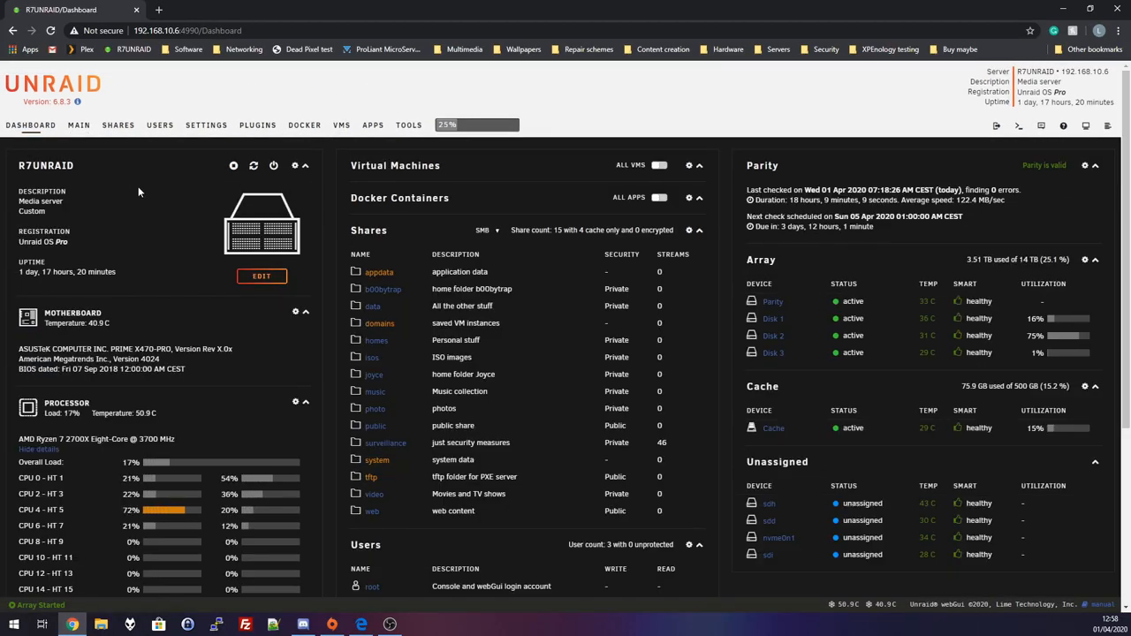